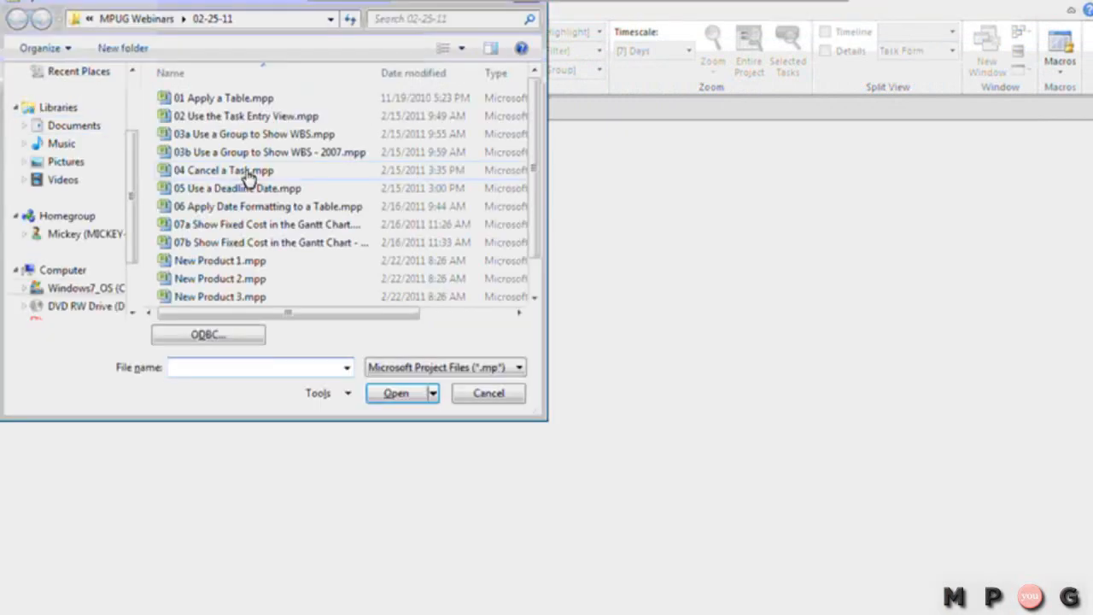
# Step: Open the '03a Use a Group to Show WBS.mpp' project file from the Open dialog
pyautogui.click(253, 133)
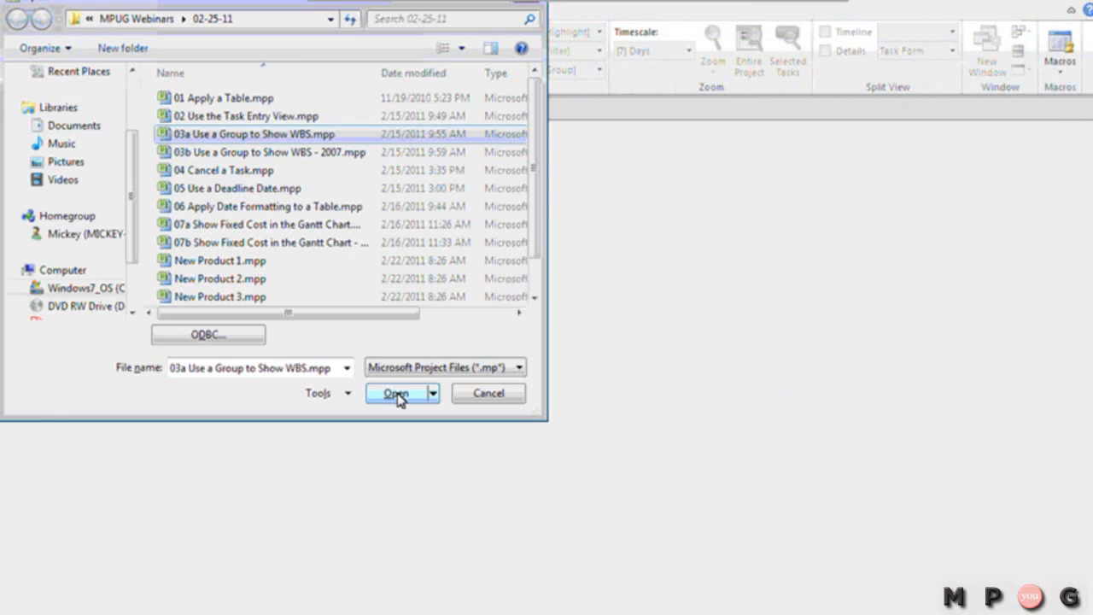
pyautogui.click(396, 393)
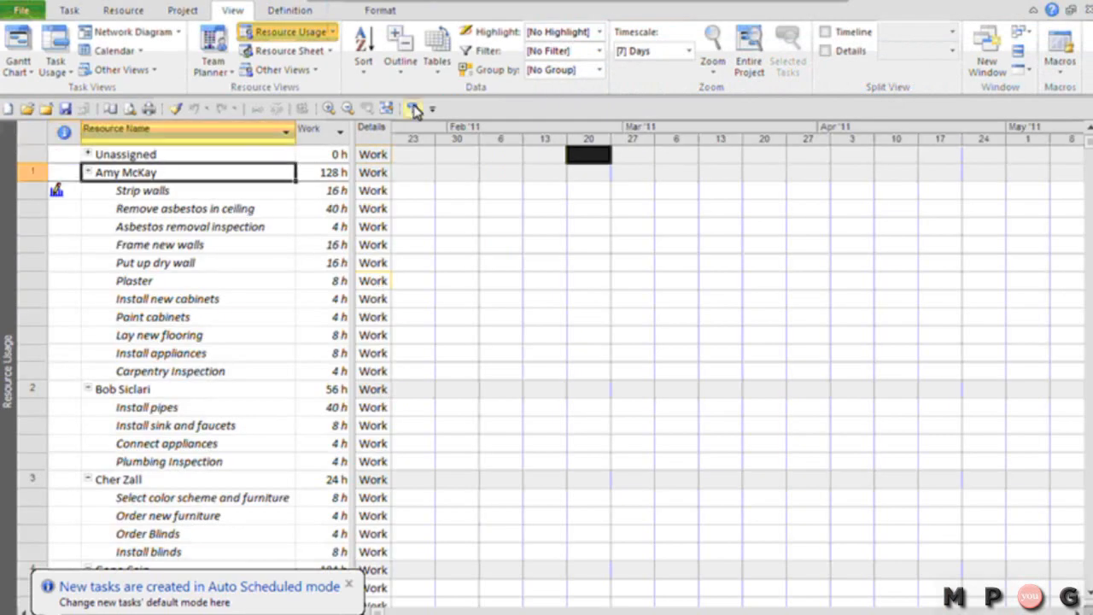
# Step: Jump the timescale to the June 2014 assignment work and select the Strip walls assignment
pyautogui.click(413, 109)
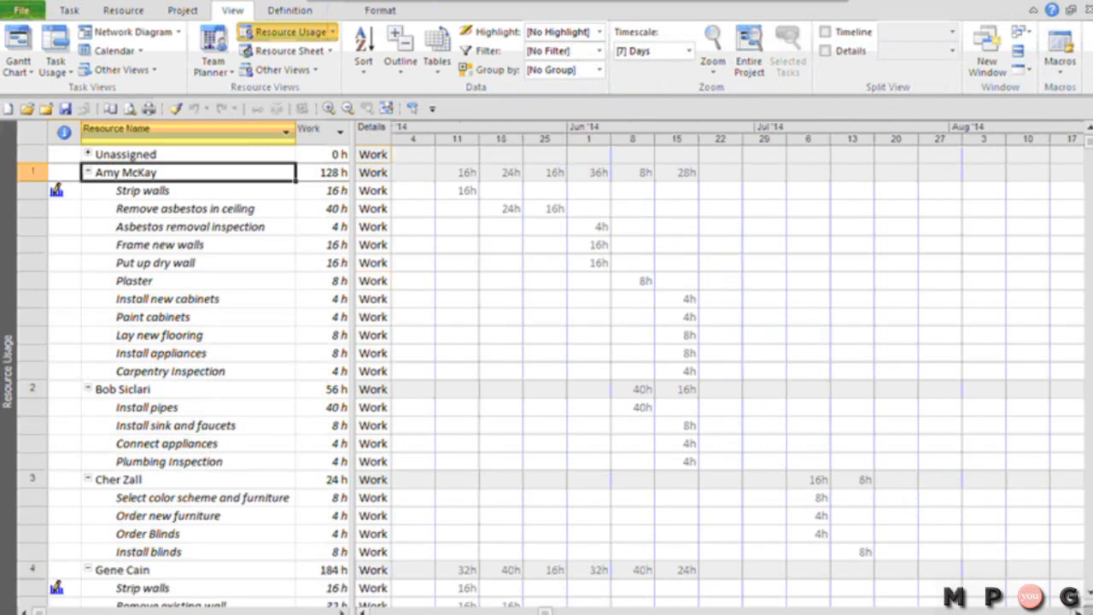
pyautogui.moveTo(669, 435)
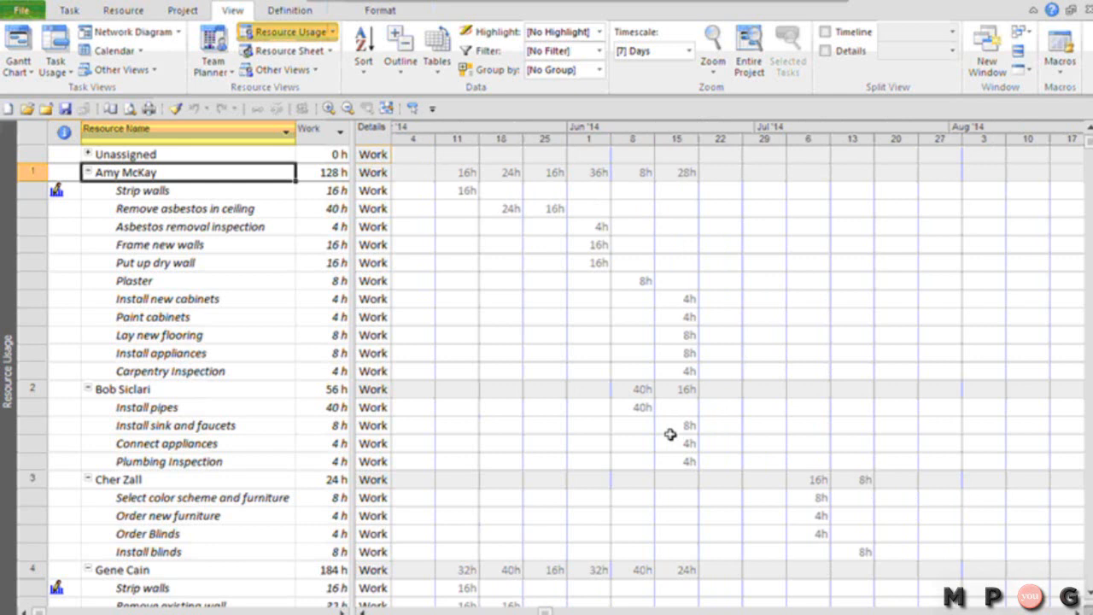
pyautogui.moveTo(451, 362)
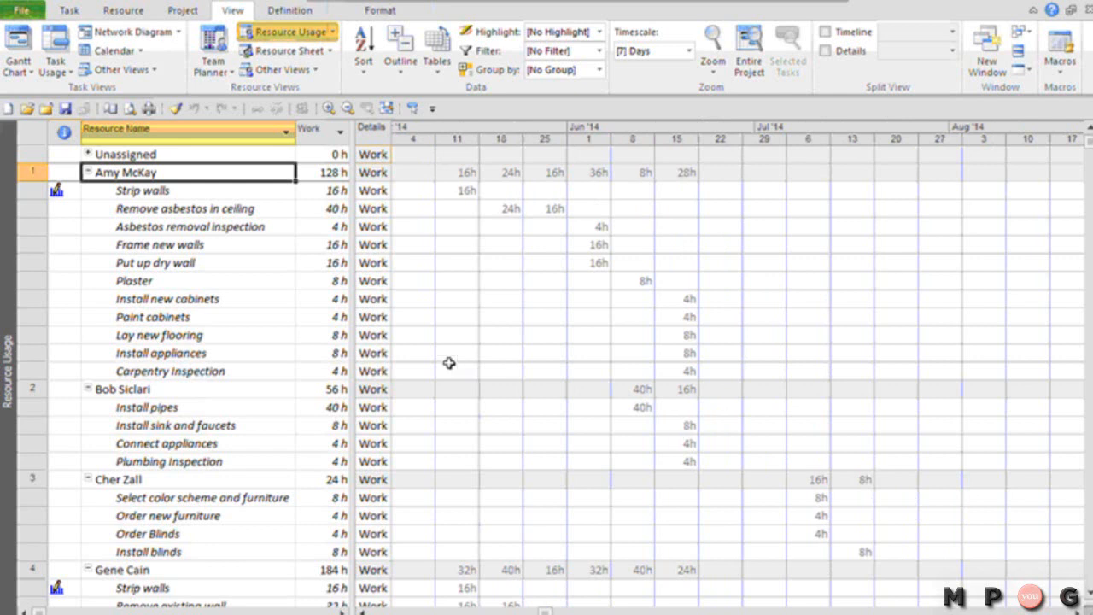
pyautogui.moveTo(311, 253)
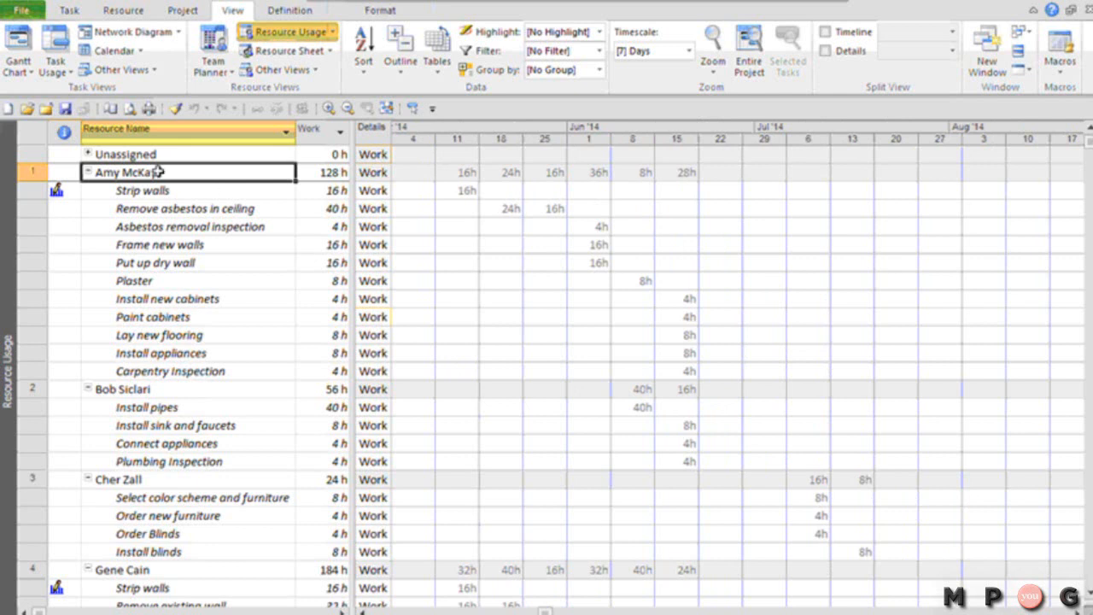
pyautogui.moveTo(177, 171)
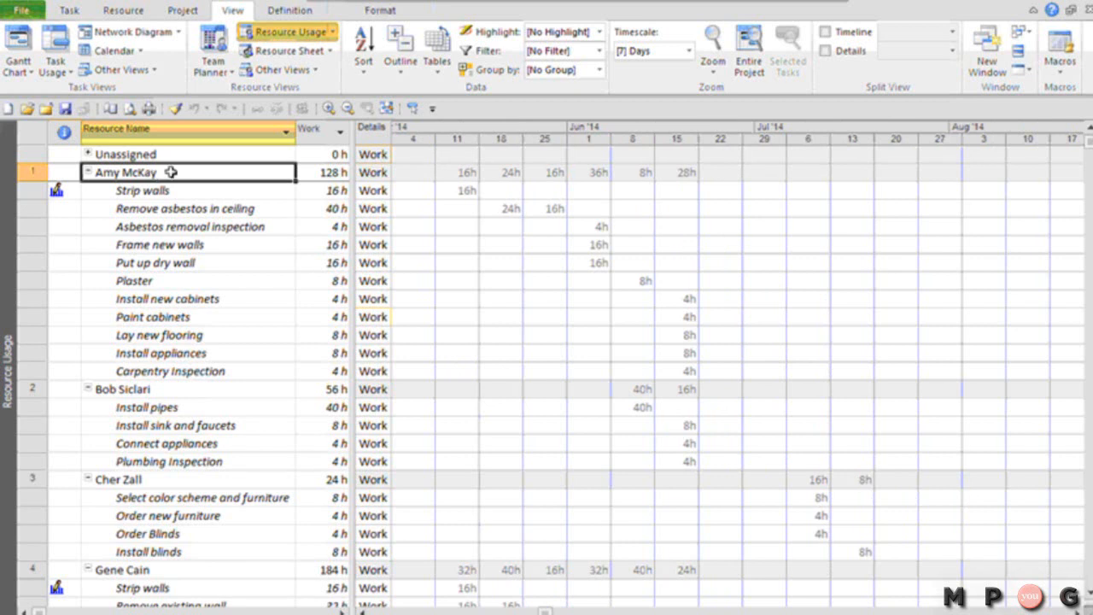
pyautogui.click(144, 191)
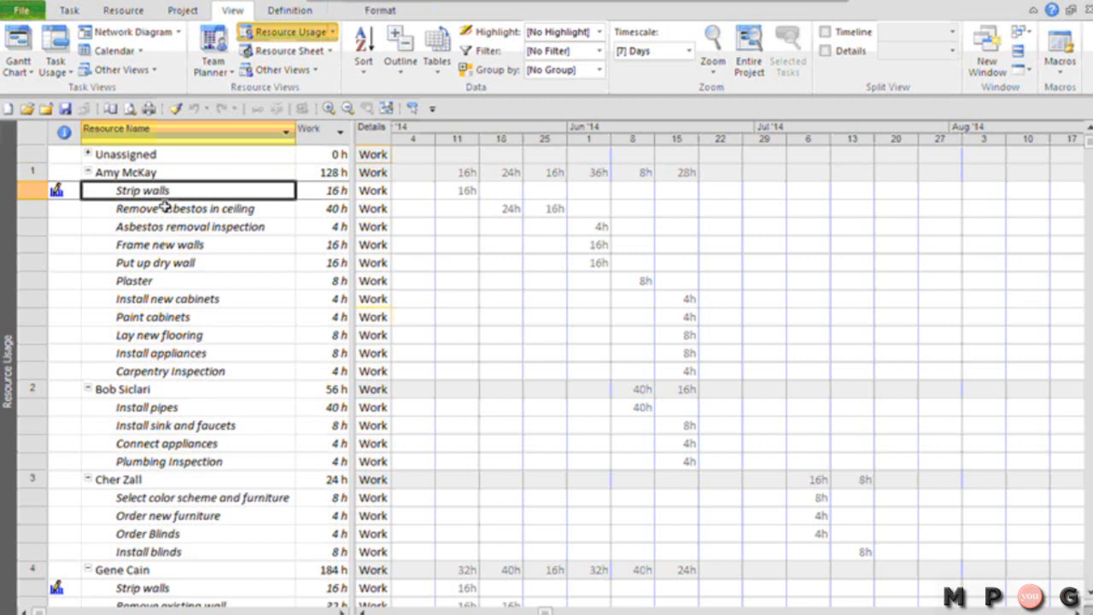
pyautogui.moveTo(457, 236)
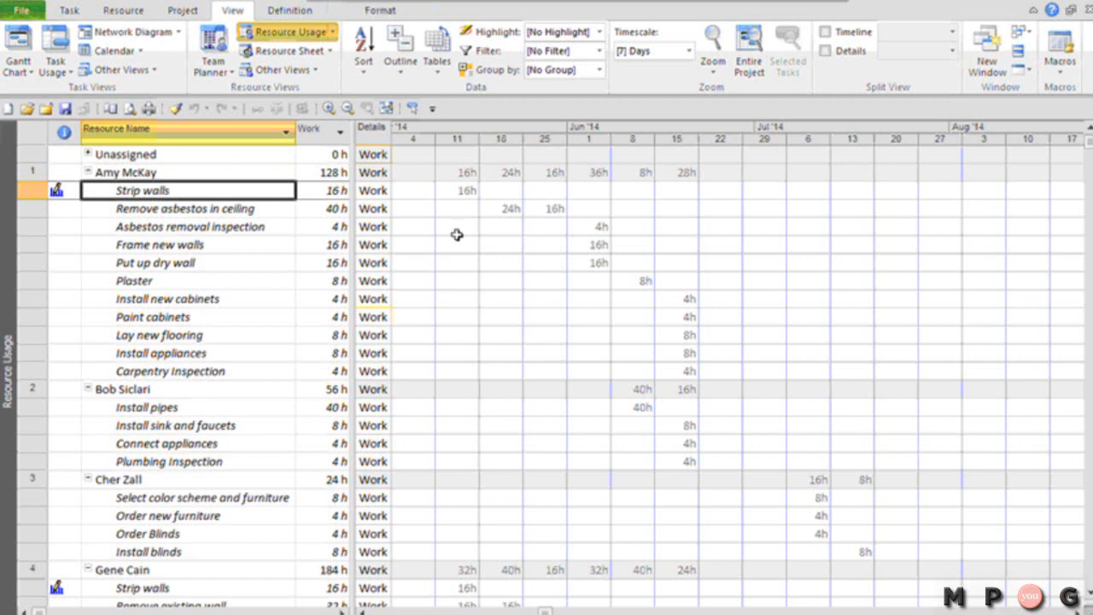
pyautogui.moveTo(540, 239)
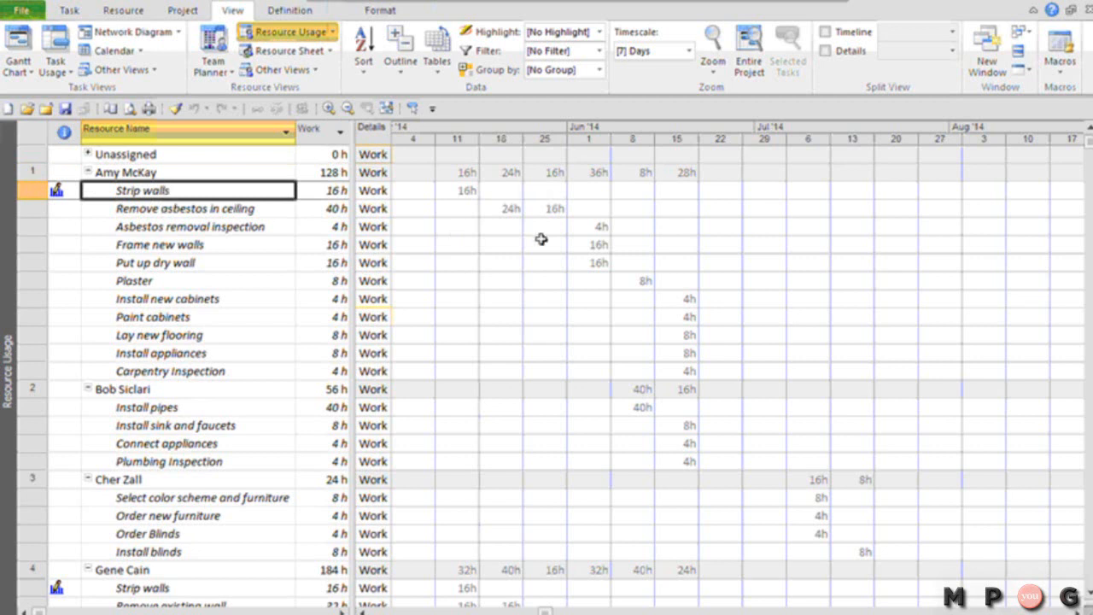
pyautogui.moveTo(452, 238)
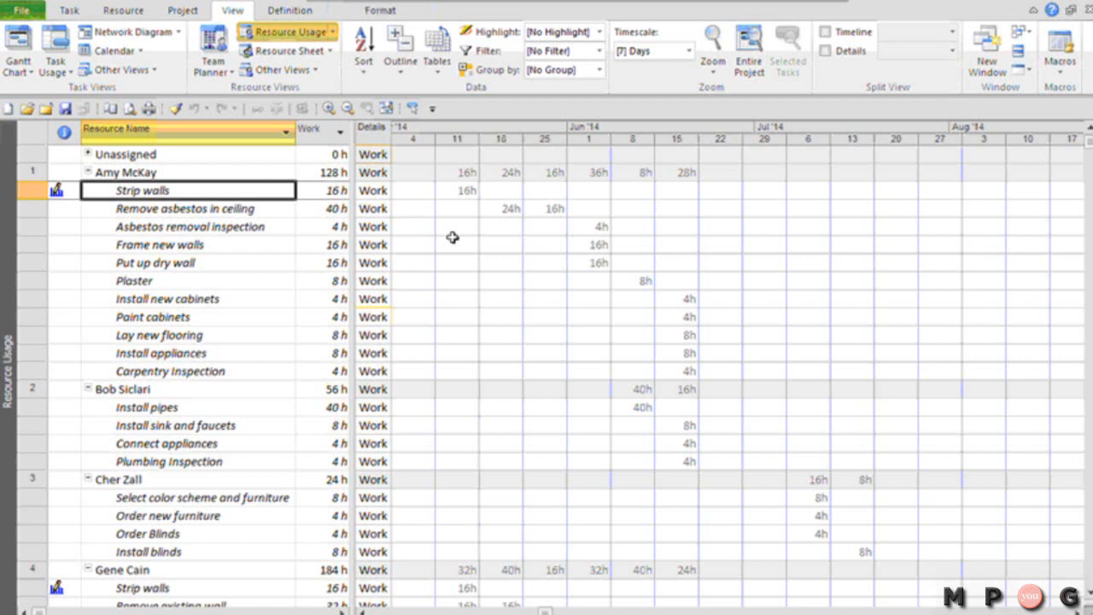
pyautogui.moveTo(493, 270)
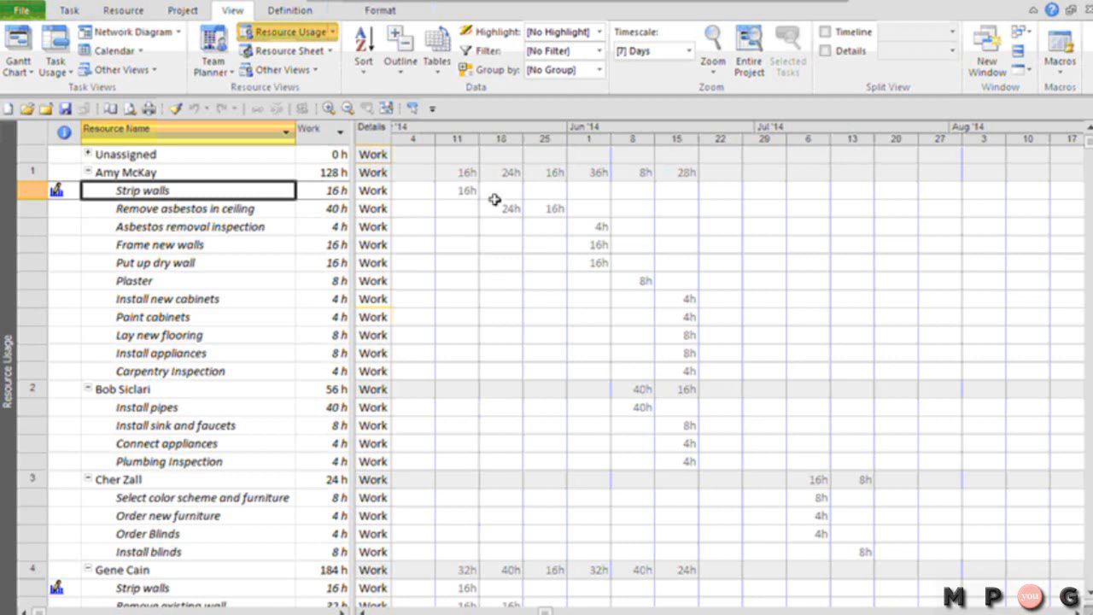
pyautogui.click(458, 171)
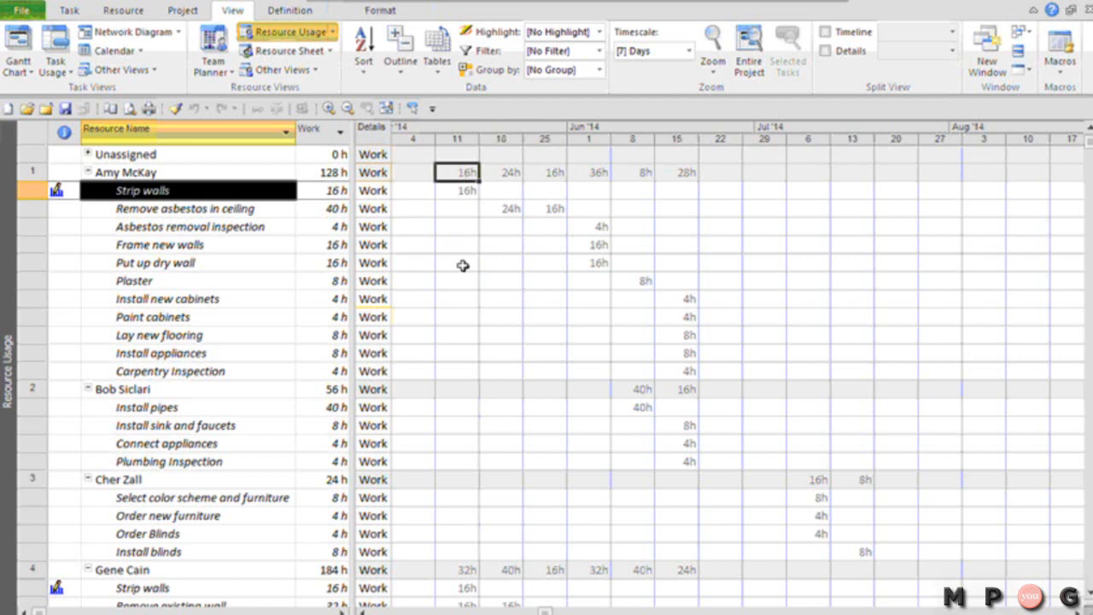
pyautogui.click(458, 192)
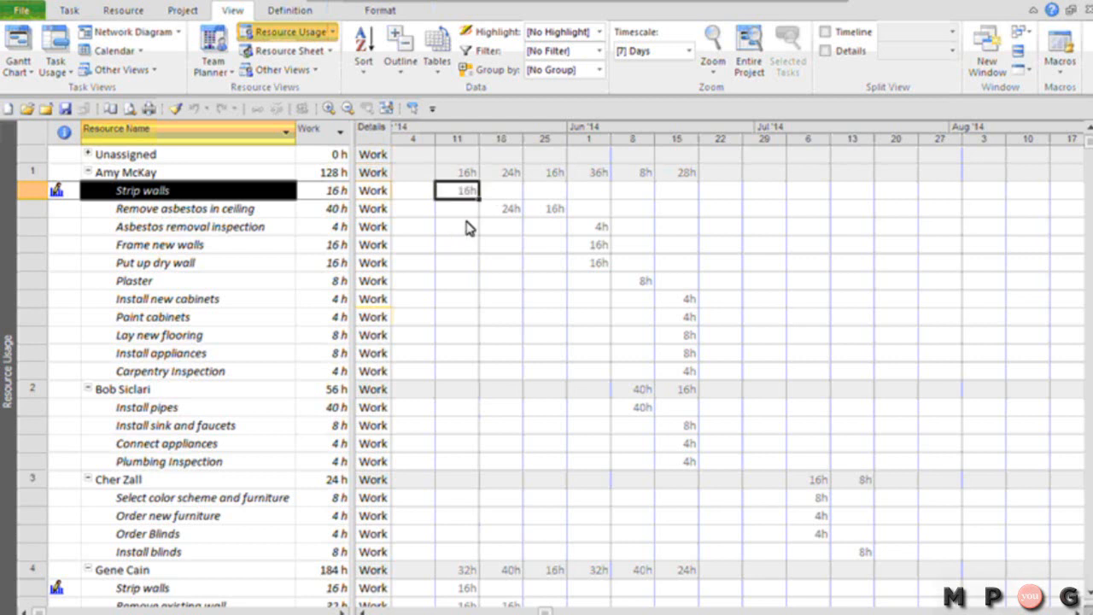
pyautogui.click(458, 170)
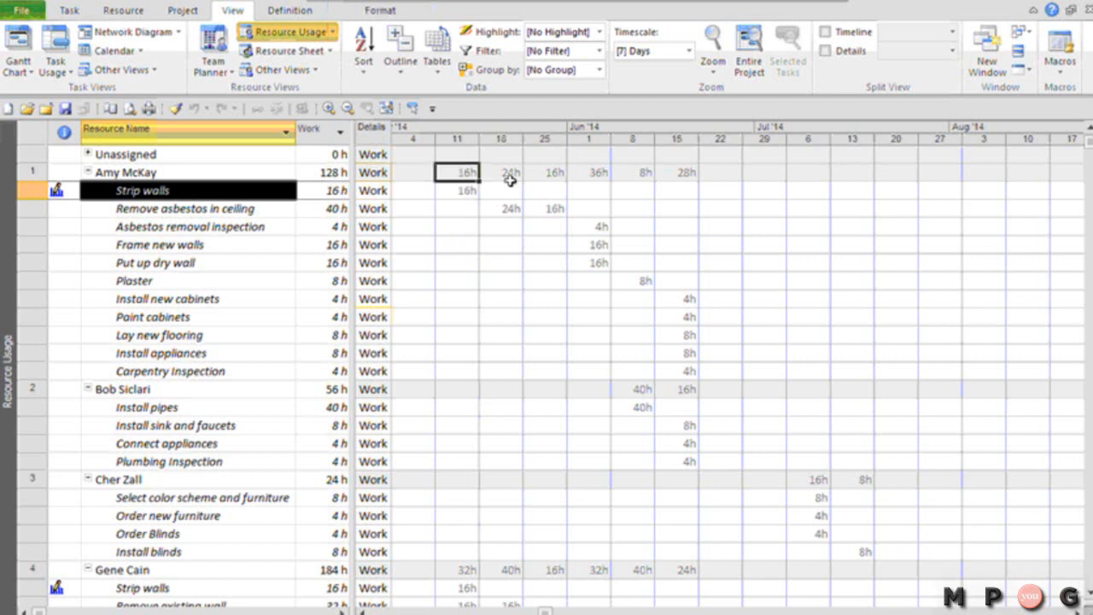
pyautogui.click(503, 170)
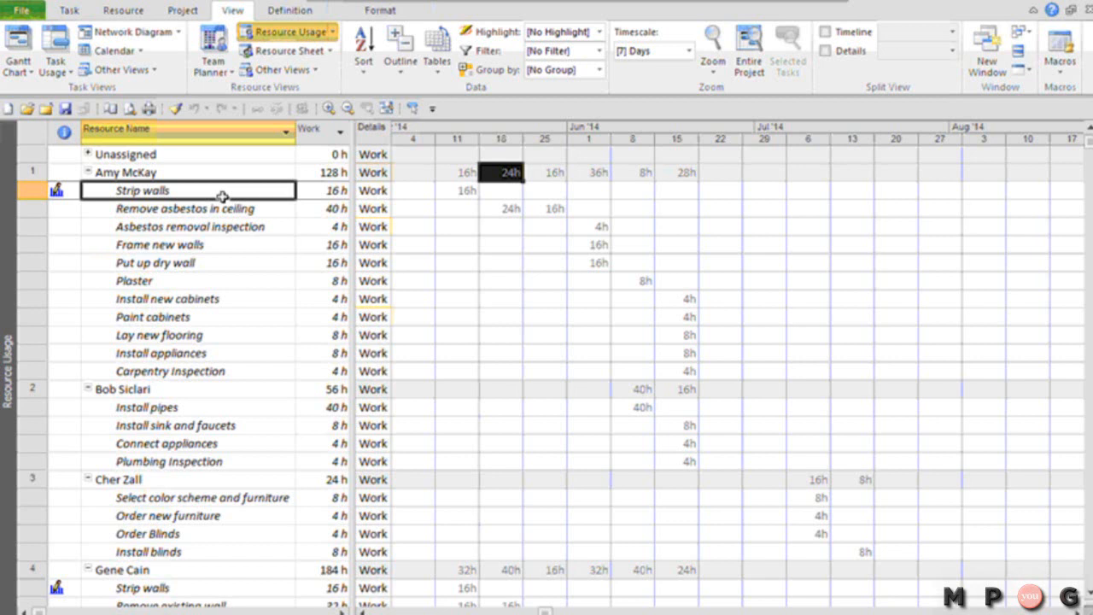
pyautogui.moveTo(198, 171)
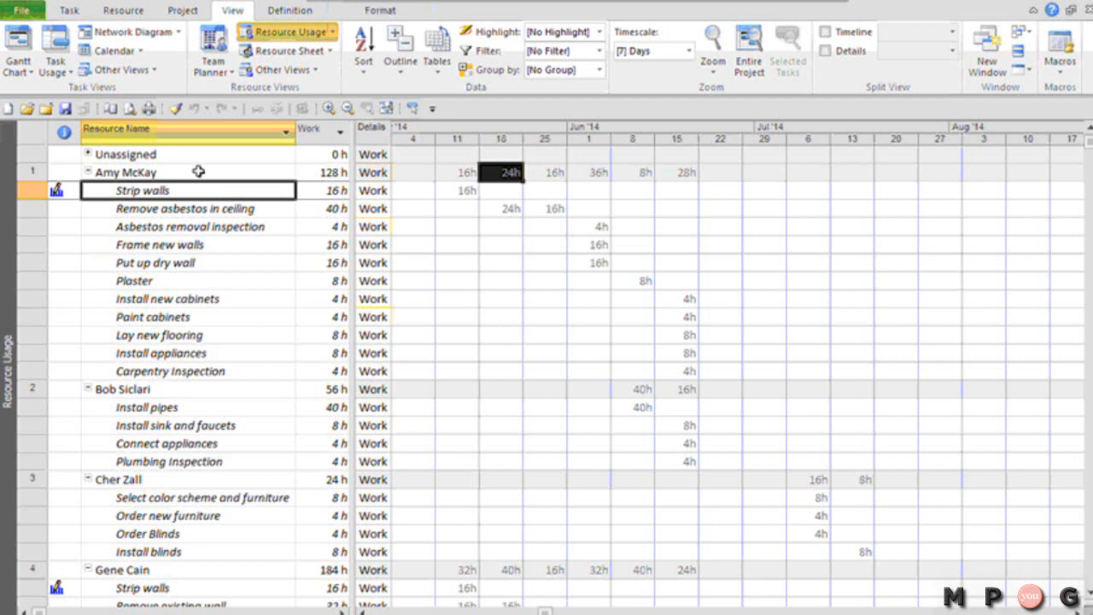
pyautogui.click(199, 170)
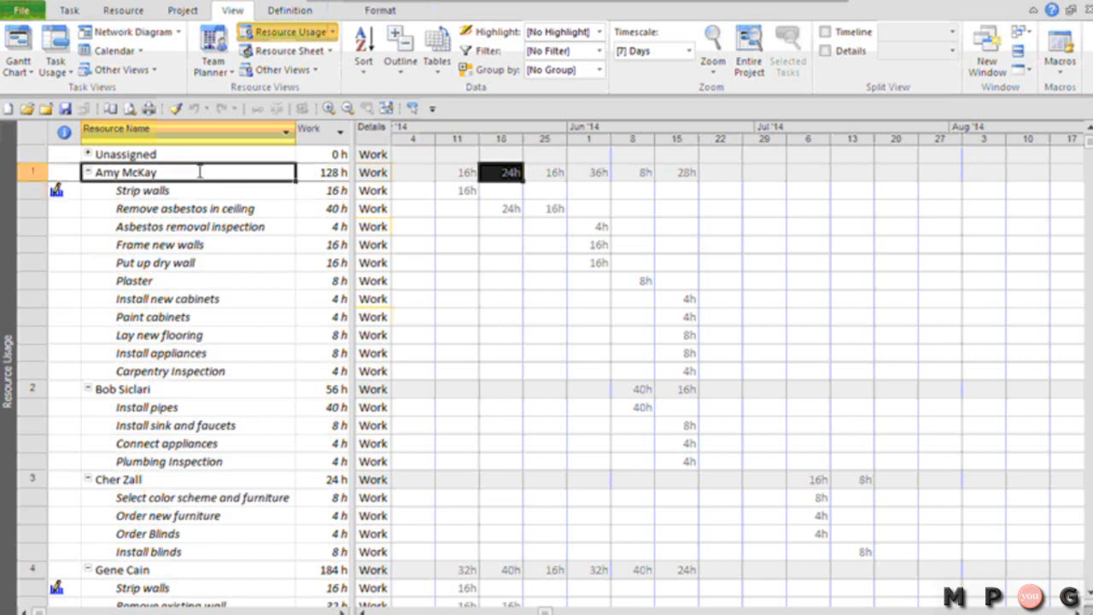
pyautogui.click(208, 191)
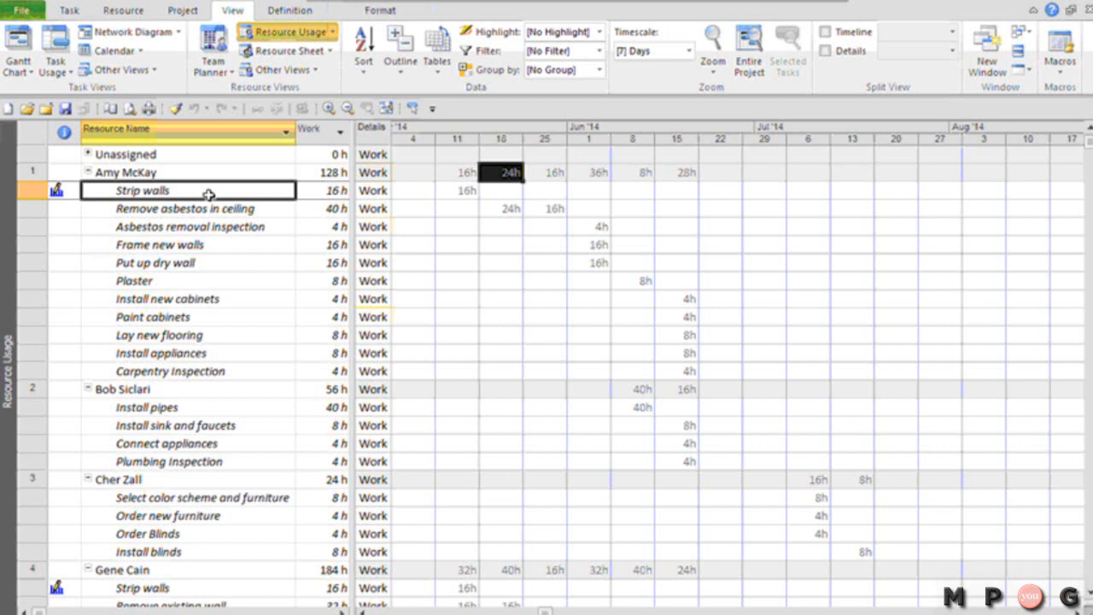
pyautogui.moveTo(588, 215)
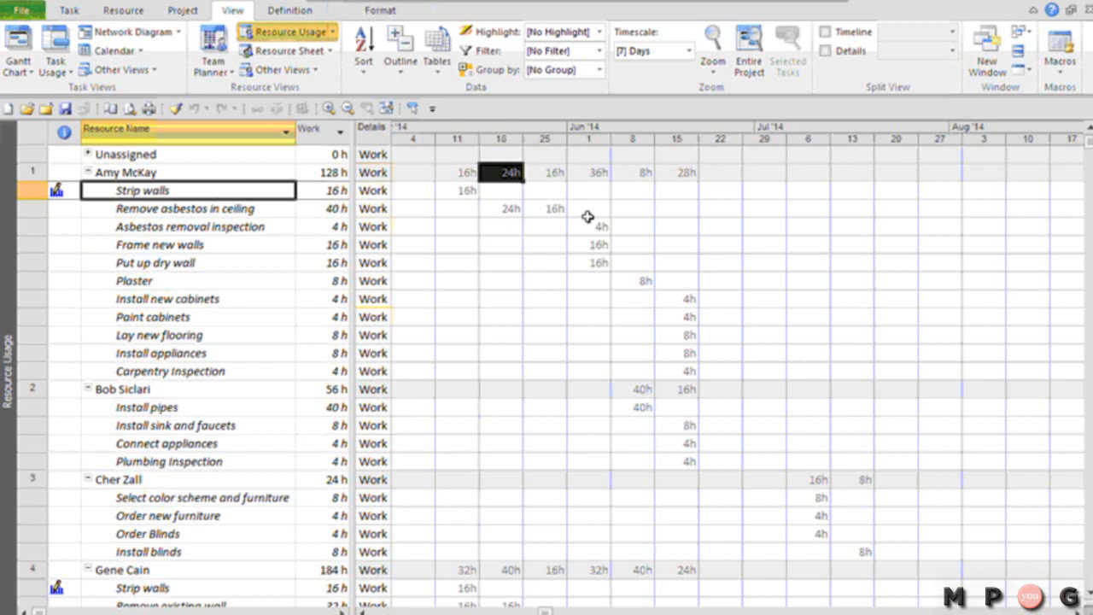
pyautogui.moveTo(598, 201)
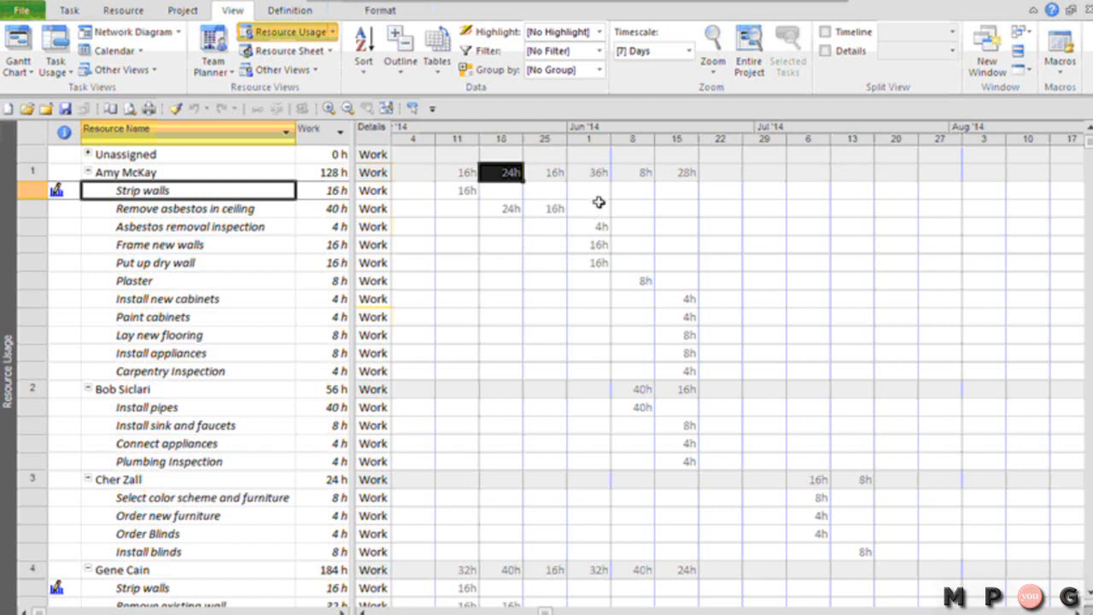
# Step: Drop down the Group by list of built-in resource groupings on the View ribbon
pyautogui.click(598, 69)
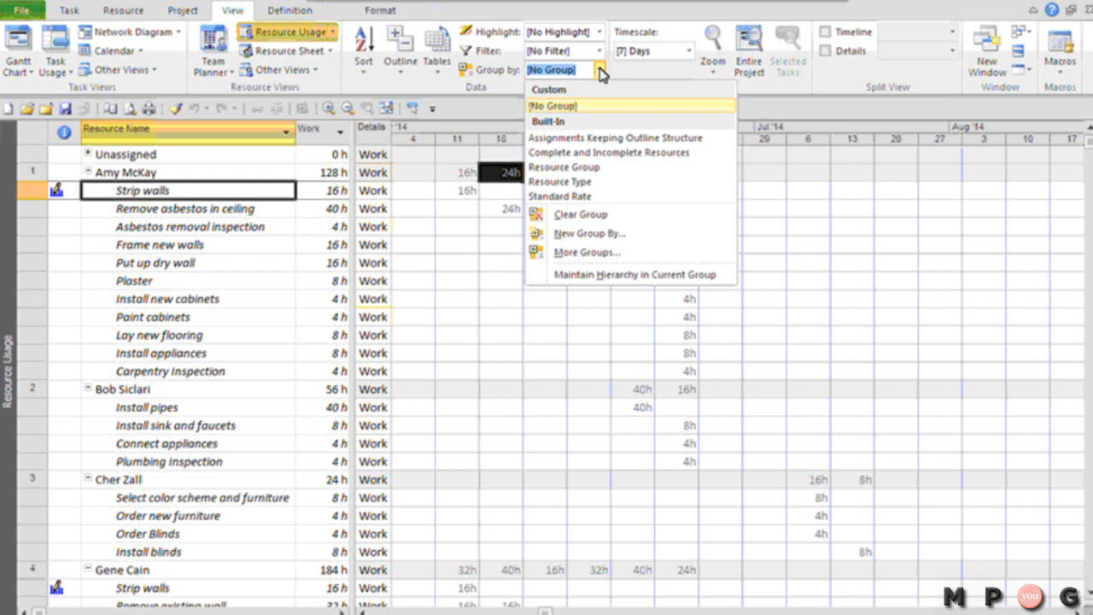
pyautogui.moveTo(532, 58)
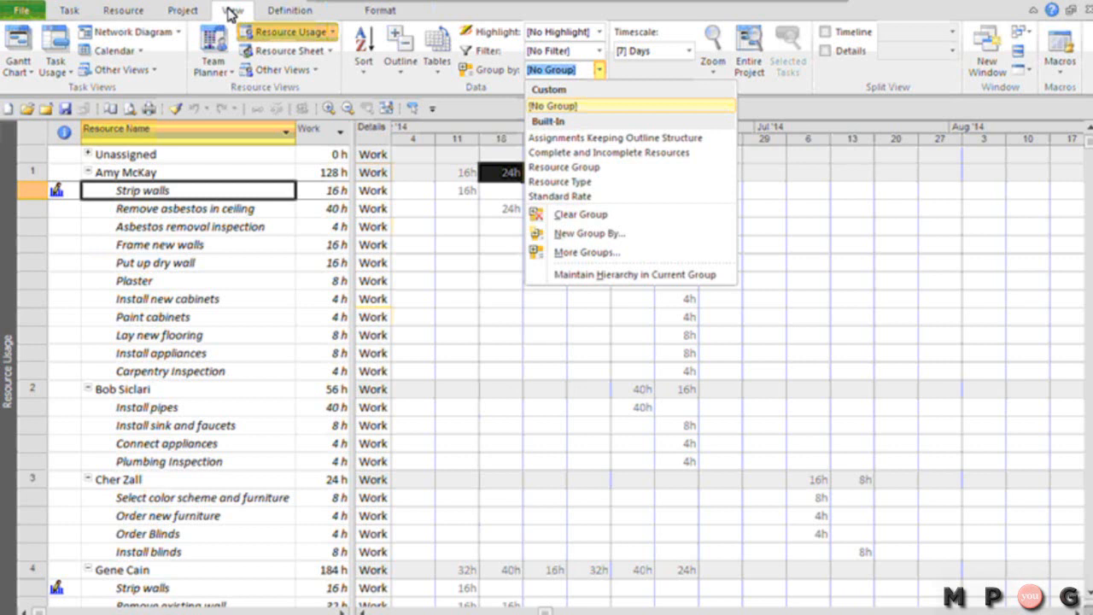
pyautogui.moveTo(442, 98)
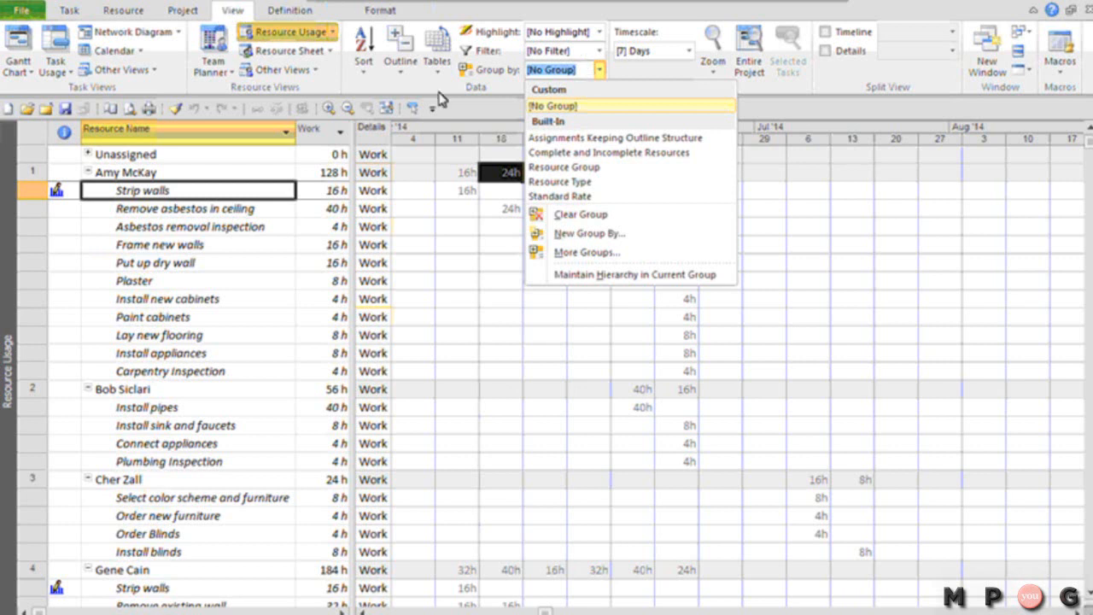
pyautogui.moveTo(604, 93)
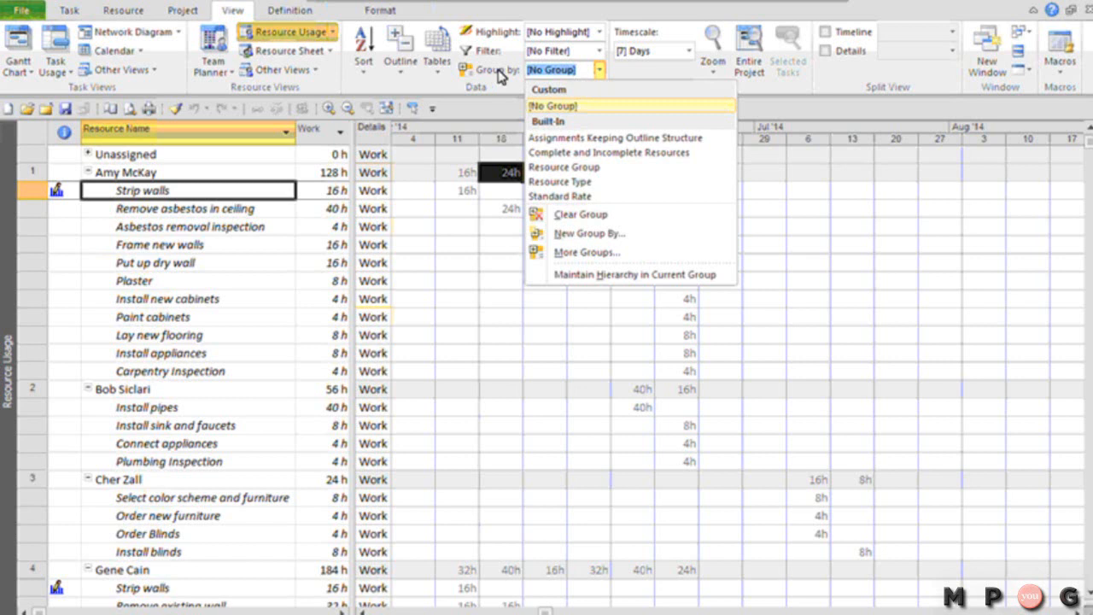
pyautogui.moveTo(606, 137)
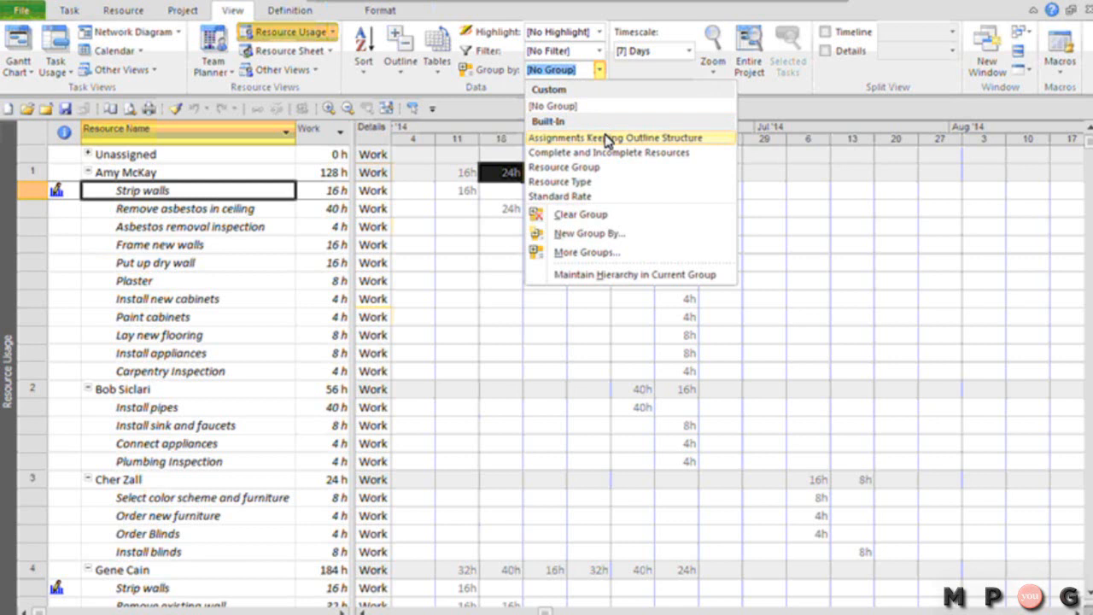
pyautogui.click(615, 137)
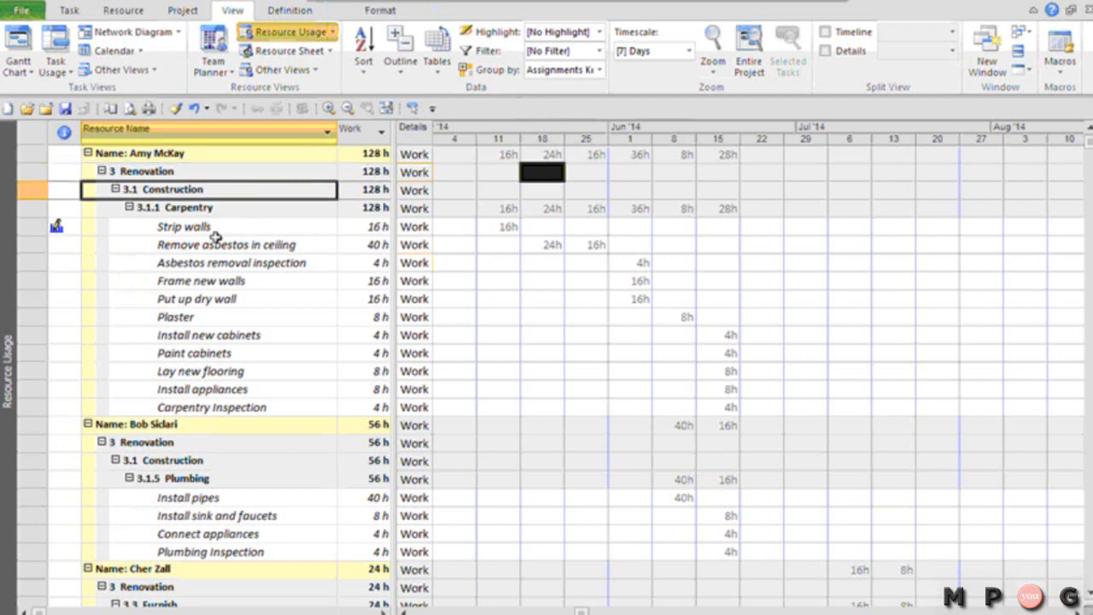
pyautogui.click(188, 207)
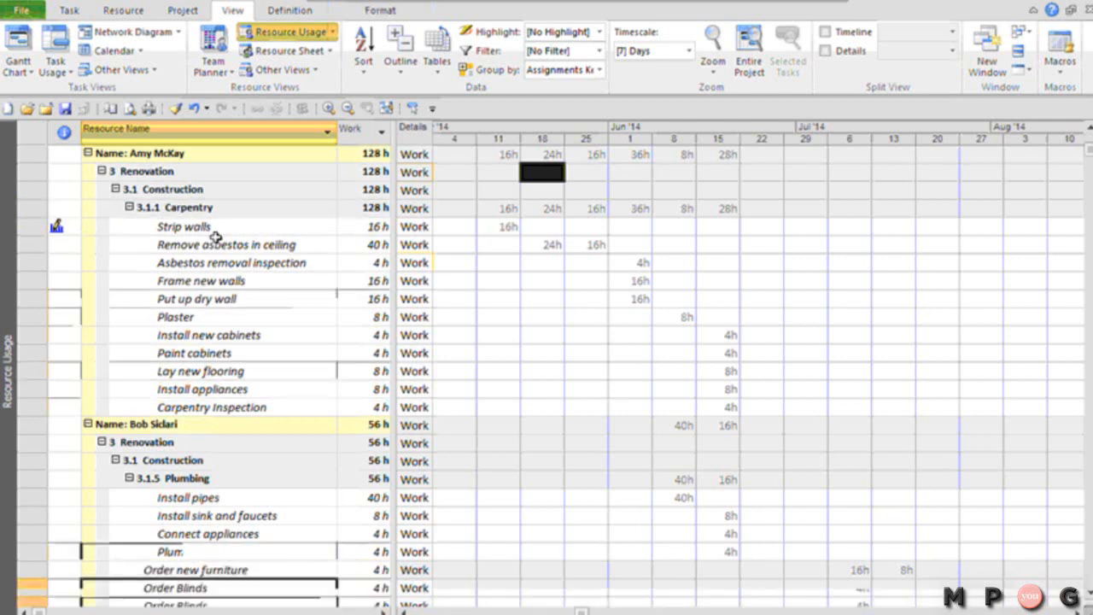
pyautogui.scroll(-3)
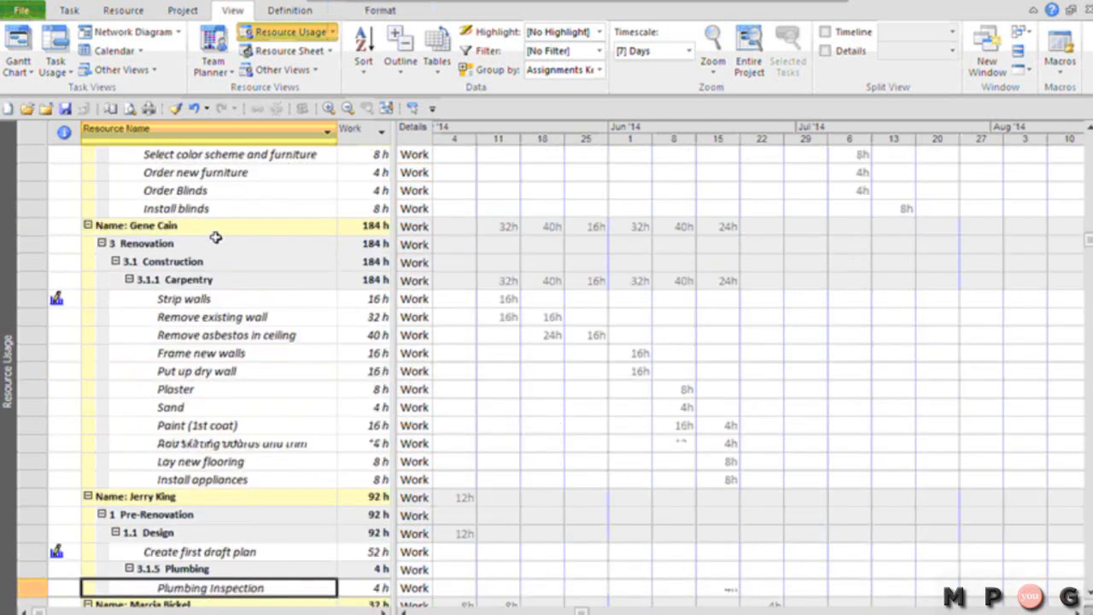
pyautogui.scroll(-3)
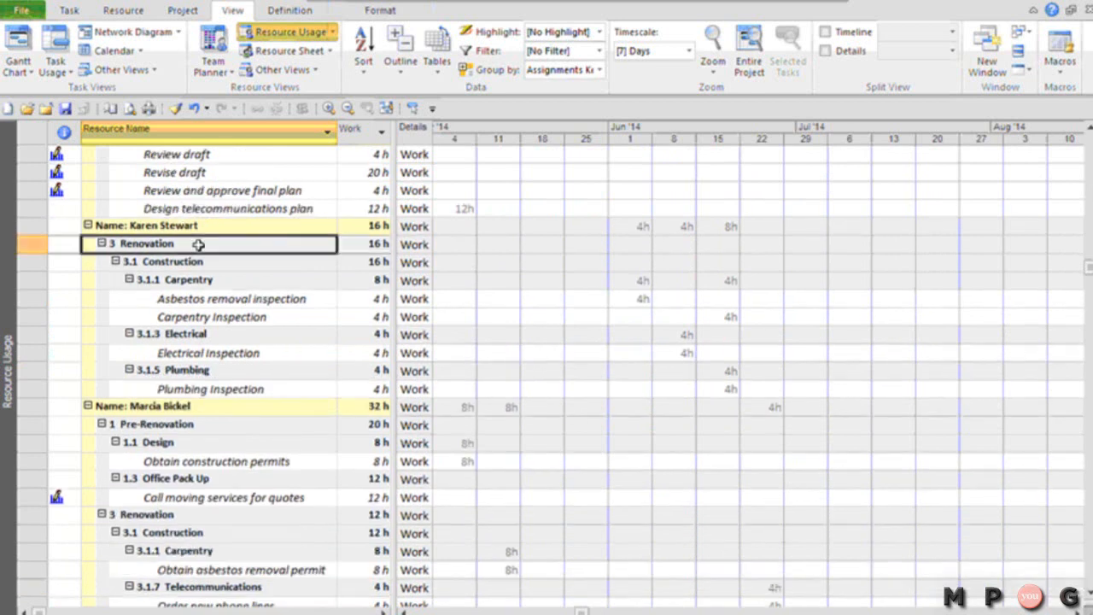
pyautogui.moveTo(203, 244)
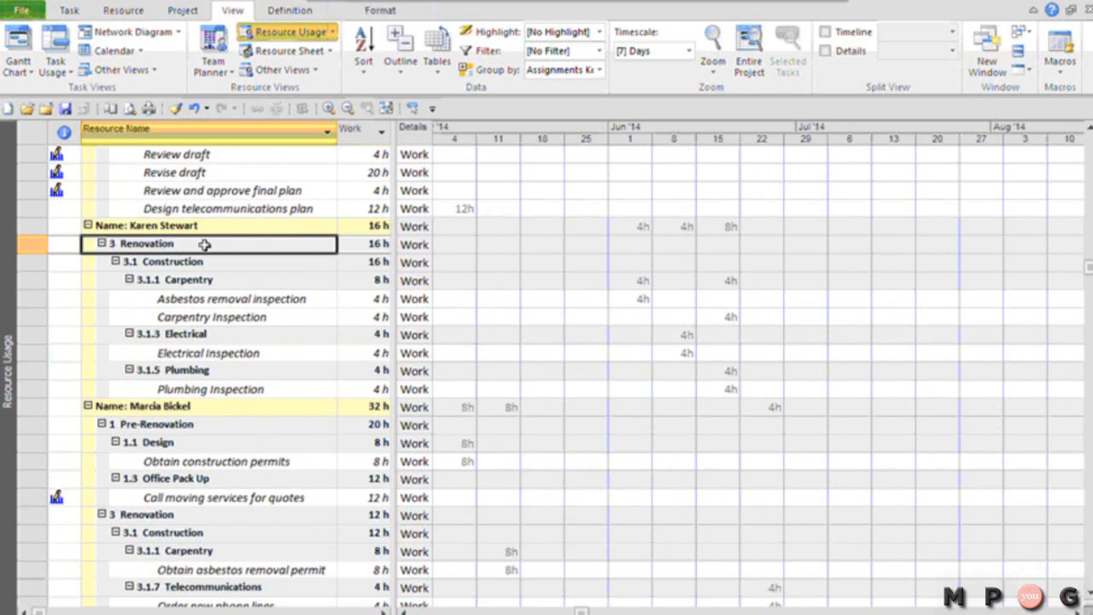
pyautogui.moveTo(220, 261)
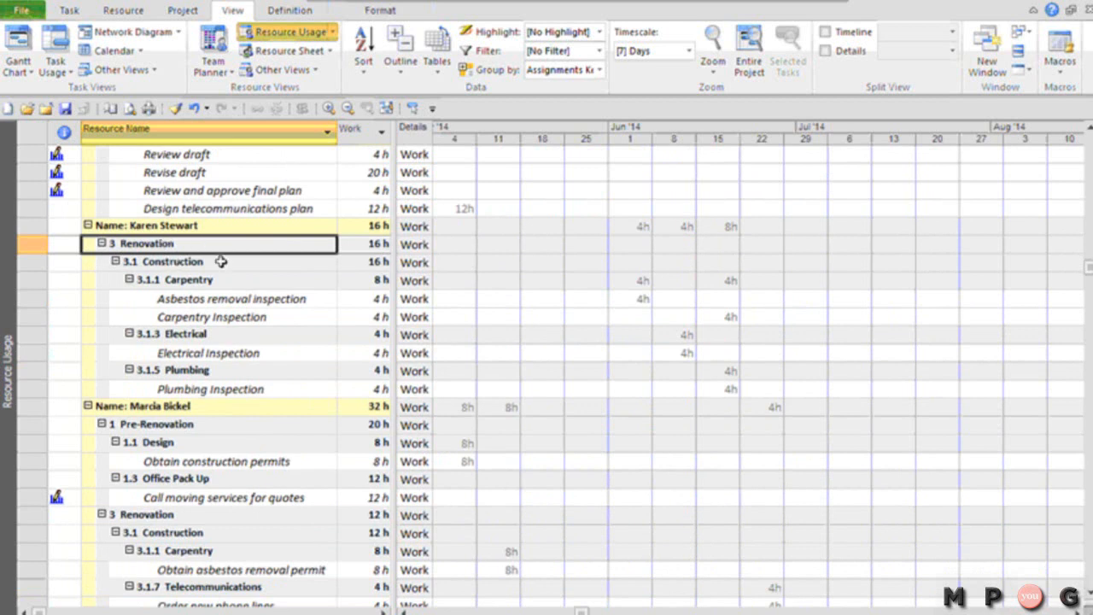
pyautogui.click(186, 280)
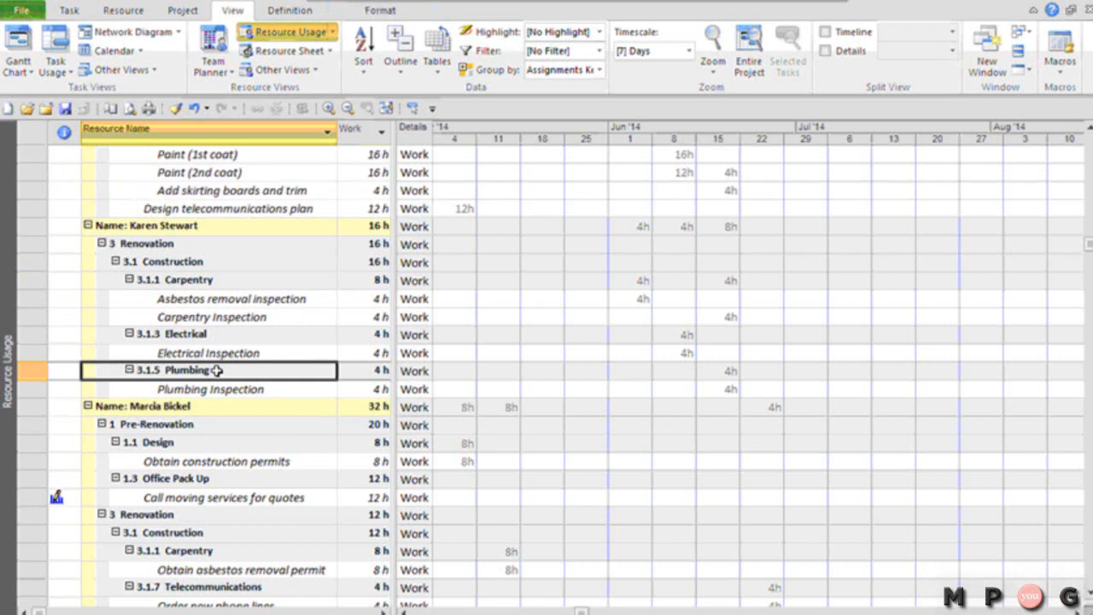
pyautogui.scroll(-3)
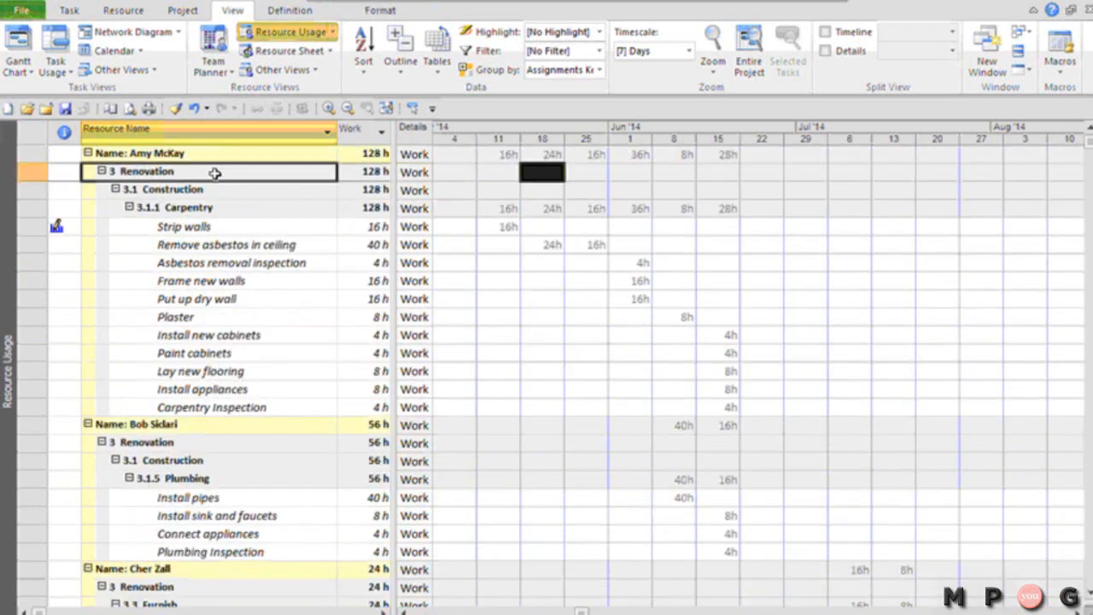
pyautogui.moveTo(215, 239)
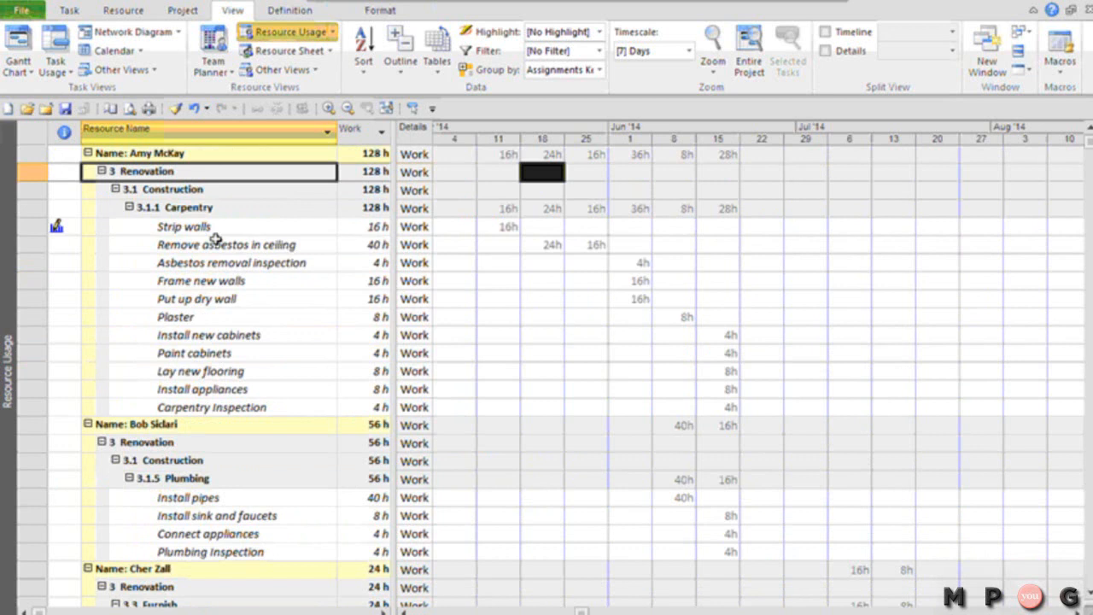
pyautogui.click(184, 225)
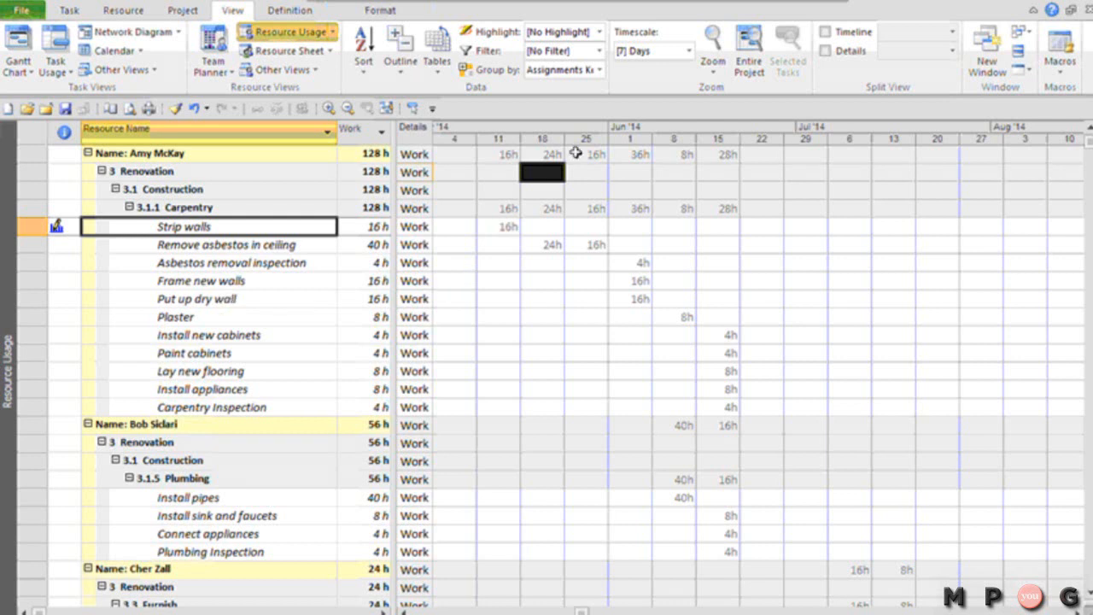
# Step: Clear grouping to No Group, then bring up the More Groups dialog of resource groups
pyautogui.click(601, 68)
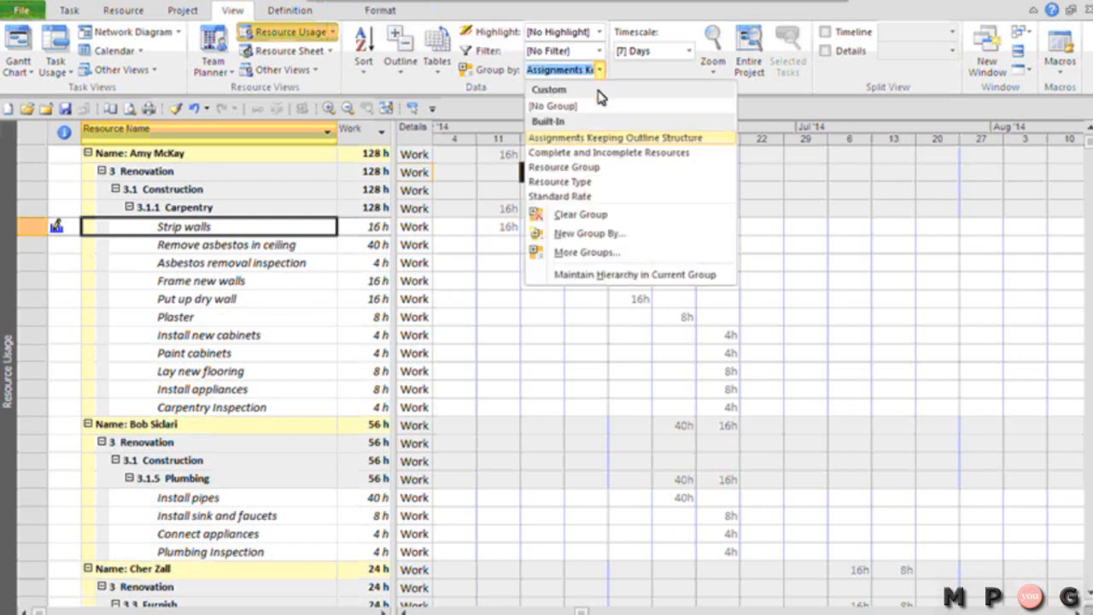
pyautogui.click(553, 105)
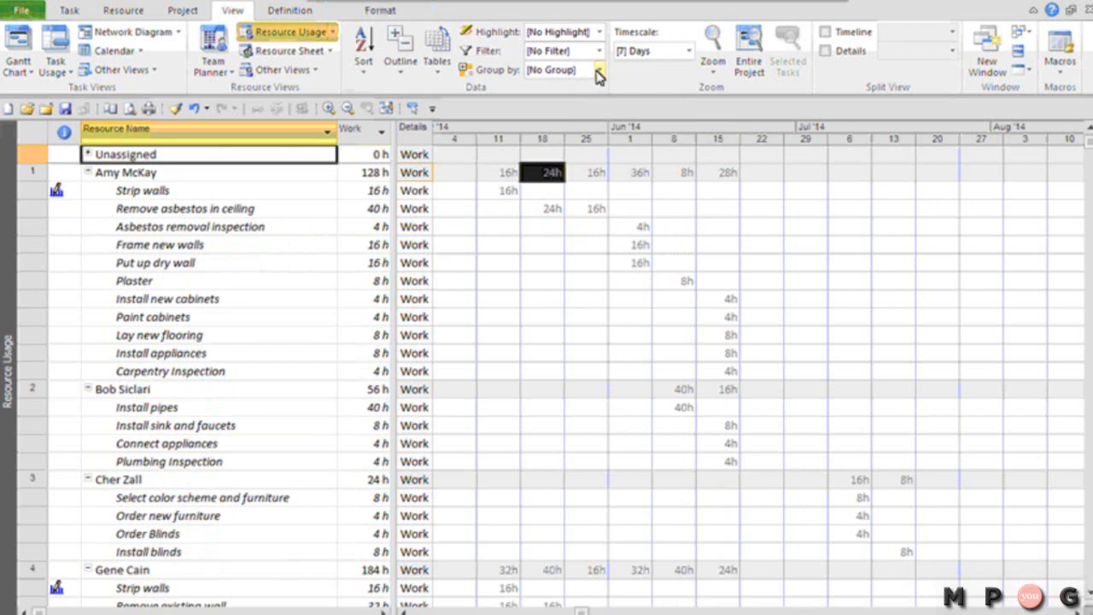
pyautogui.click(598, 70)
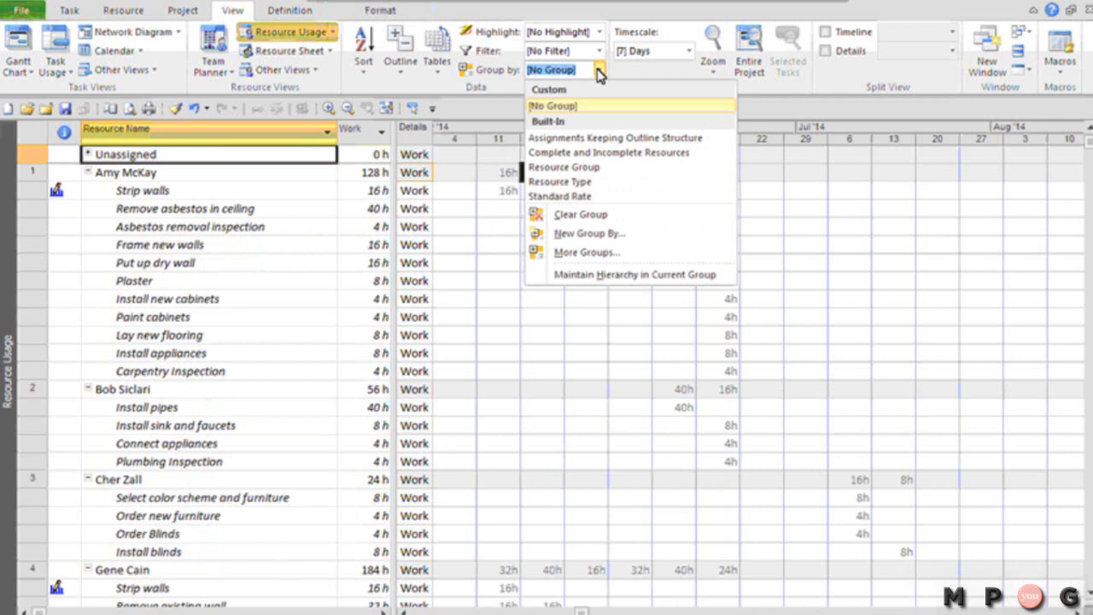
pyautogui.moveTo(610, 253)
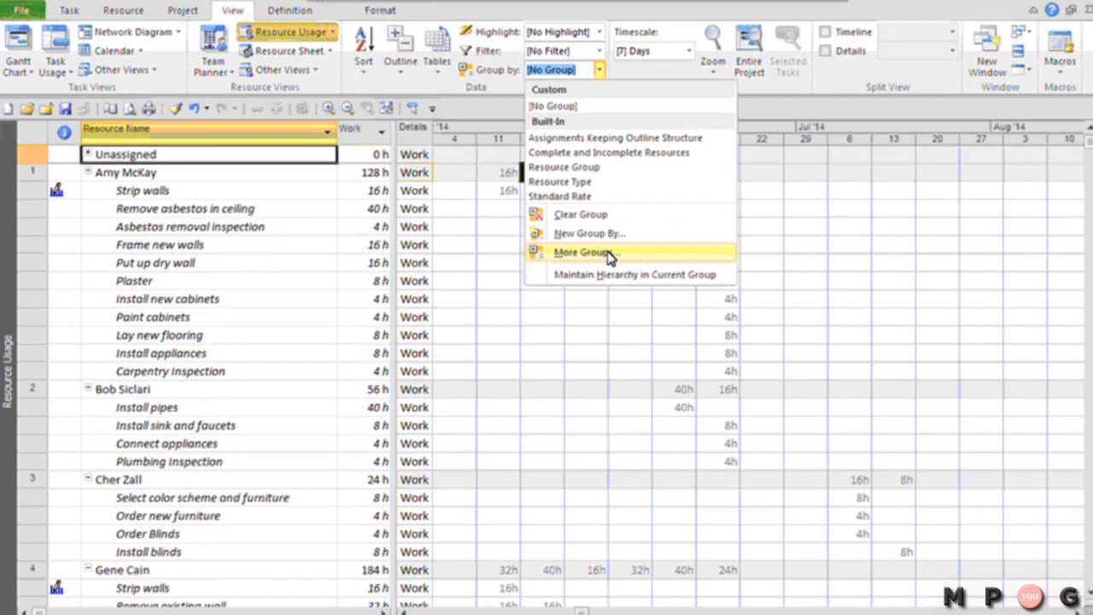
pyautogui.click(583, 252)
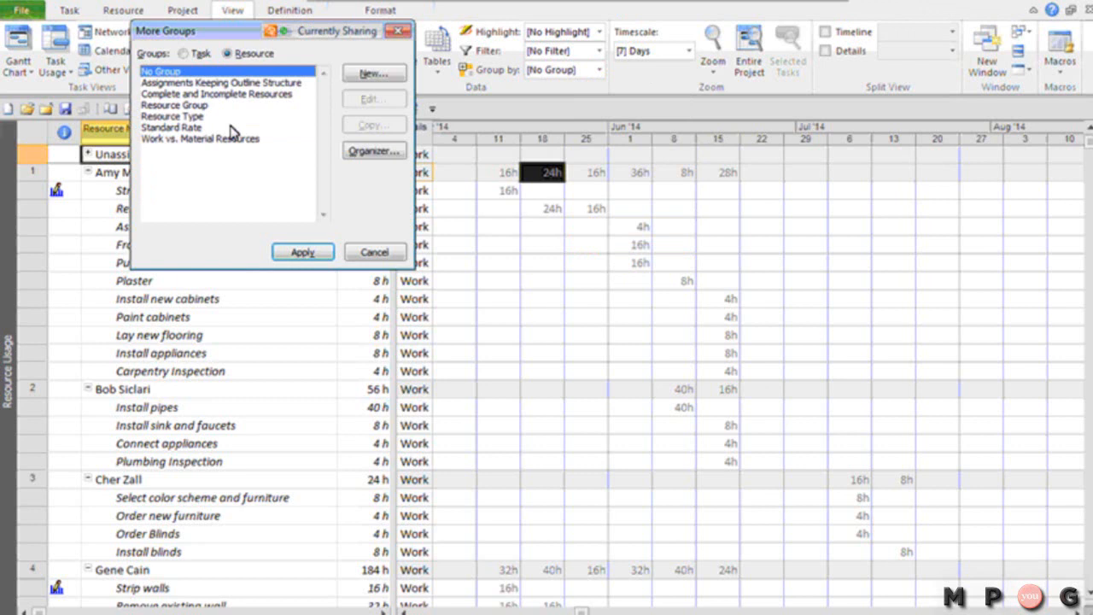
# Step: Copy the Assignments Keeping Outline Structure group into an editable Group Definition
pyautogui.click(222, 82)
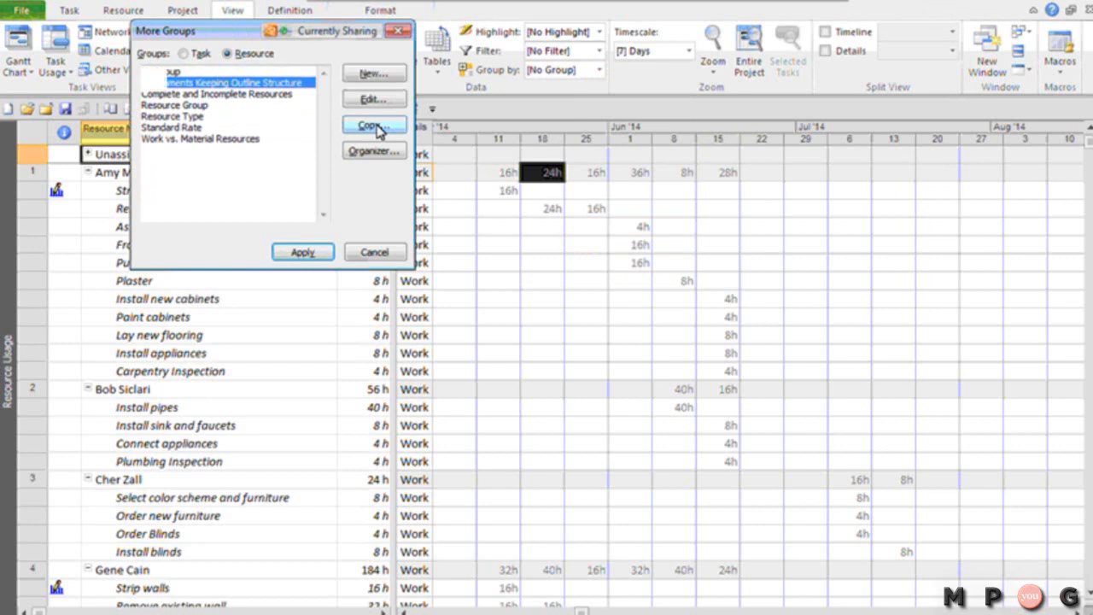
pyautogui.click(373, 126)
pyautogui.write('Ass')
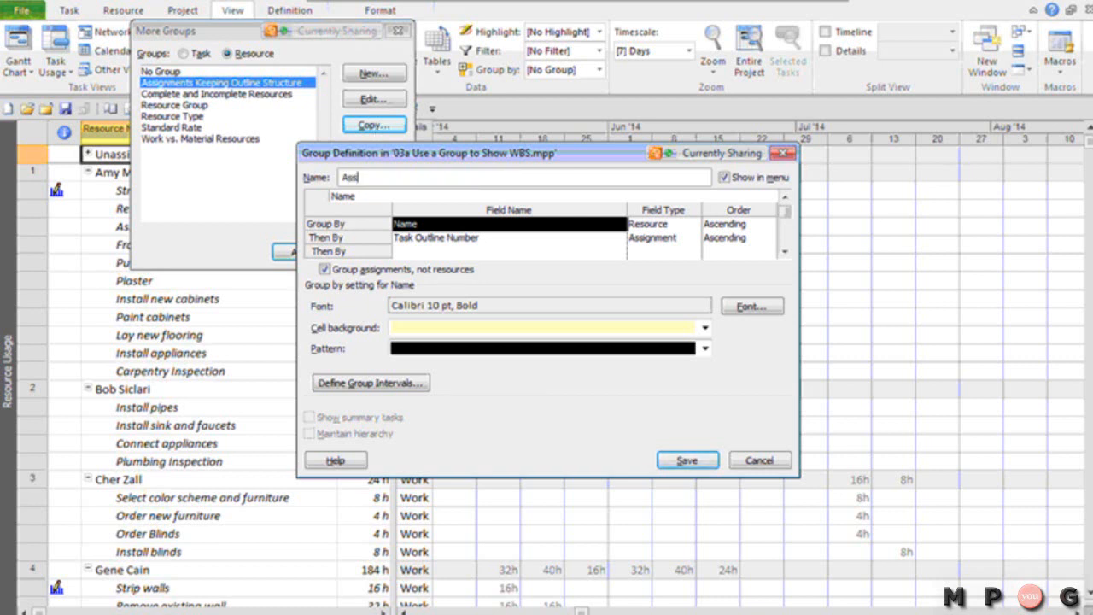
# Step: Name the copied group 'Assignments by Project and WBS'
pyautogui.write('ignments')
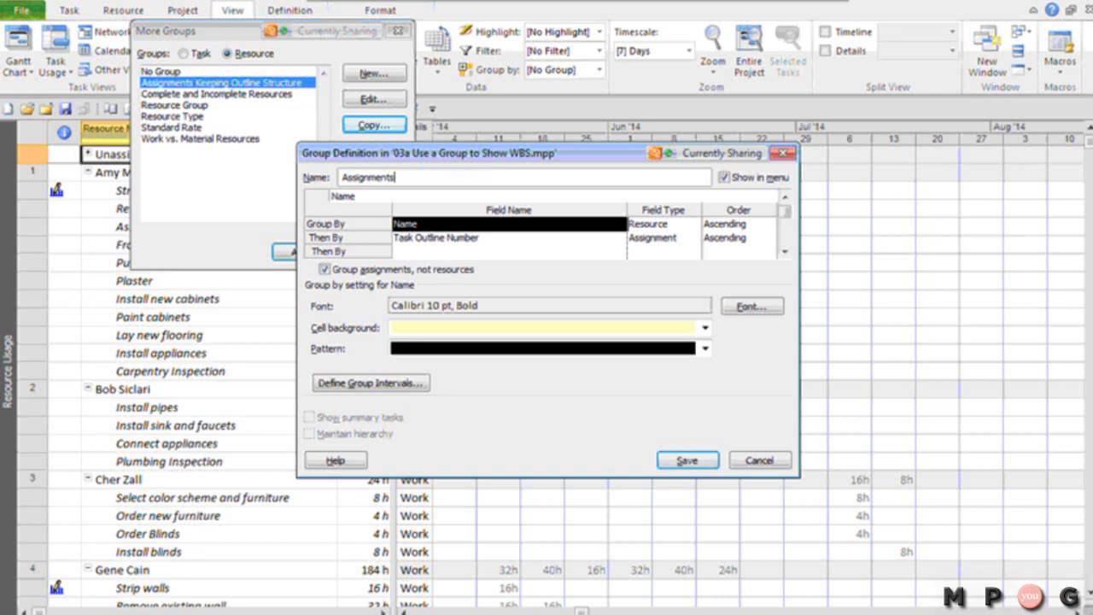
pyautogui.write('by P')
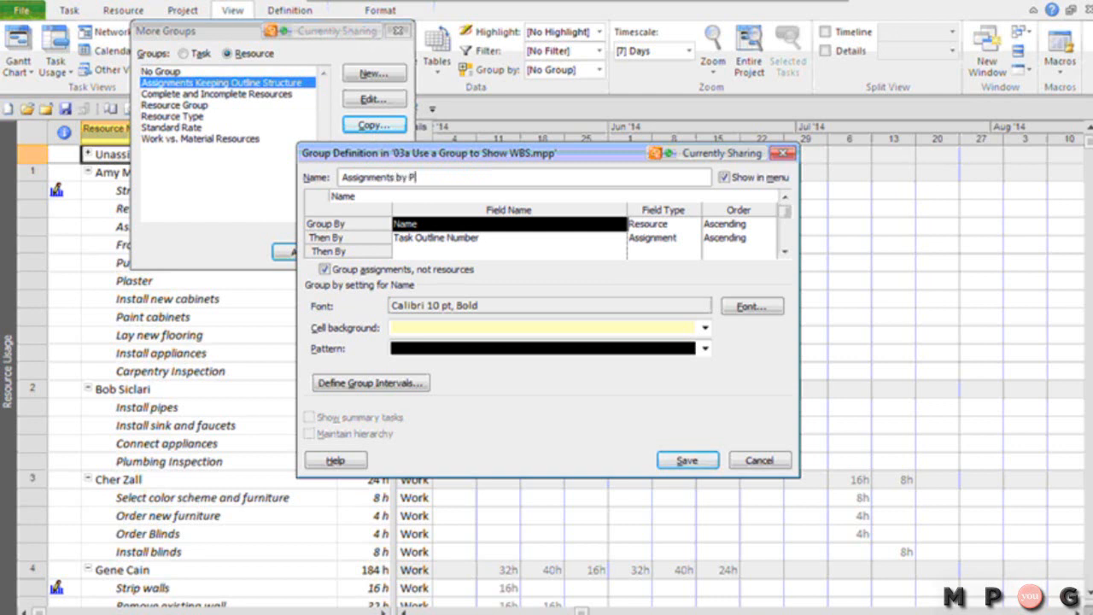
pyautogui.write('roject and W')
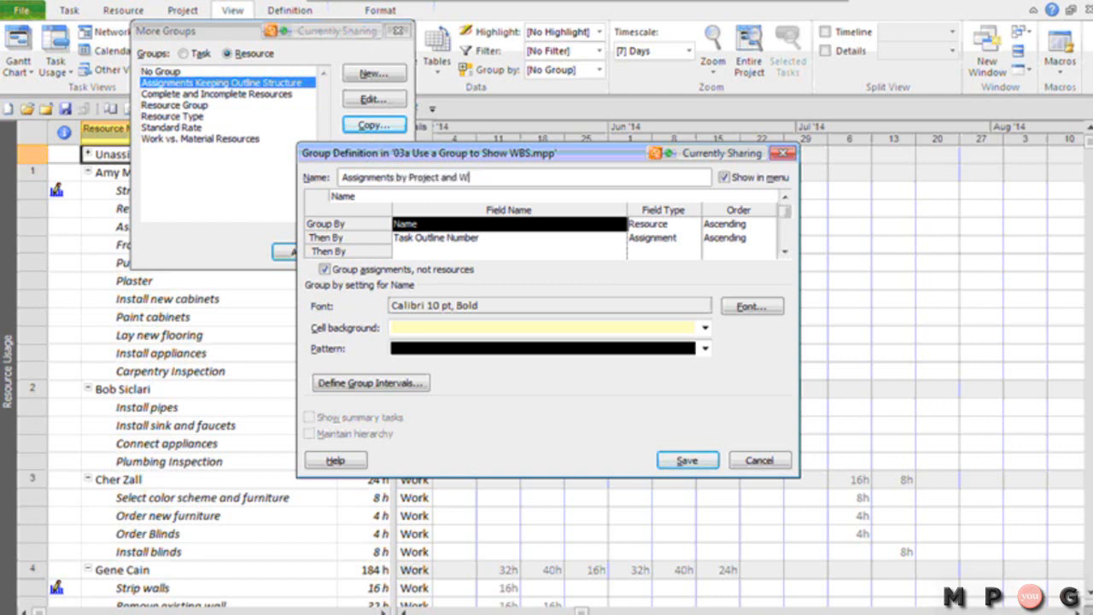
pyautogui.write('BS')
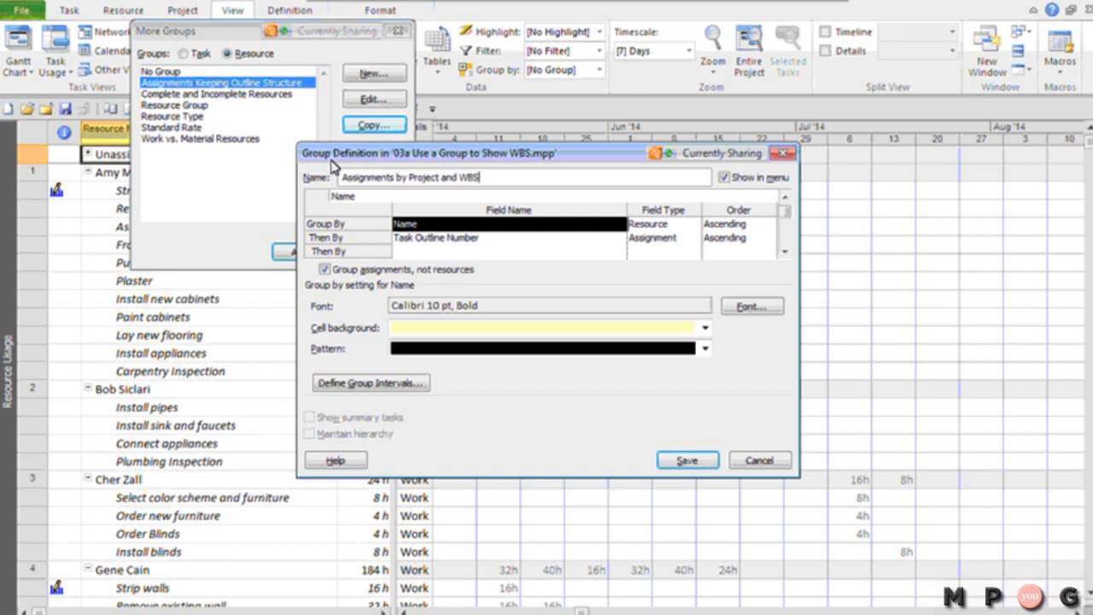
pyautogui.moveTo(311, 202)
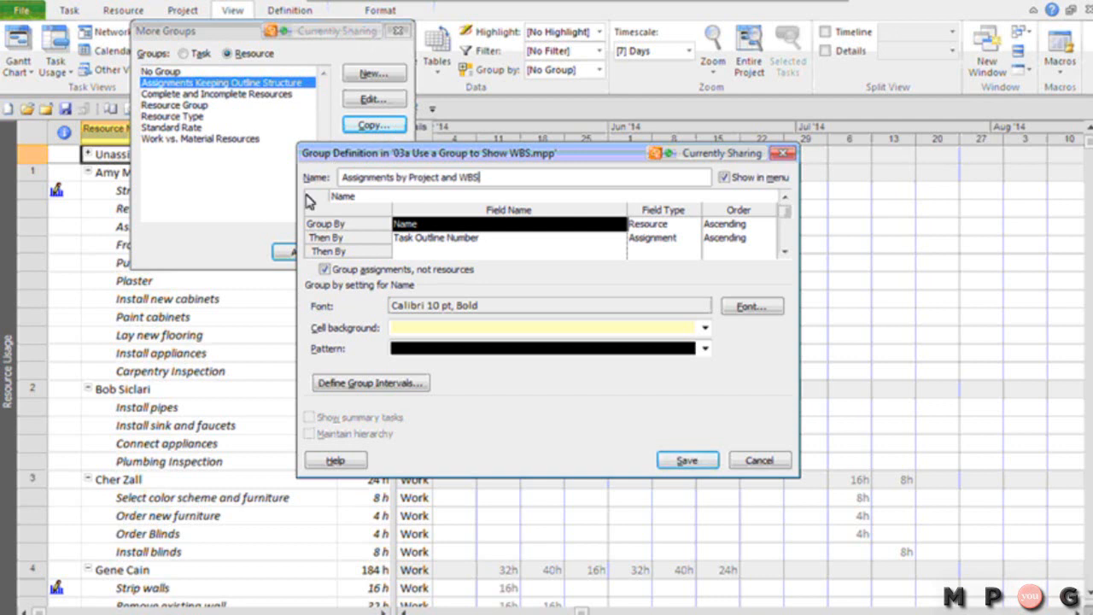
pyautogui.moveTo(348, 236)
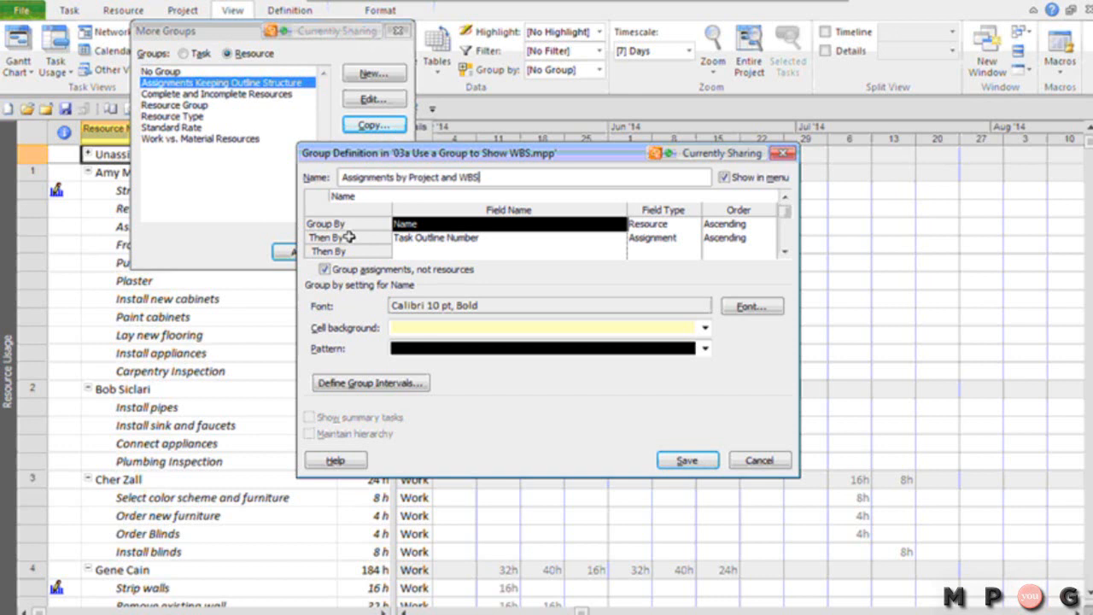
# Step: Review the Name and Task Outline Number grouping levels and the first level's field type
pyautogui.click(504, 238)
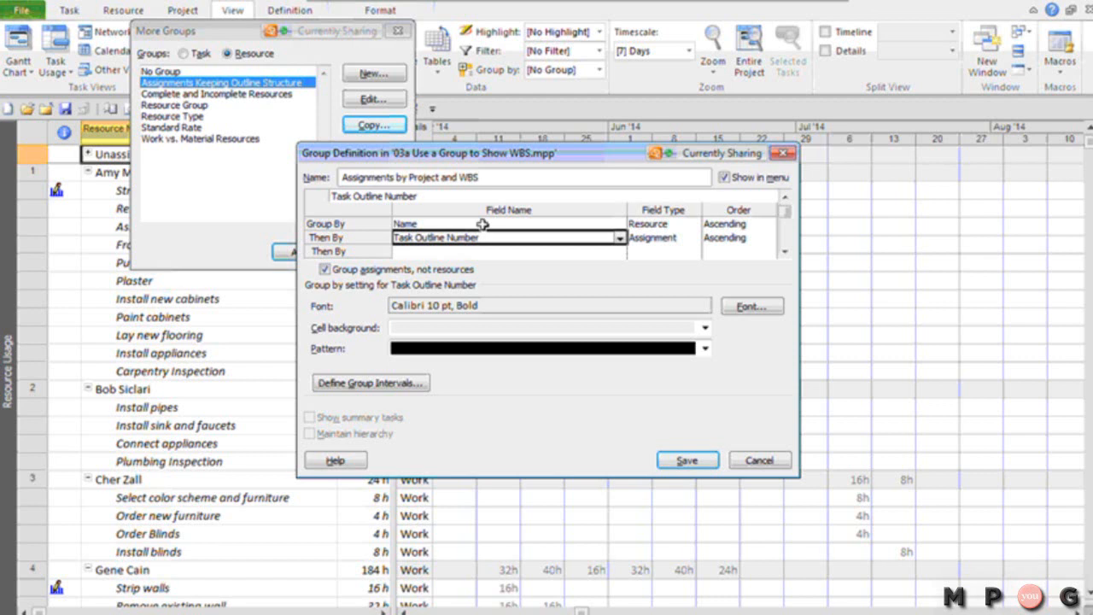
pyautogui.click(507, 222)
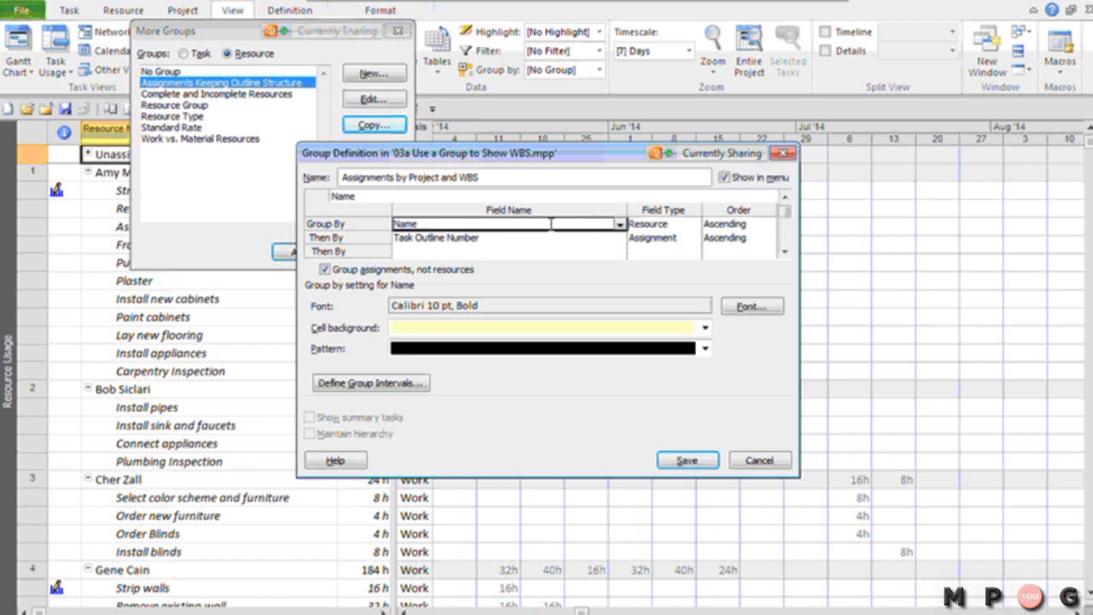
pyautogui.moveTo(492, 241)
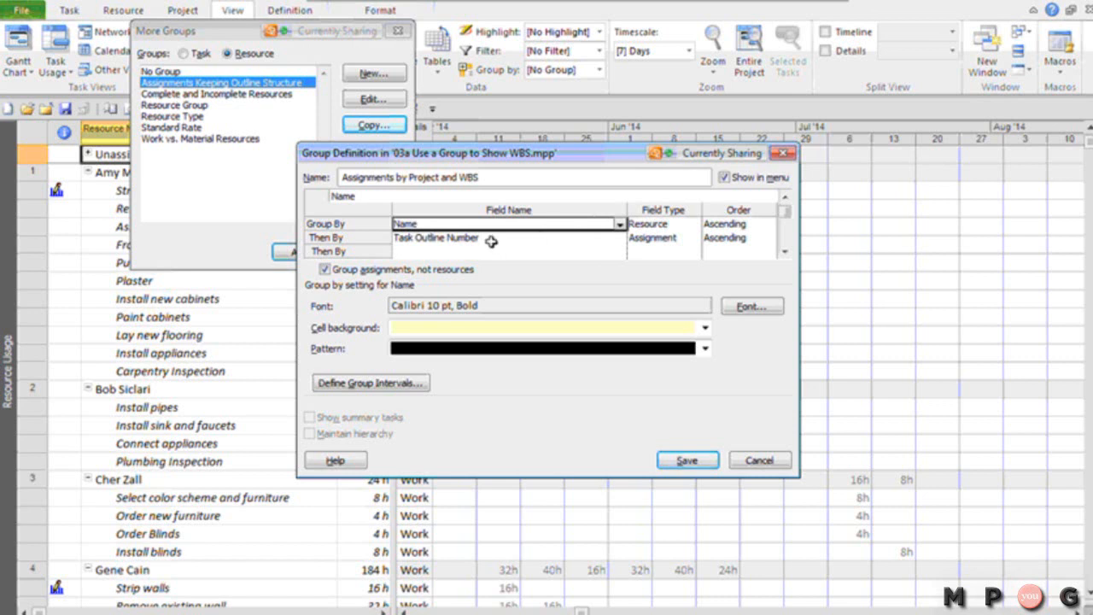
pyautogui.moveTo(670, 220)
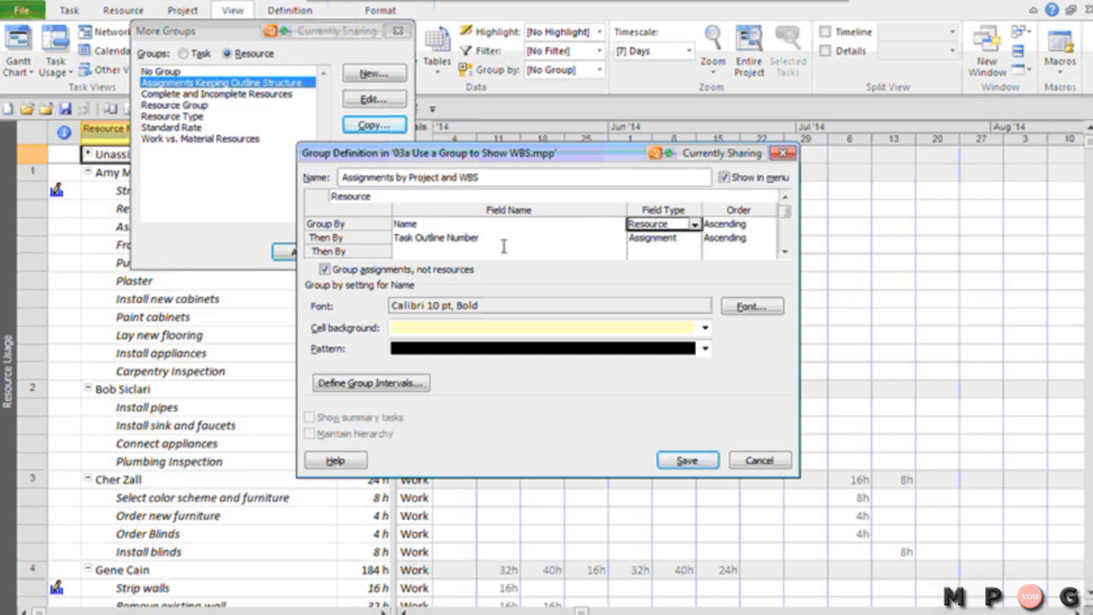
pyautogui.click(503, 238)
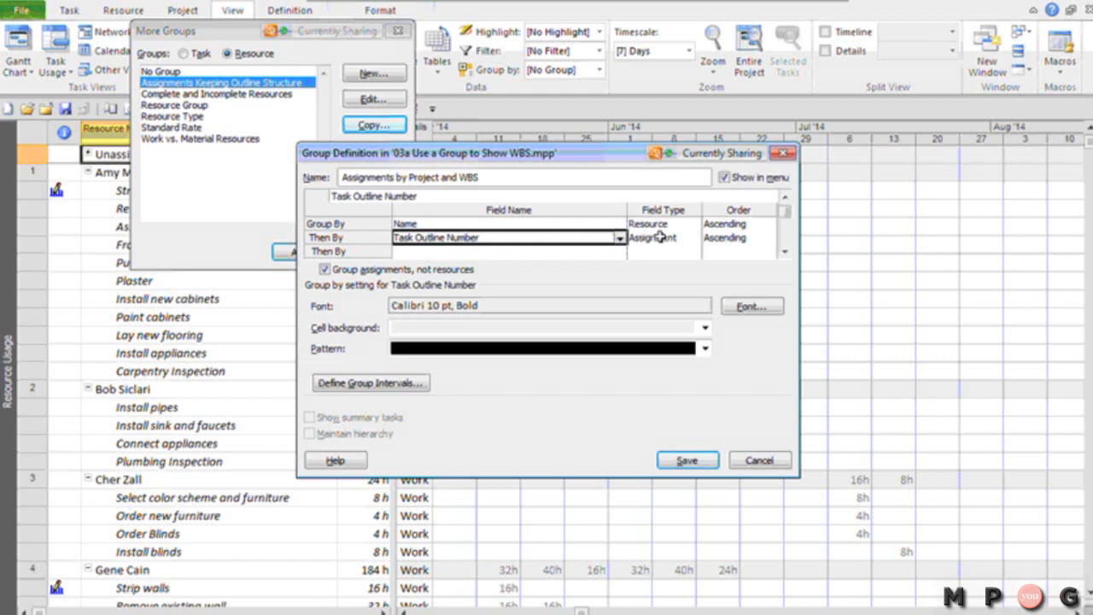
pyautogui.moveTo(563, 274)
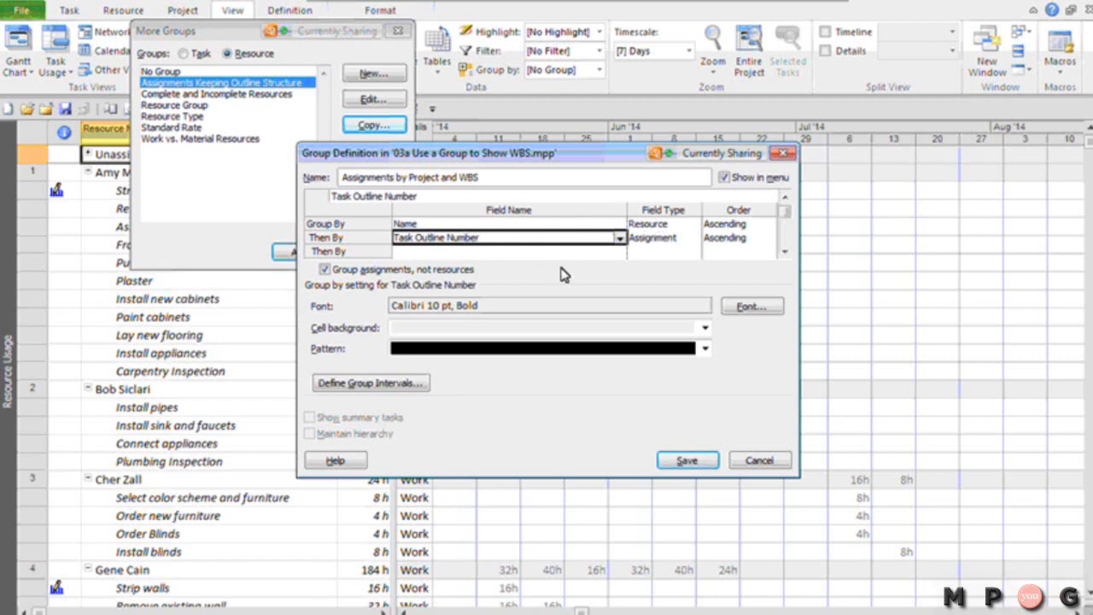
pyautogui.moveTo(513, 237)
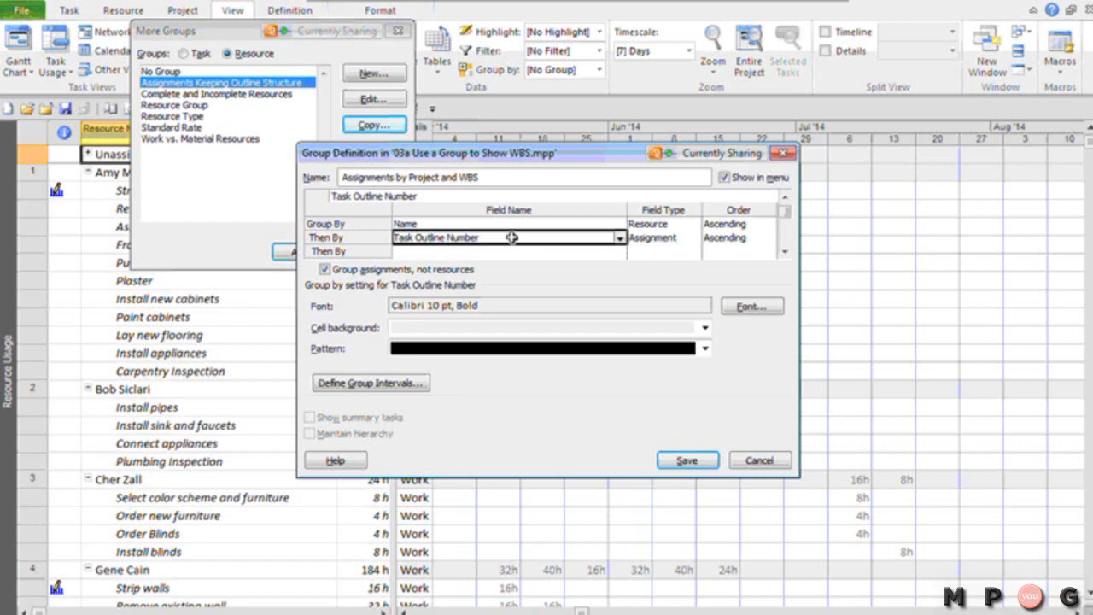
pyautogui.moveTo(492, 238)
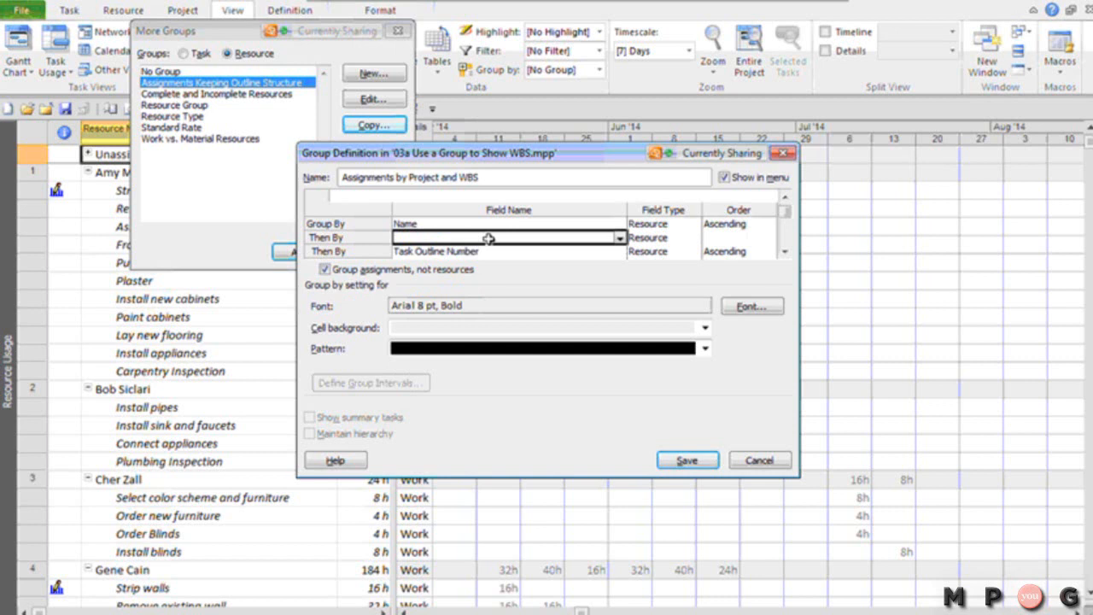
pyautogui.moveTo(618, 242)
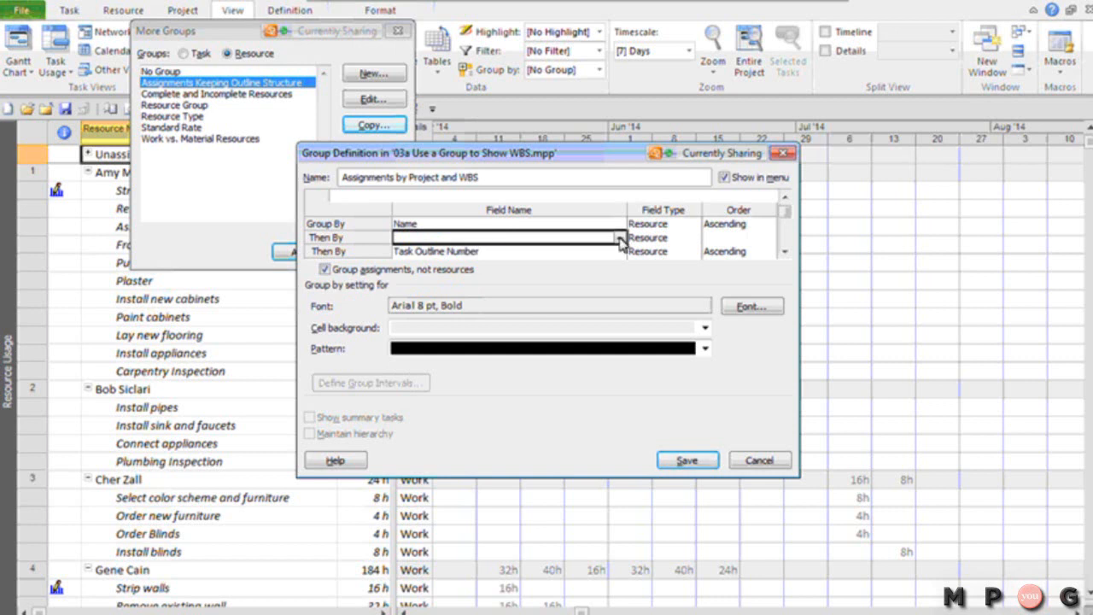
# Step: Insert Project as a grouping level between Name and Task Outline Number, field type Assignment
pyautogui.click(622, 237)
pyautogui.write('Peak')
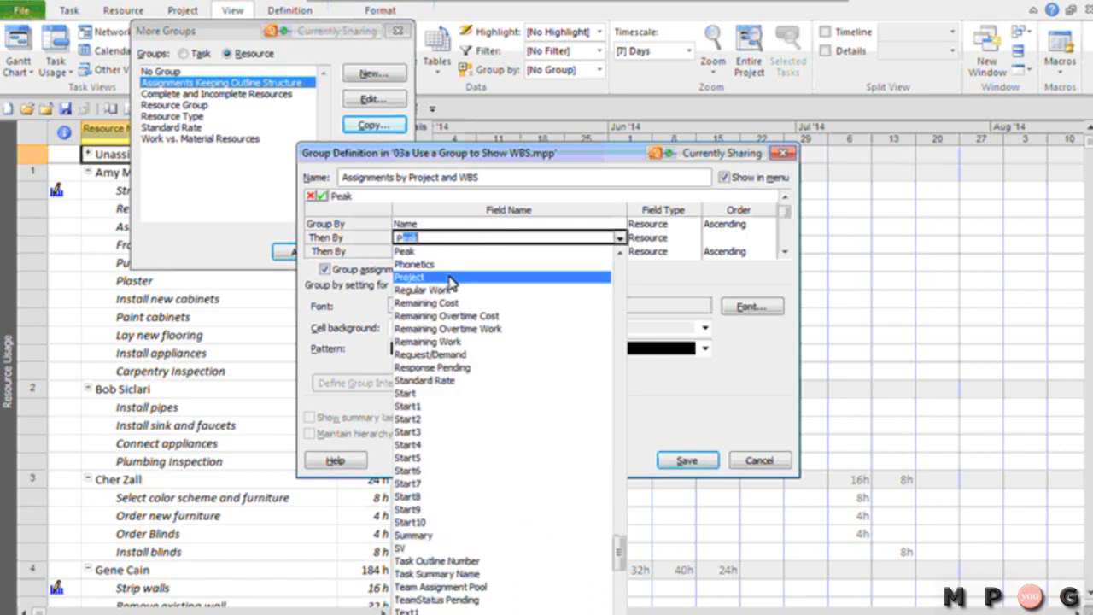
pyautogui.click(410, 276)
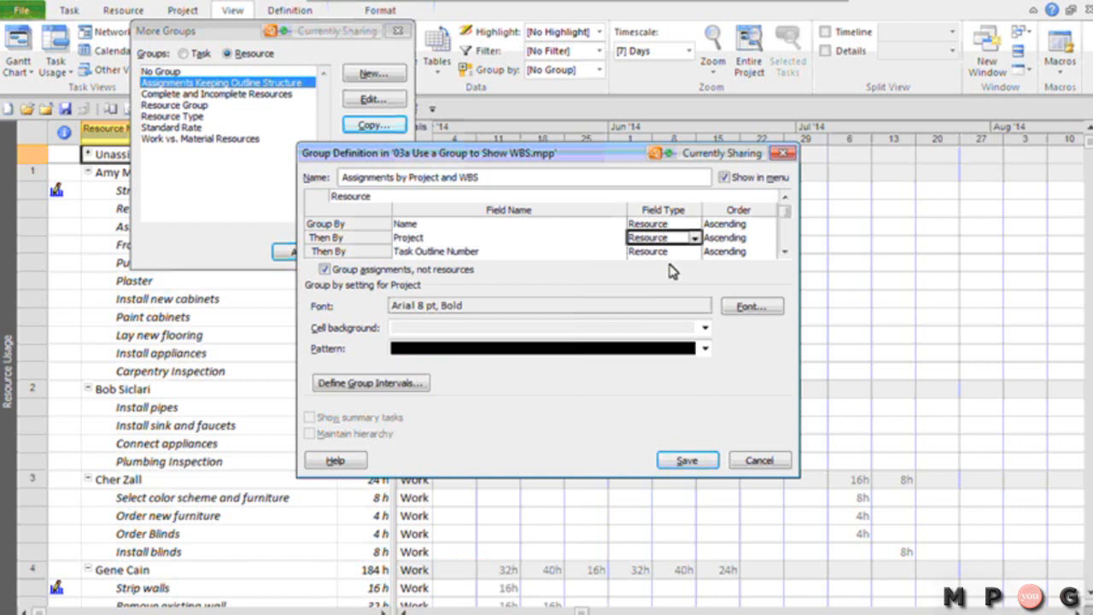
pyautogui.moveTo(468, 242)
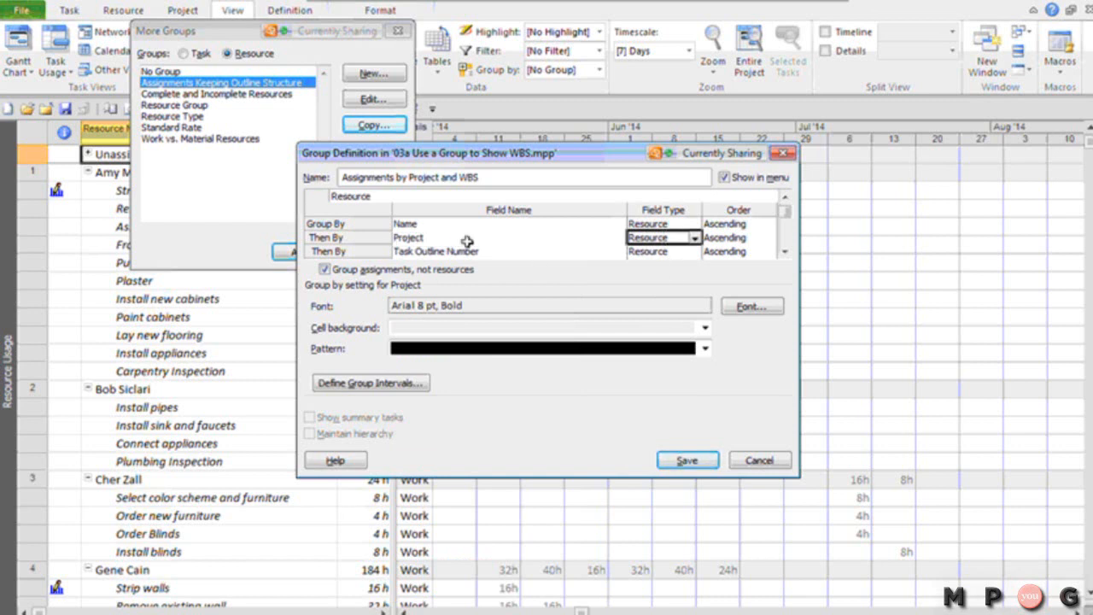
pyautogui.click(658, 235)
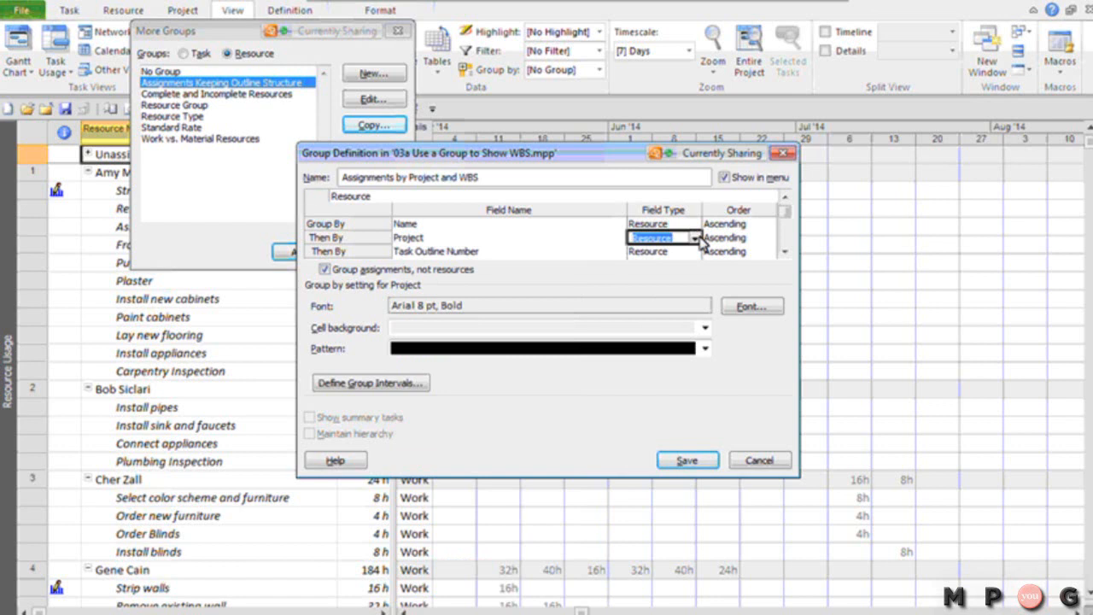
pyautogui.click(664, 236)
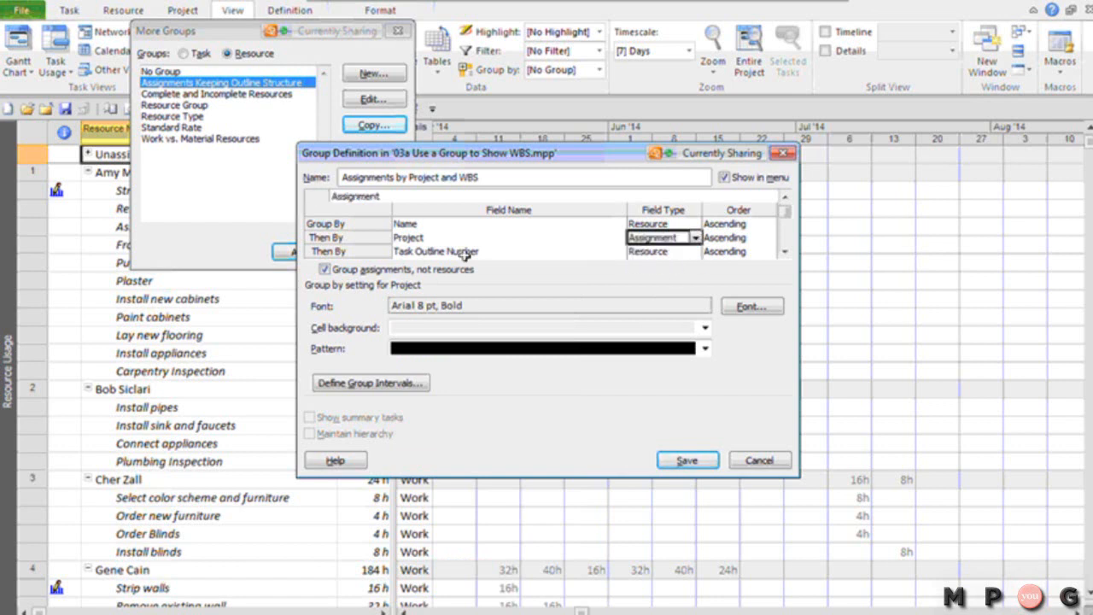
pyautogui.moveTo(676, 263)
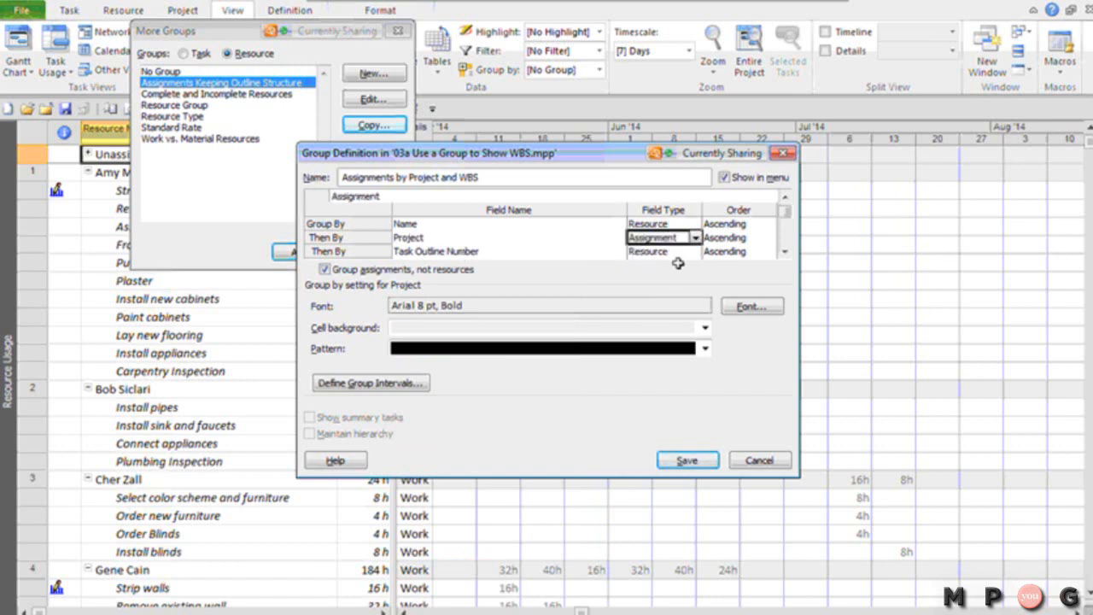
pyautogui.click(698, 251)
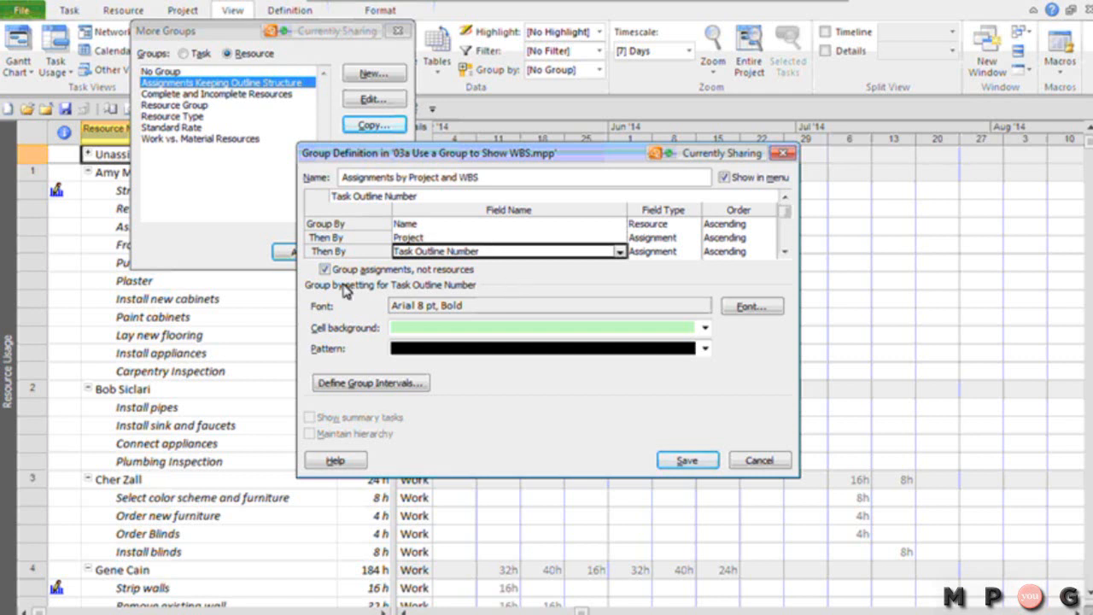
pyautogui.moveTo(338, 236)
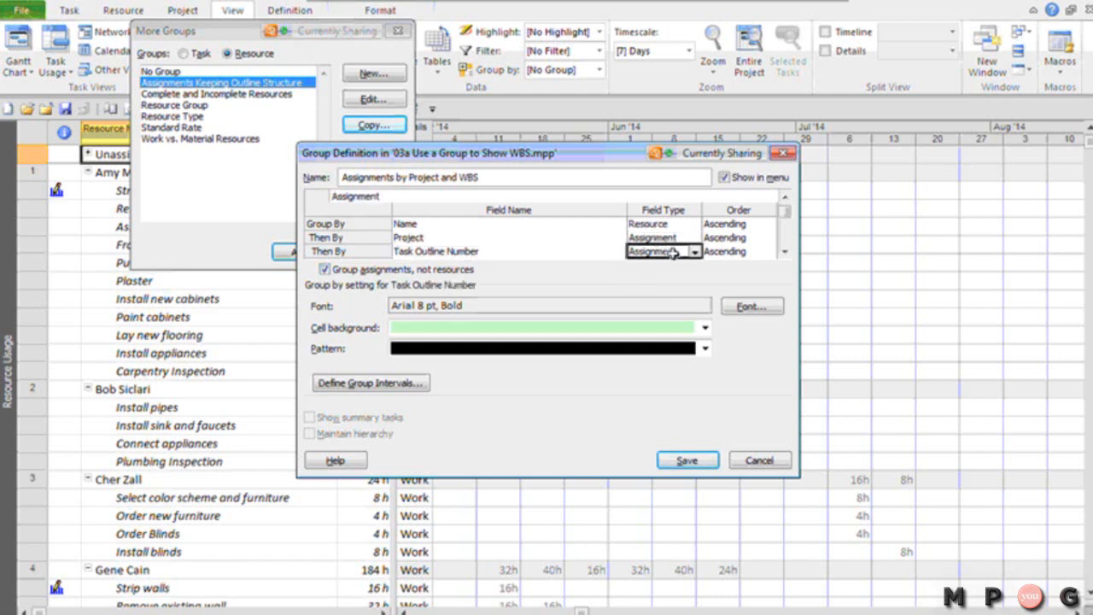
# Step: Check each Then By row's field type and formatting, then save the new group definition
pyautogui.click(693, 235)
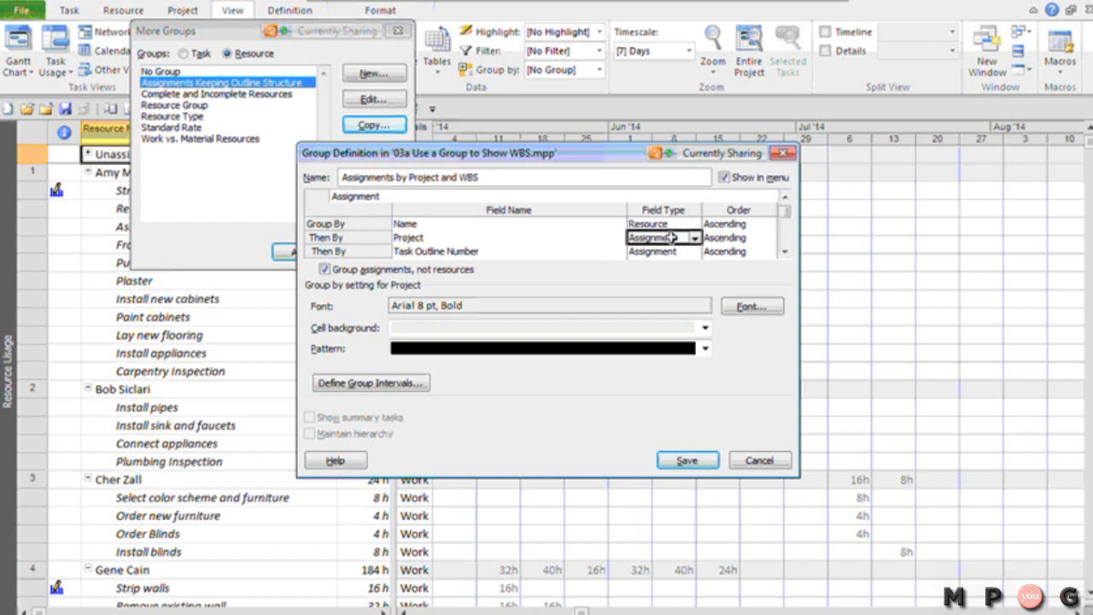
pyautogui.click(509, 238)
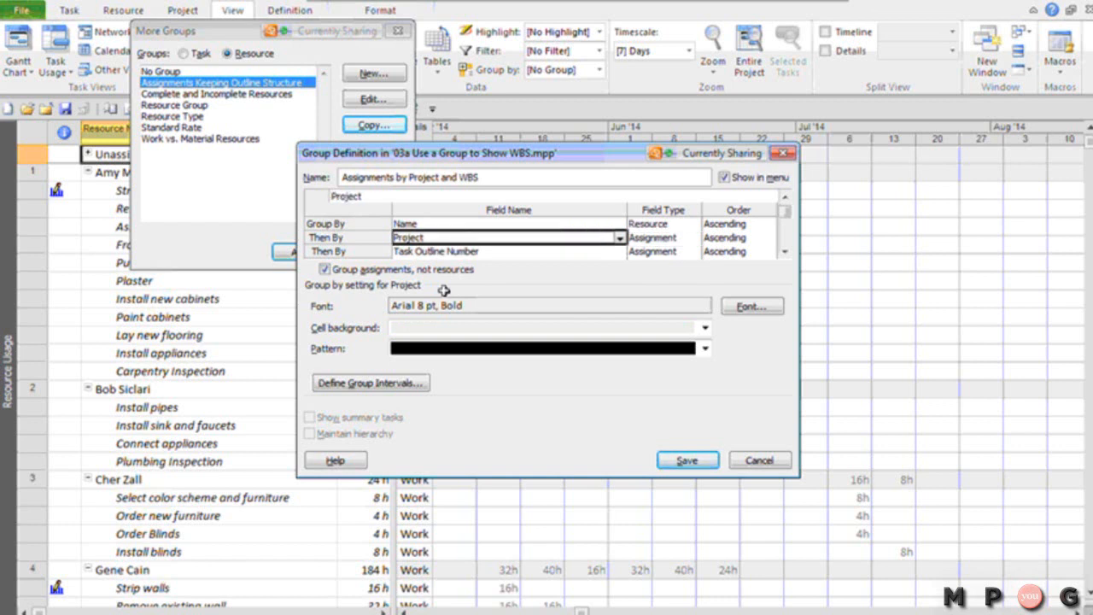
pyautogui.moveTo(441, 309)
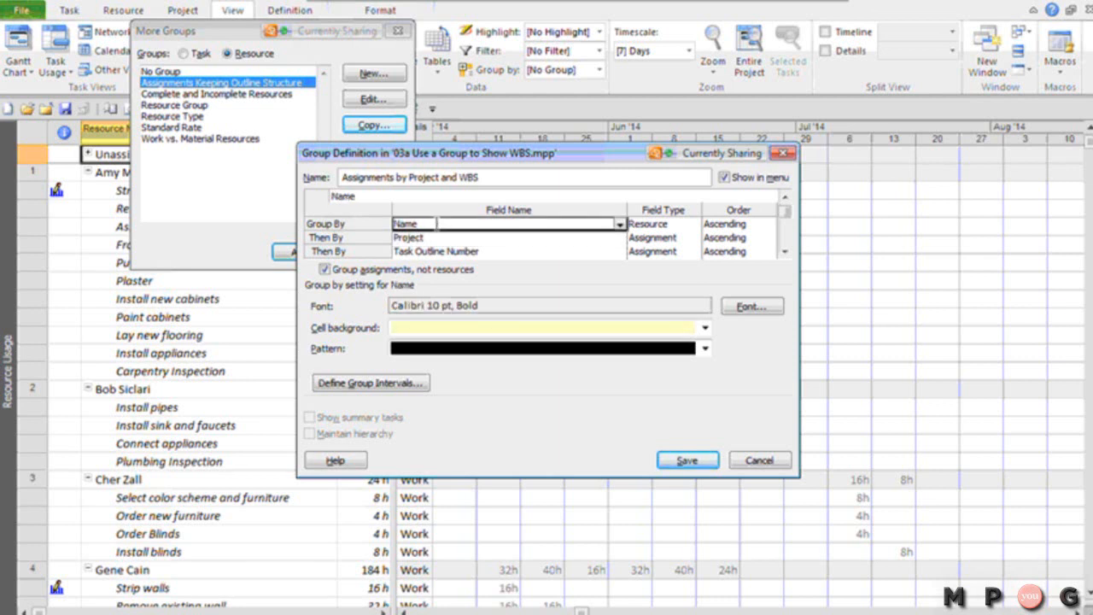
pyautogui.click(504, 237)
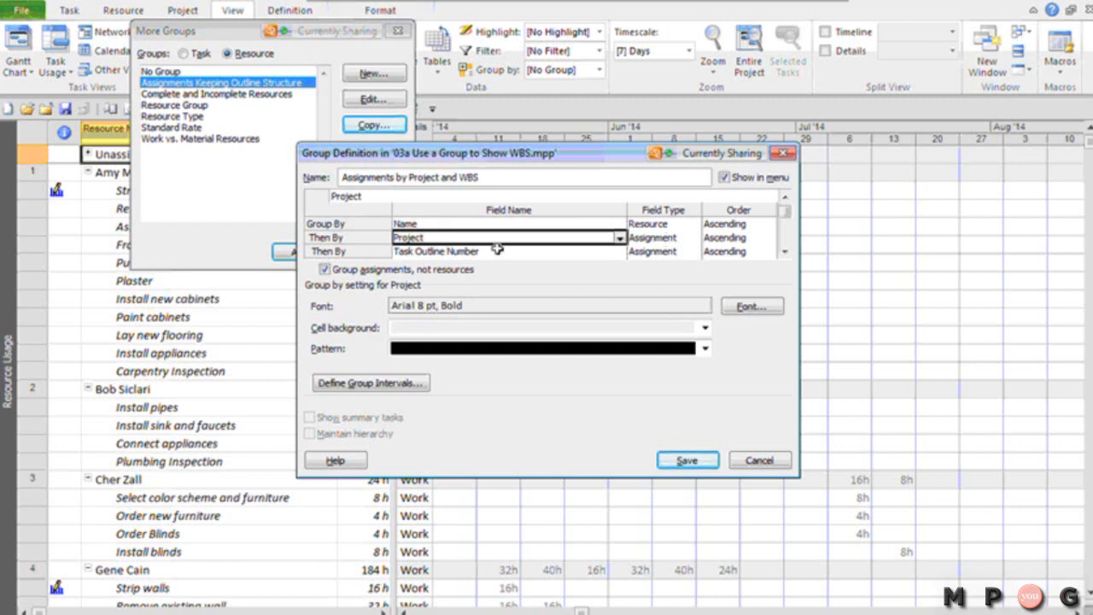
pyautogui.click(509, 251)
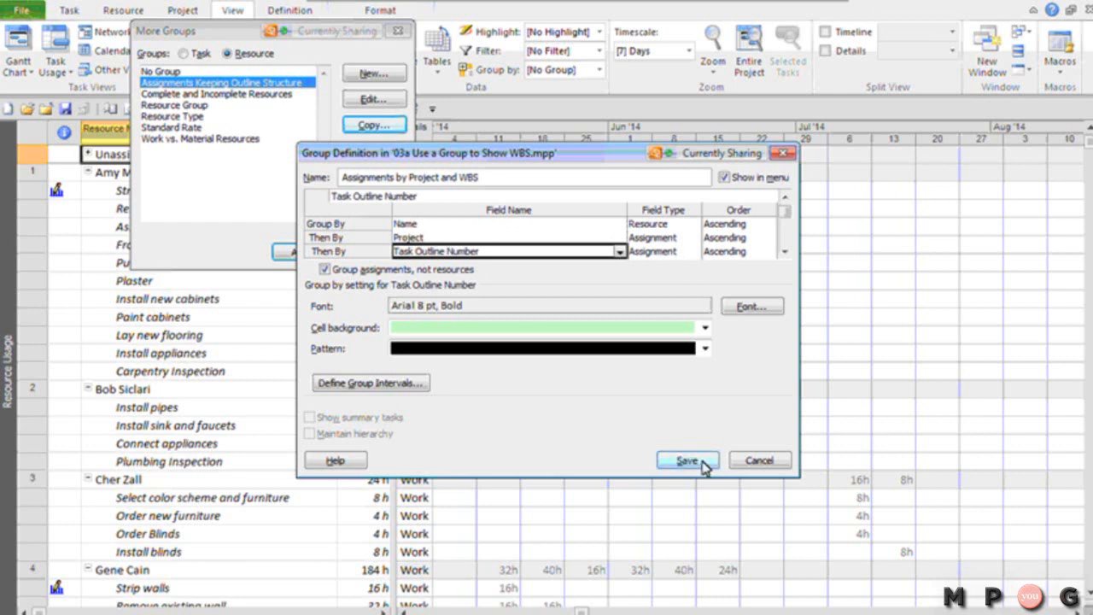
pyautogui.click(686, 461)
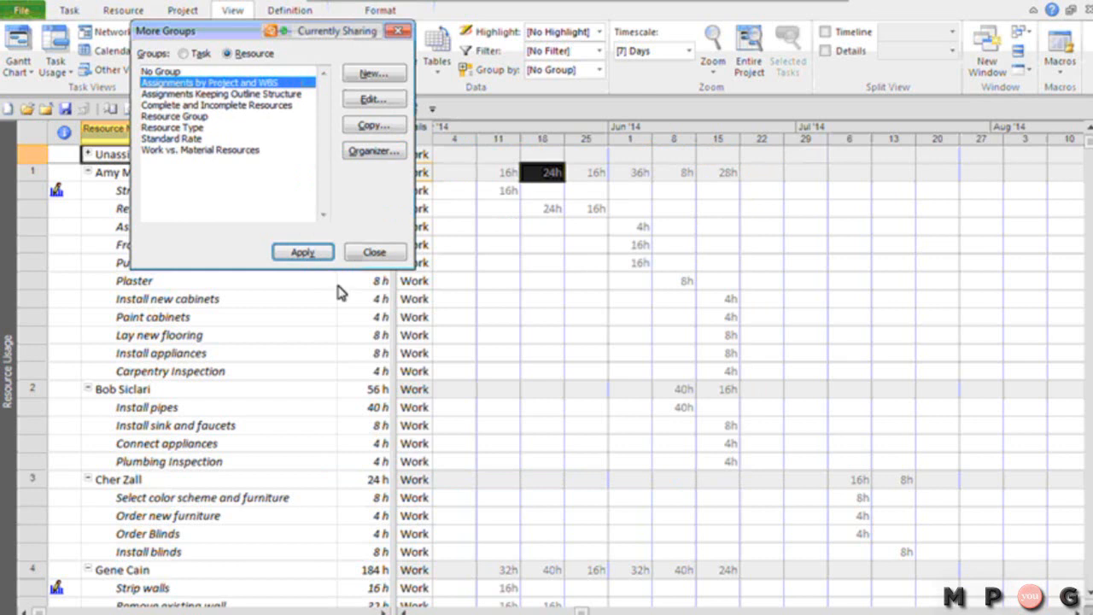
# Step: Apply the new group to Resource Usage and select the first resource's project subgroup
pyautogui.click(303, 251)
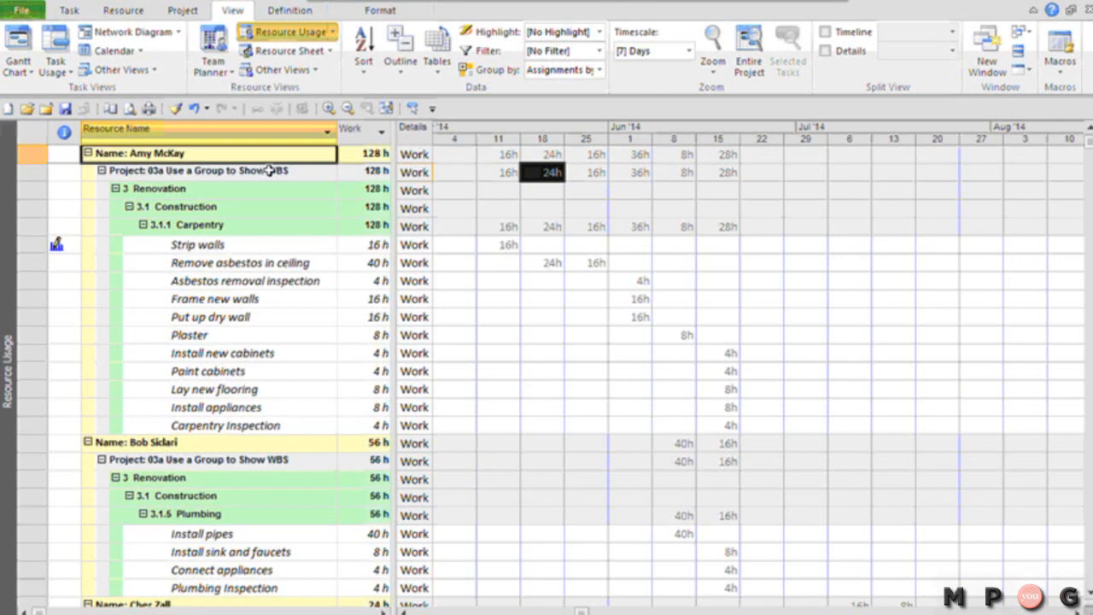
pyautogui.click(205, 171)
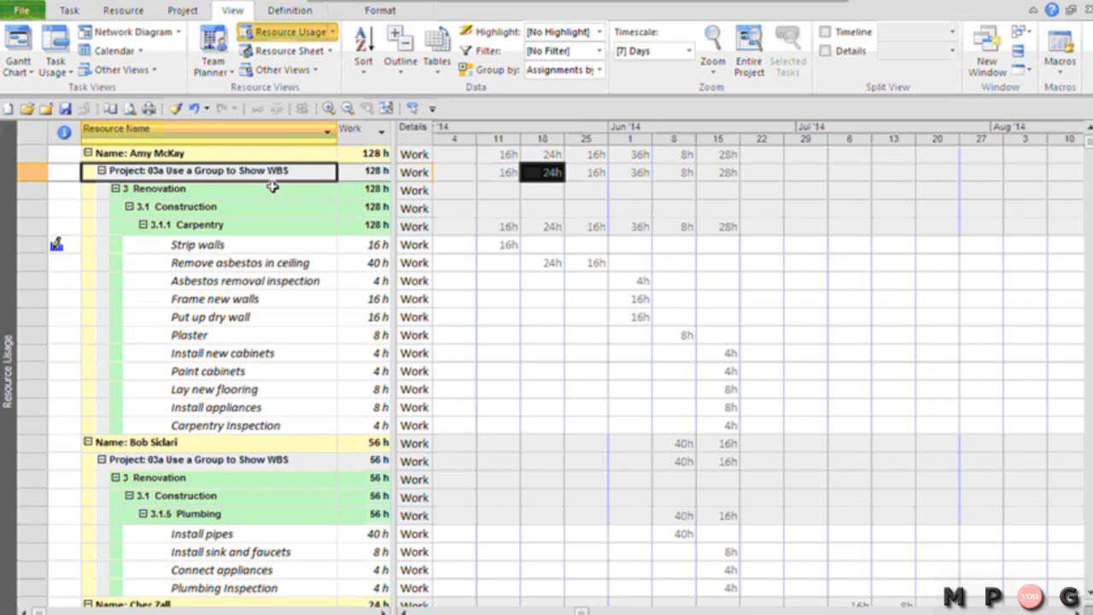
pyautogui.moveTo(272, 161)
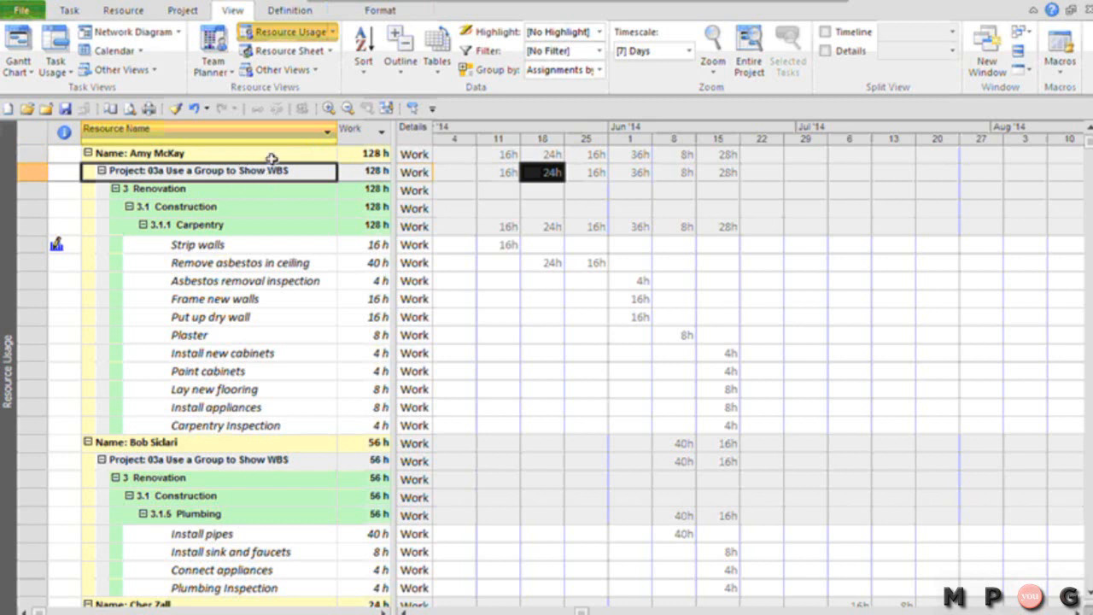
pyautogui.moveTo(253, 169)
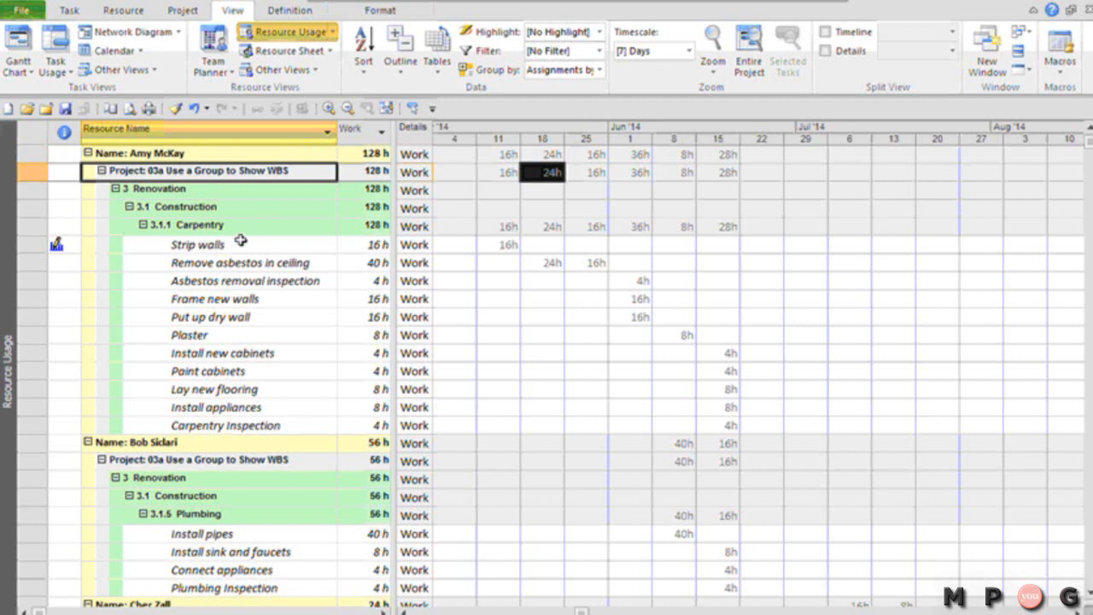
pyautogui.moveTo(892, 111)
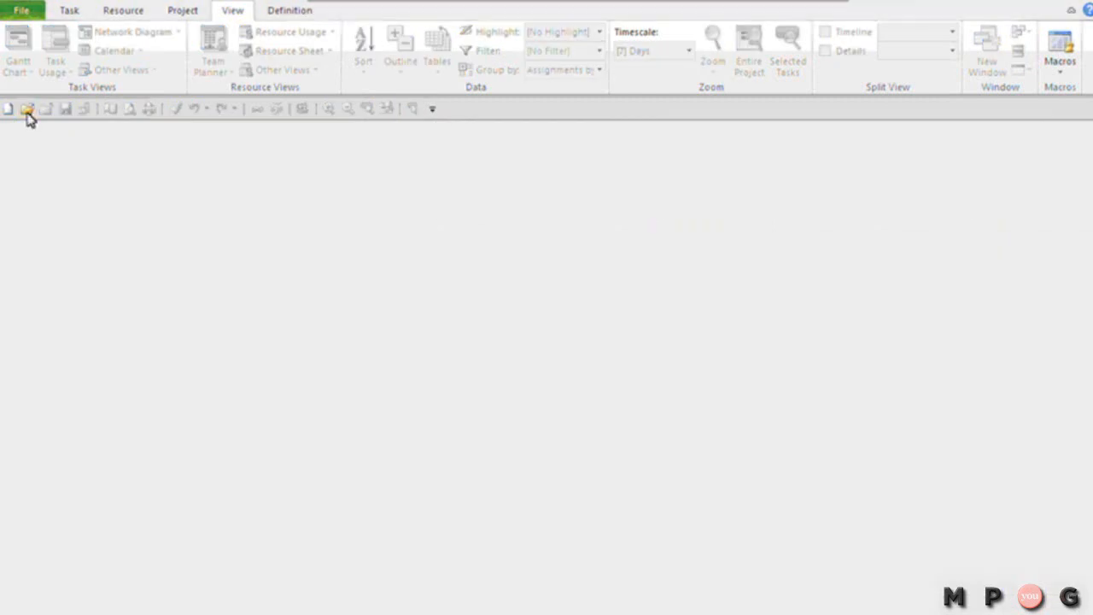
pyautogui.click(28, 109)
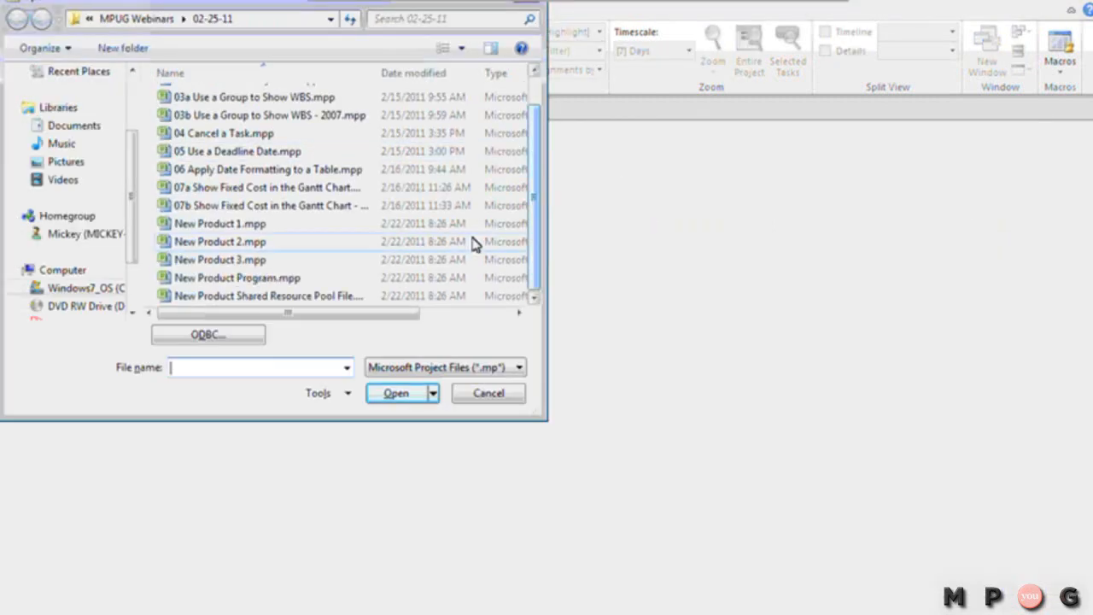
pyautogui.moveTo(284, 276)
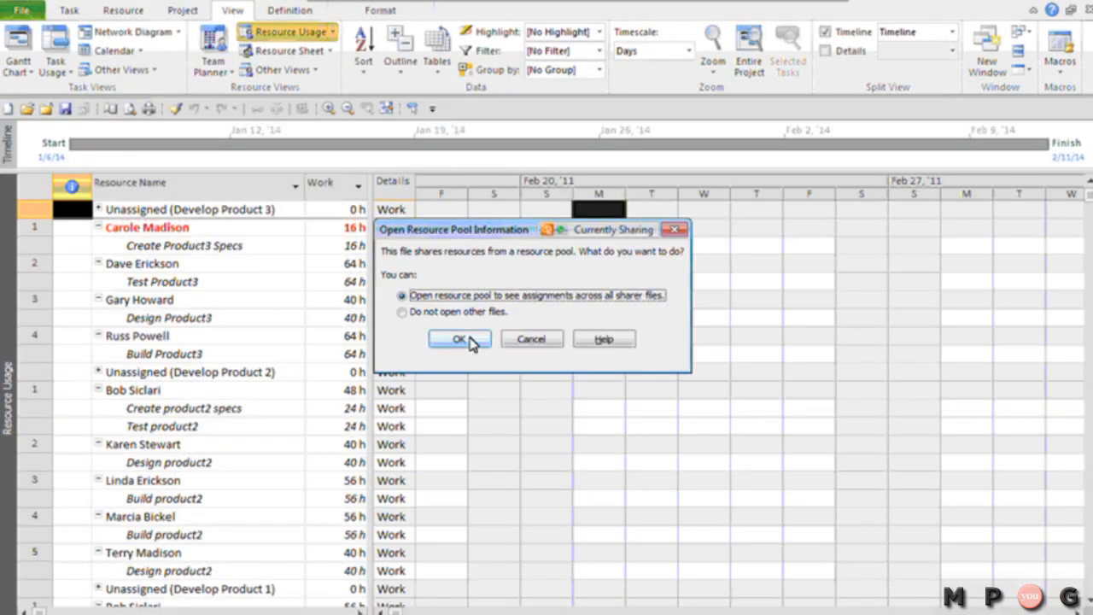
pyautogui.click(457, 338)
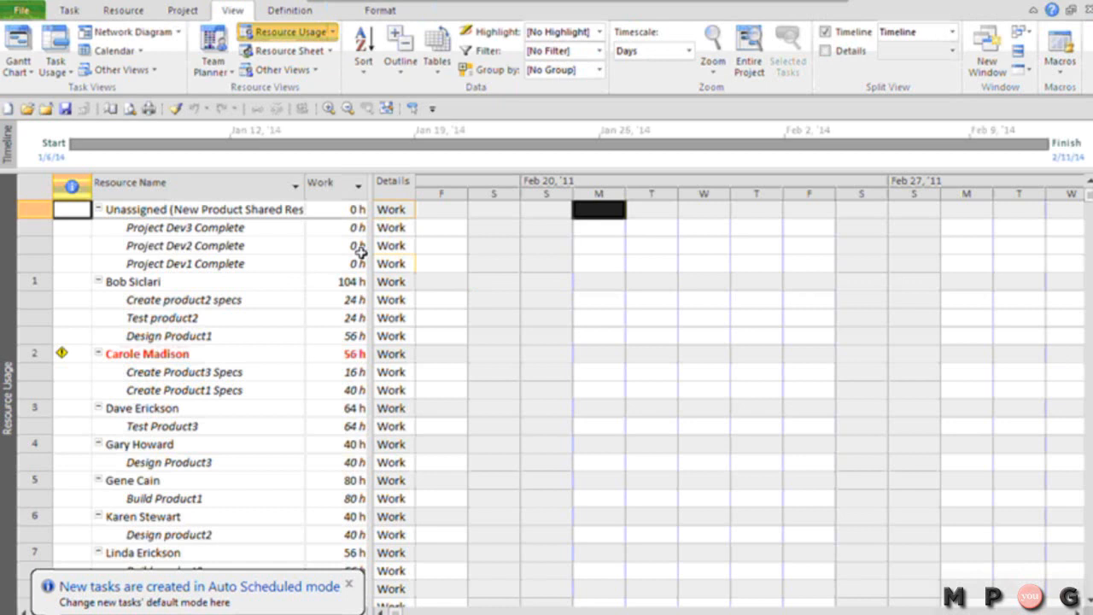
pyautogui.moveTo(242, 293)
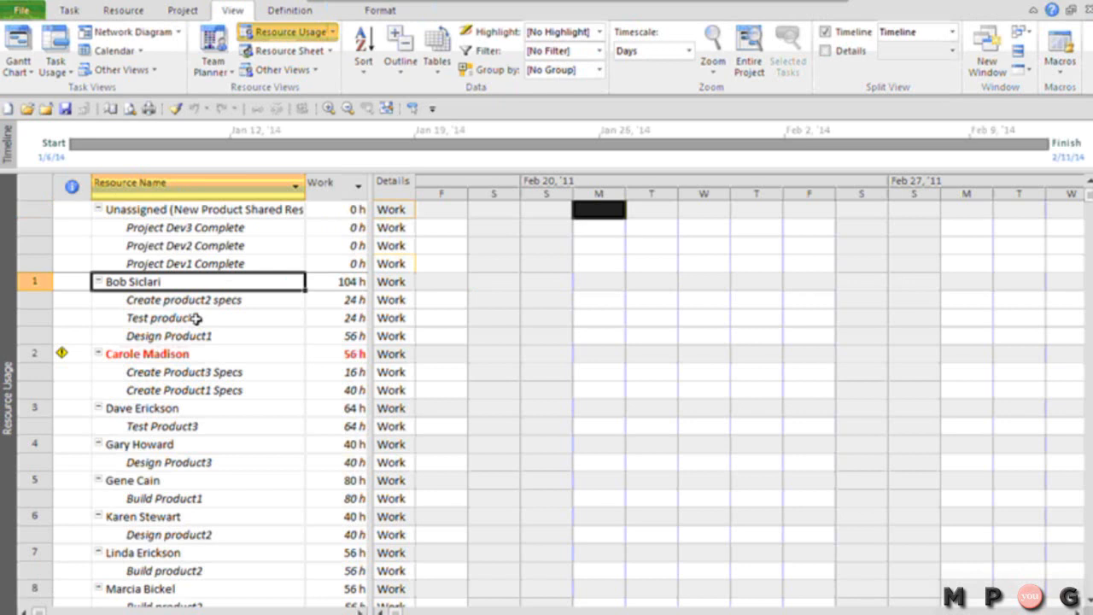
pyautogui.moveTo(188, 280)
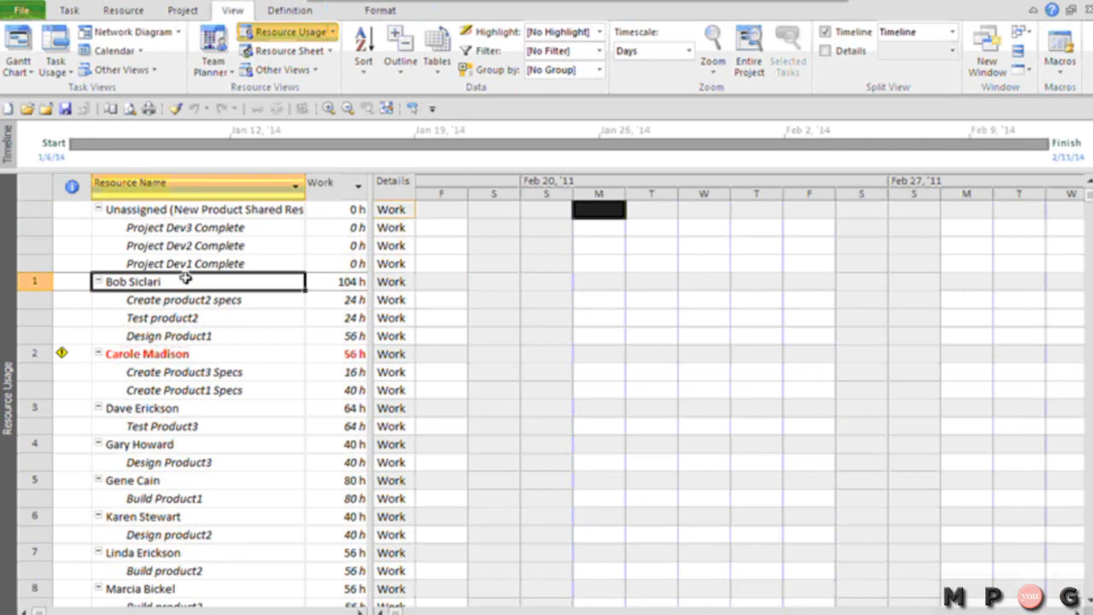
pyautogui.click(601, 70)
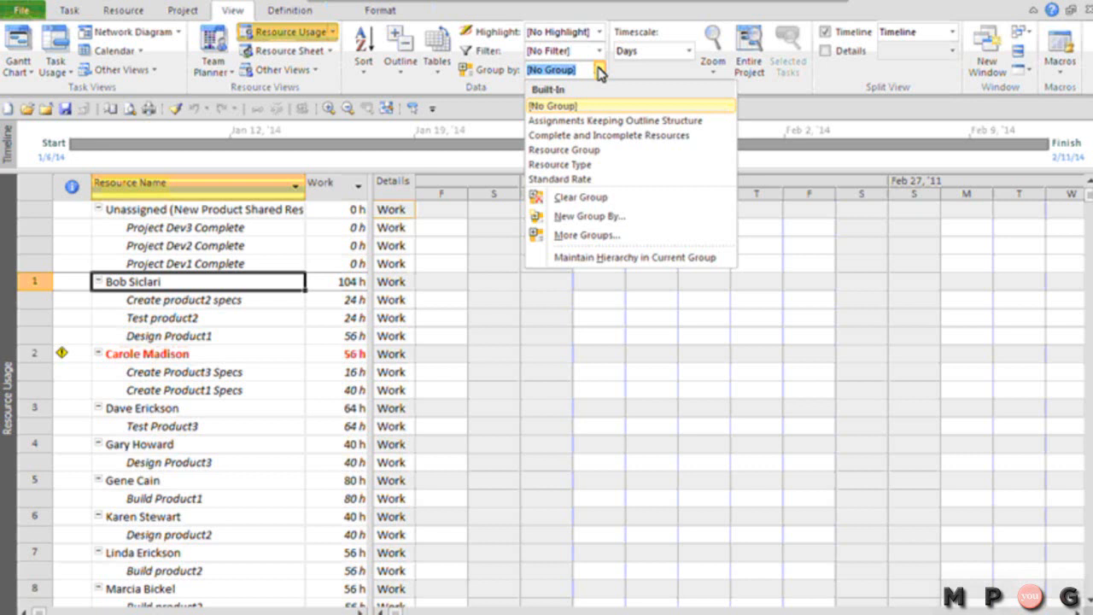
pyautogui.moveTo(615, 215)
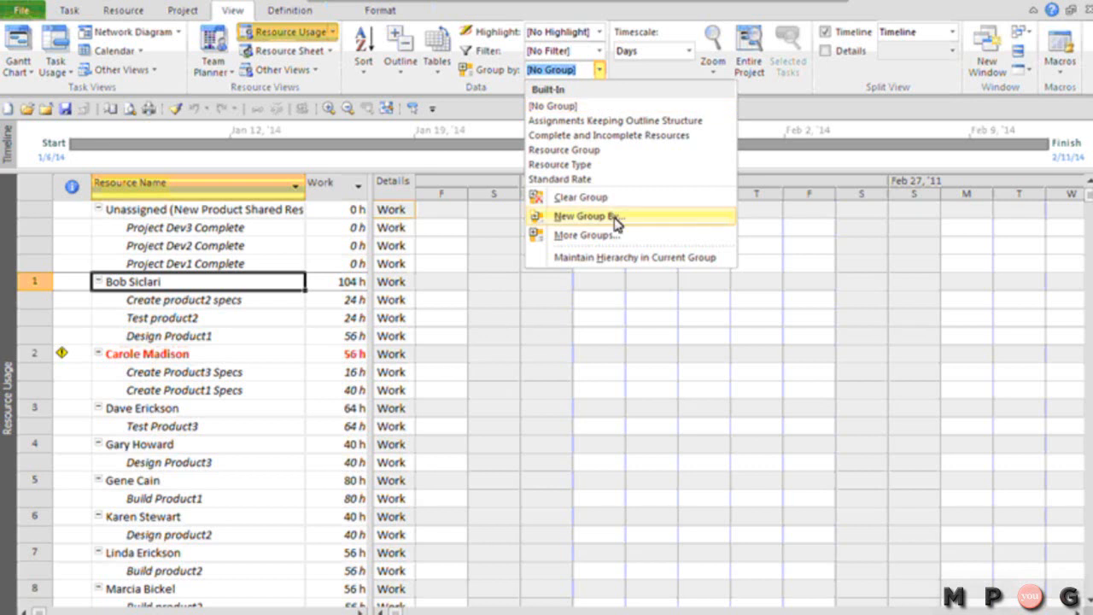
# Step: Copy the outline-structure assignments group from More Groups and name it 'Assignments by Project and WBS'
pyautogui.click(588, 234)
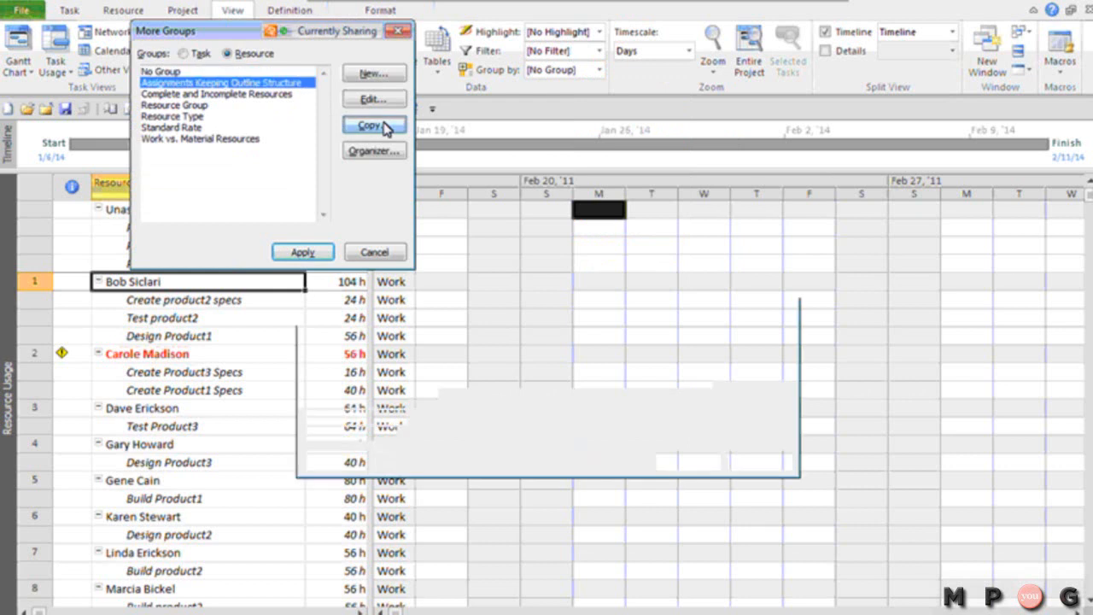
pyautogui.click(372, 125)
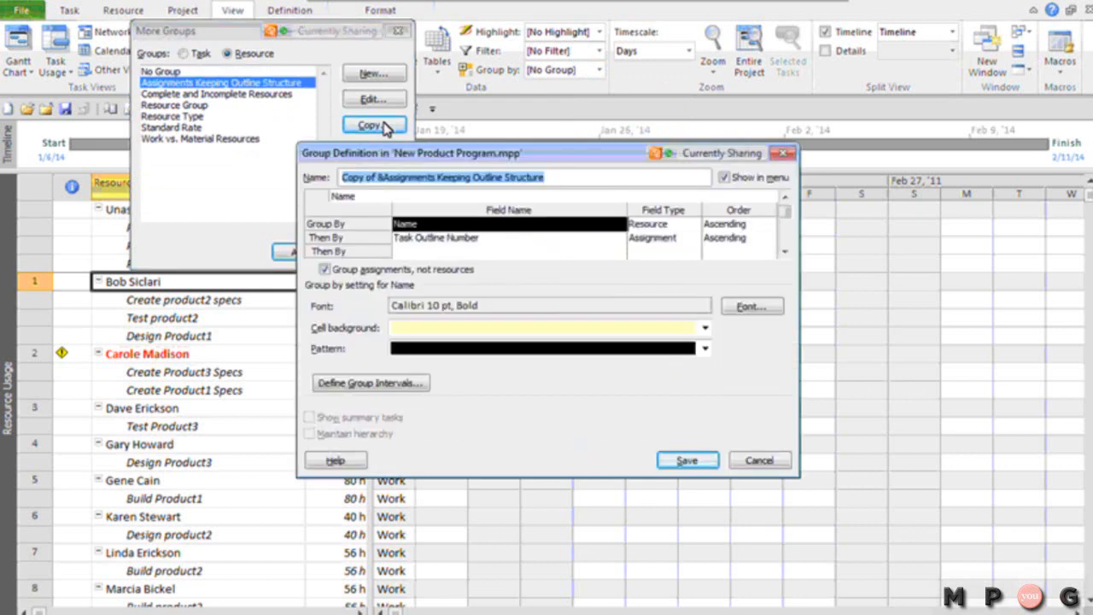
pyautogui.write('Assignments b')
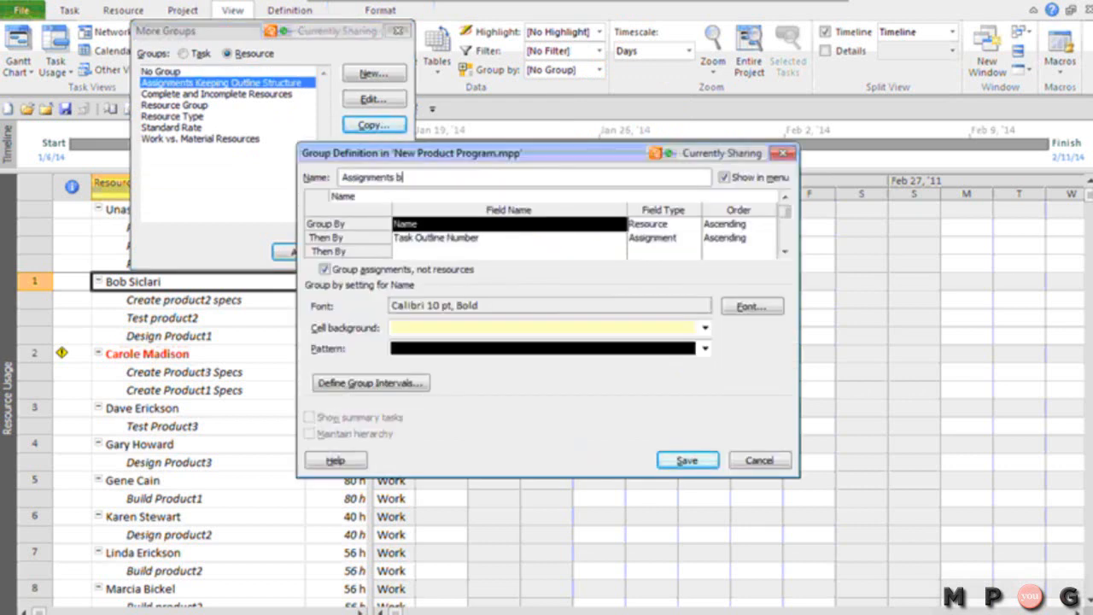
pyautogui.write('y Project a')
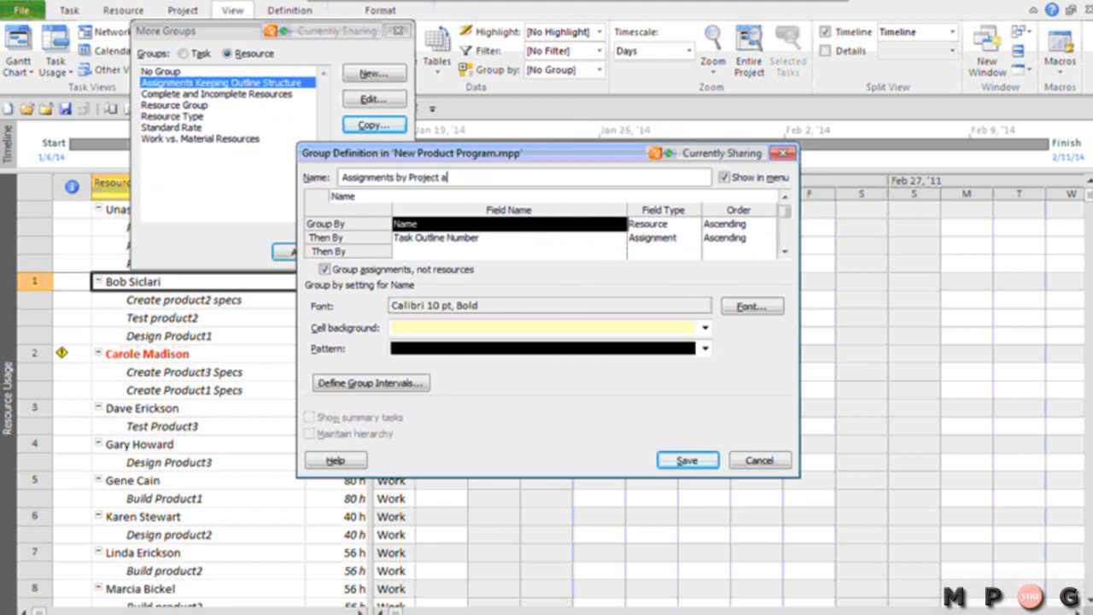
pyautogui.write('nd WBS')
pyautogui.click(511, 238)
pyautogui.write('Pr')
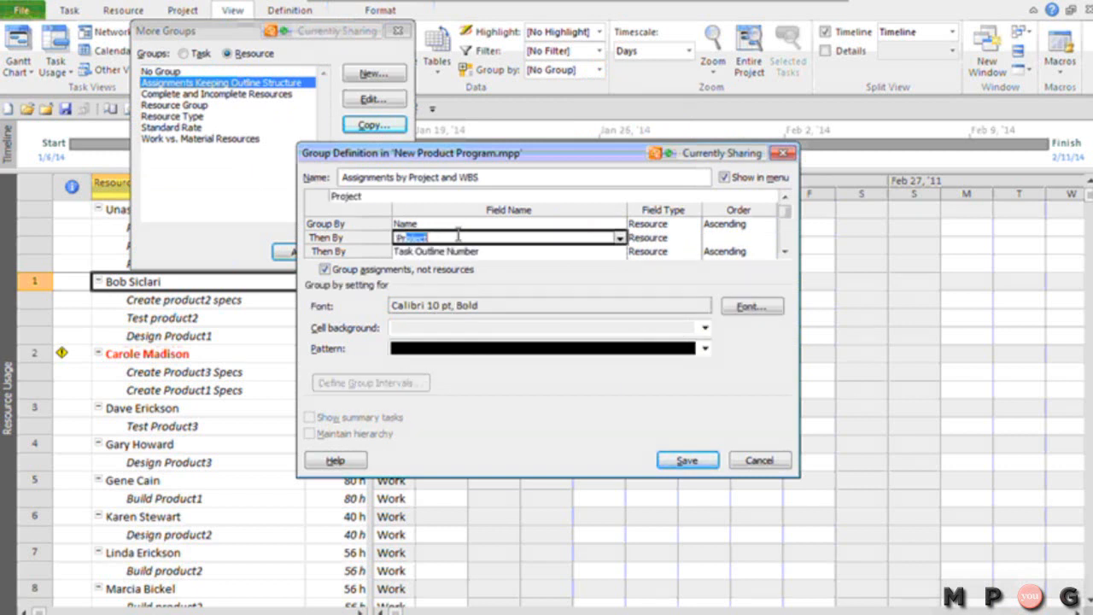
# Step: Set the Project and outline levels to Assignment field type and save the group
pyautogui.click(691, 238)
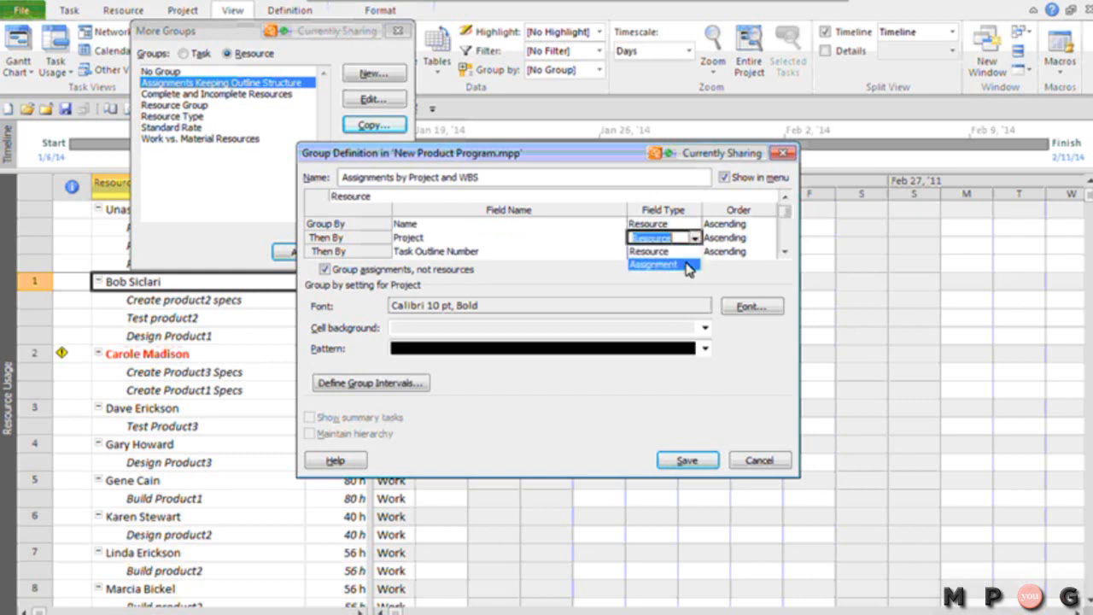
pyautogui.click(652, 263)
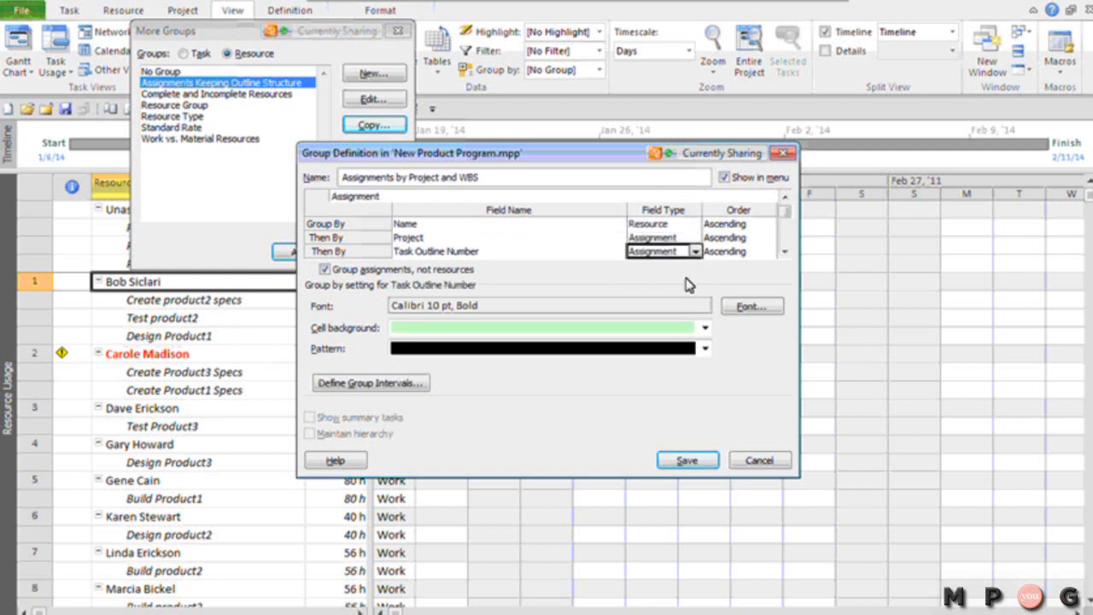
pyautogui.click(687, 460)
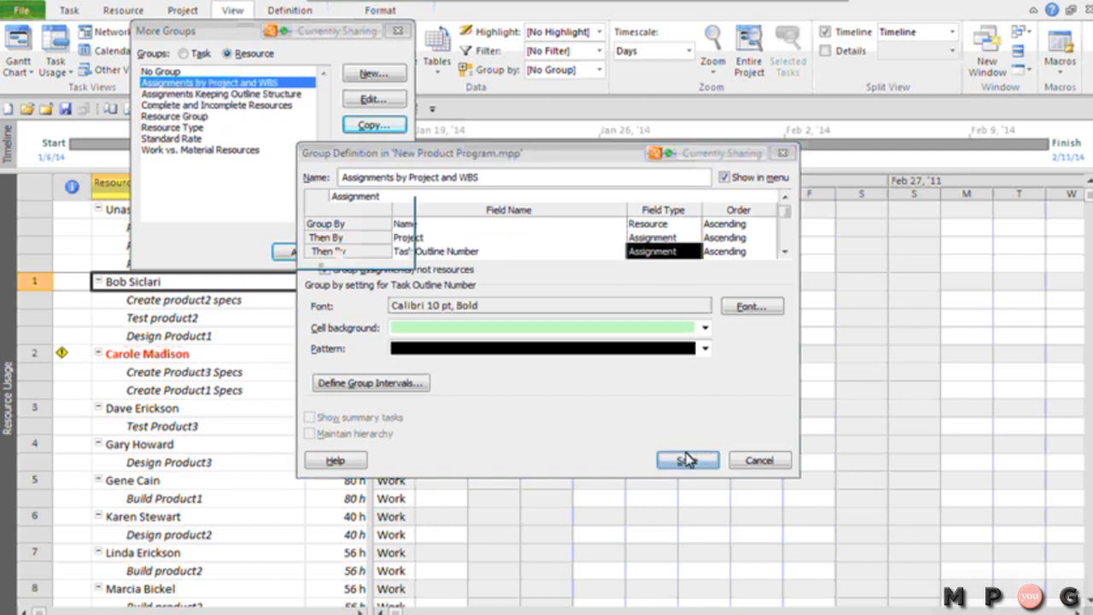
pyautogui.click(687, 459)
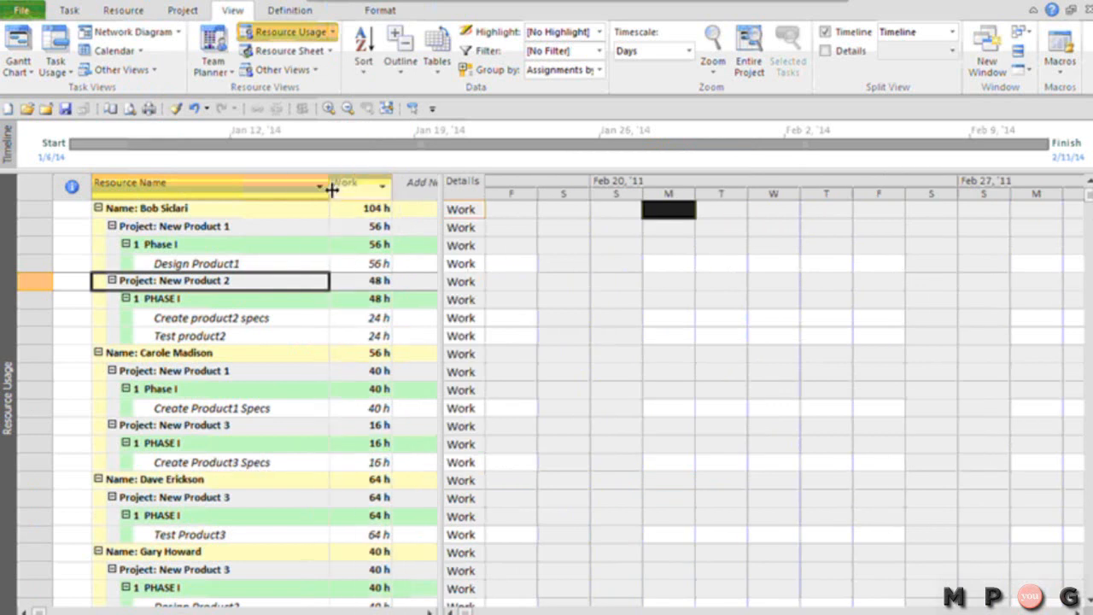
pyautogui.click(205, 208)
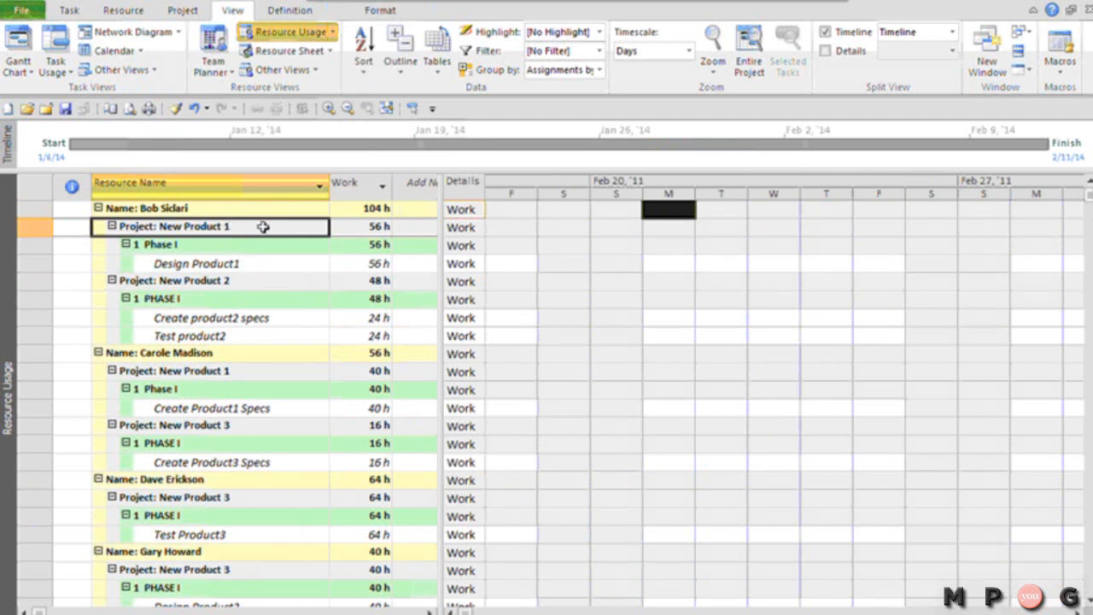
pyautogui.click(197, 263)
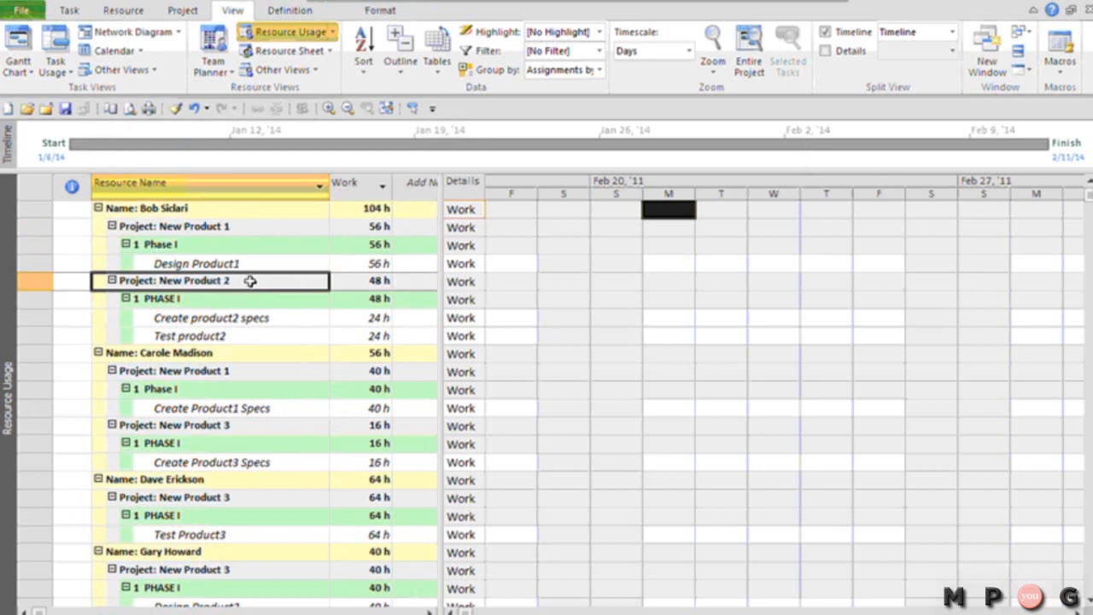
pyautogui.click(157, 297)
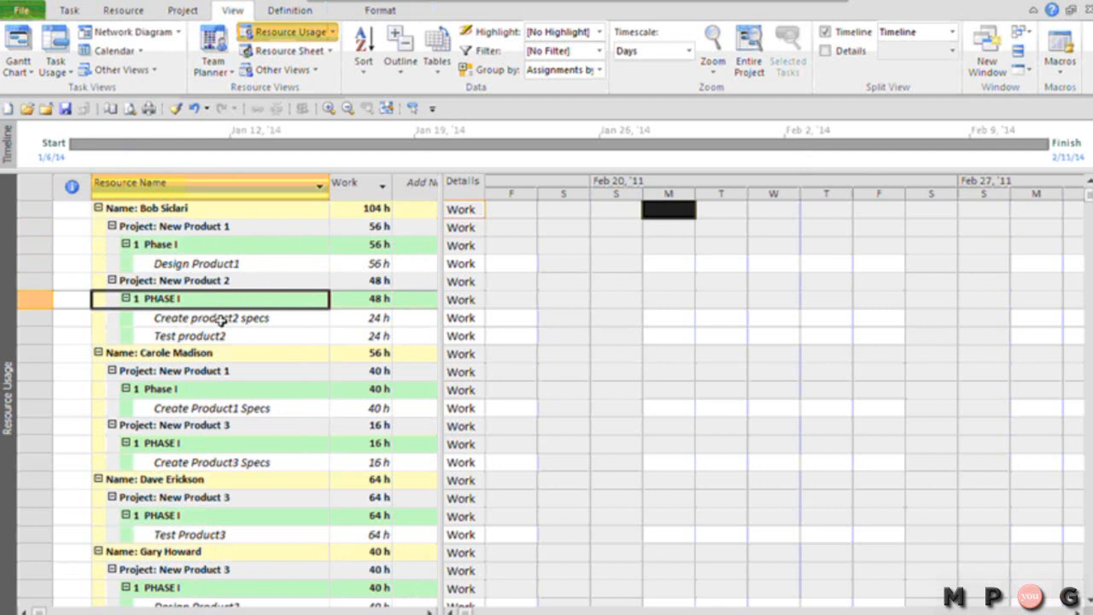
pyautogui.click(208, 335)
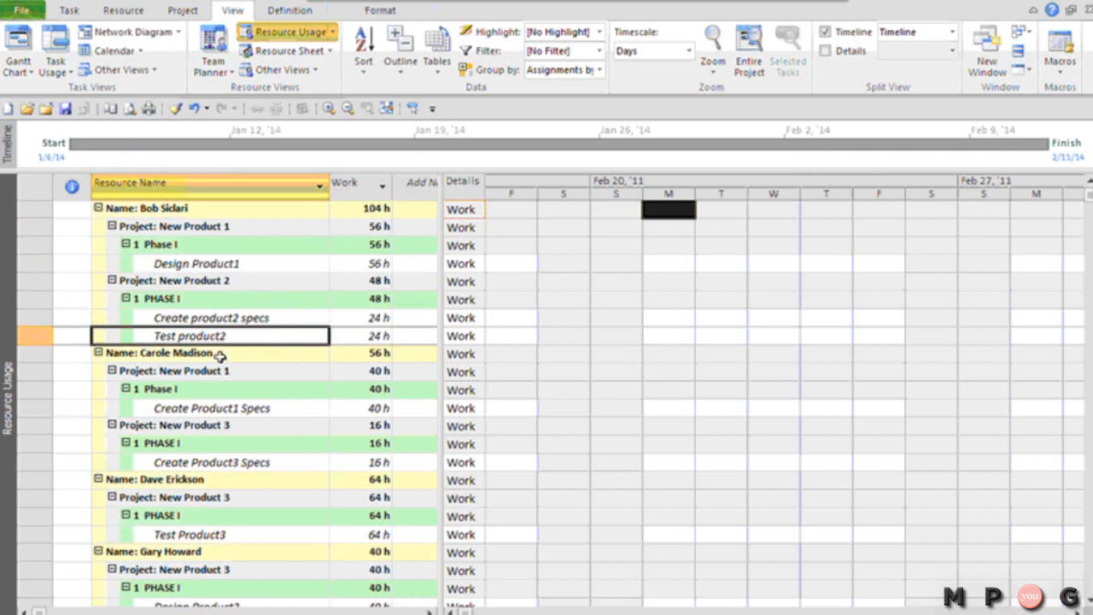
pyautogui.click(196, 370)
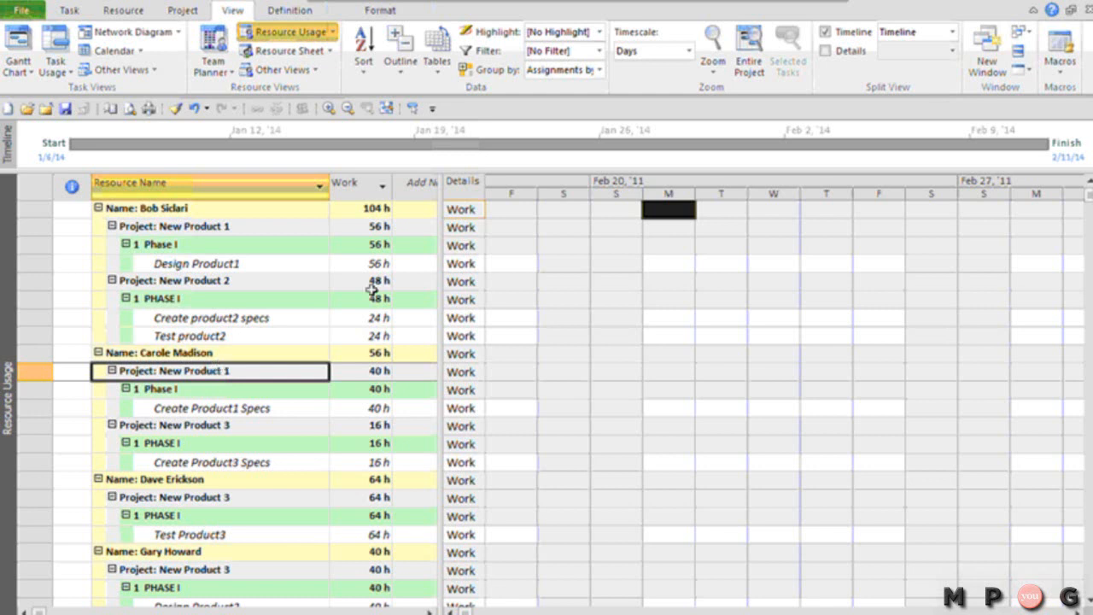
pyautogui.click(601, 70)
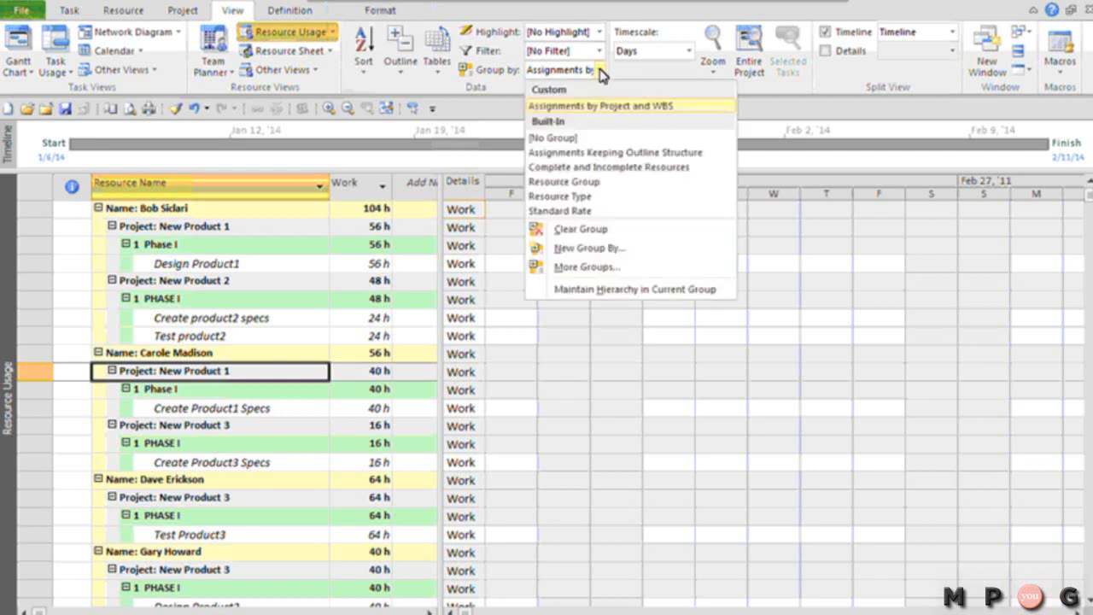
pyautogui.click(587, 267)
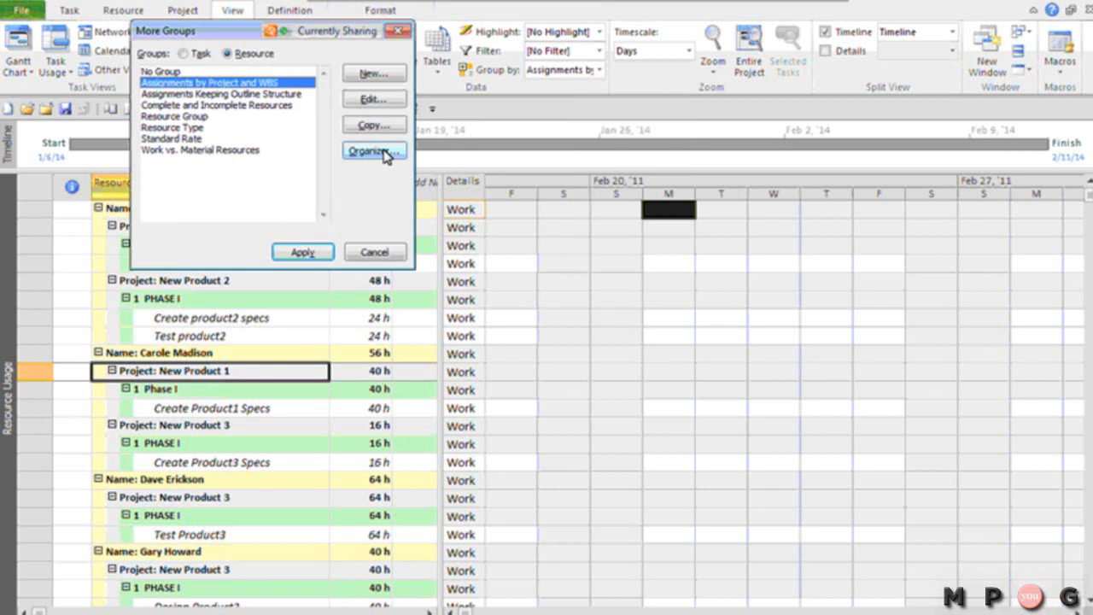
pyautogui.click(374, 150)
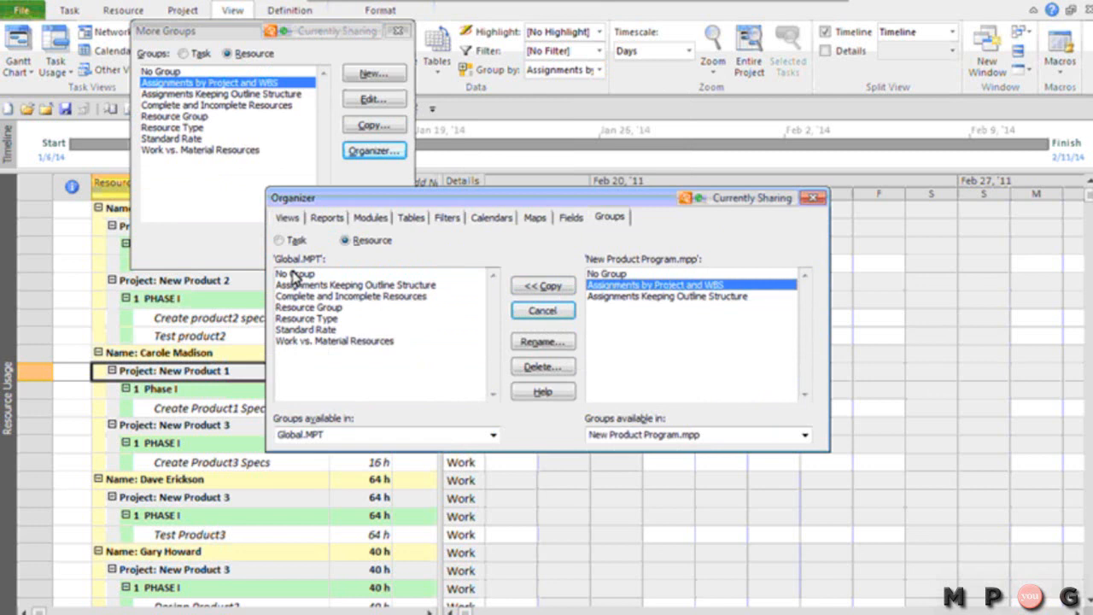
pyautogui.moveTo(355, 280)
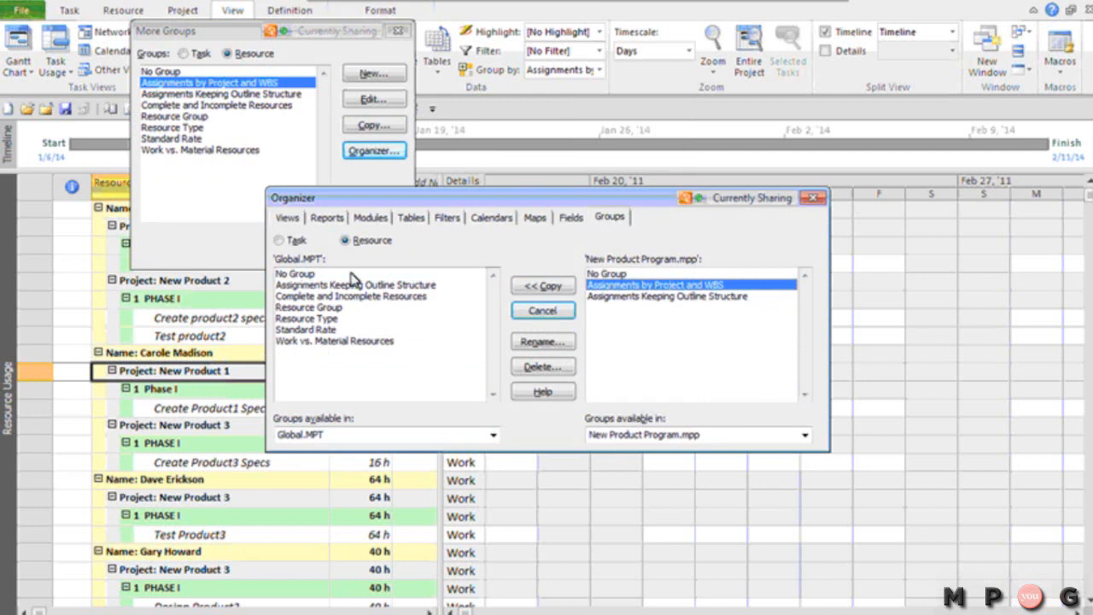
pyautogui.click(543, 311)
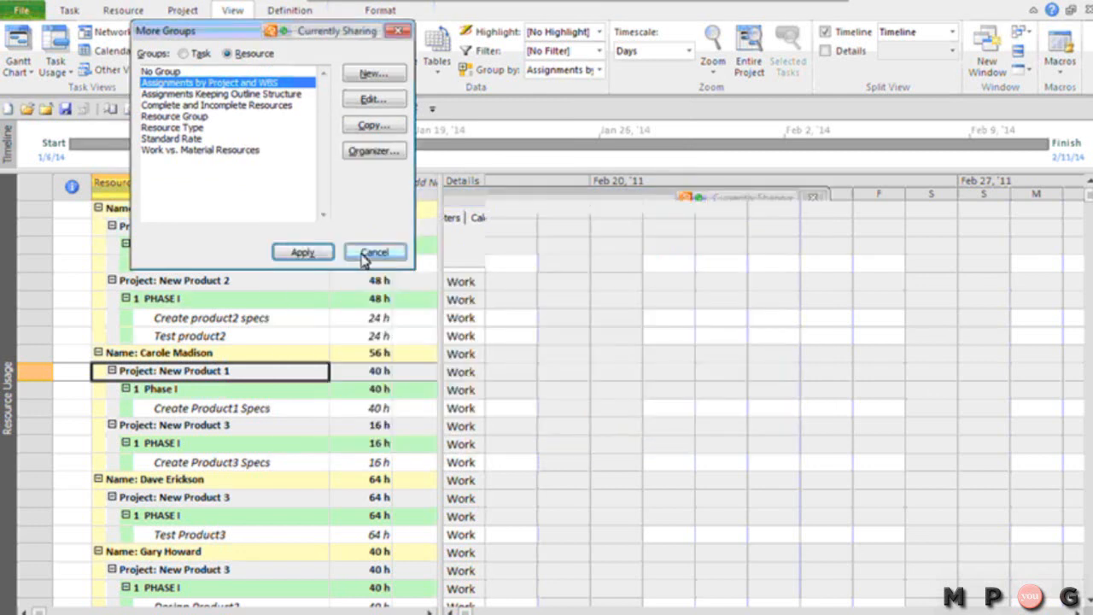
pyautogui.click(374, 253)
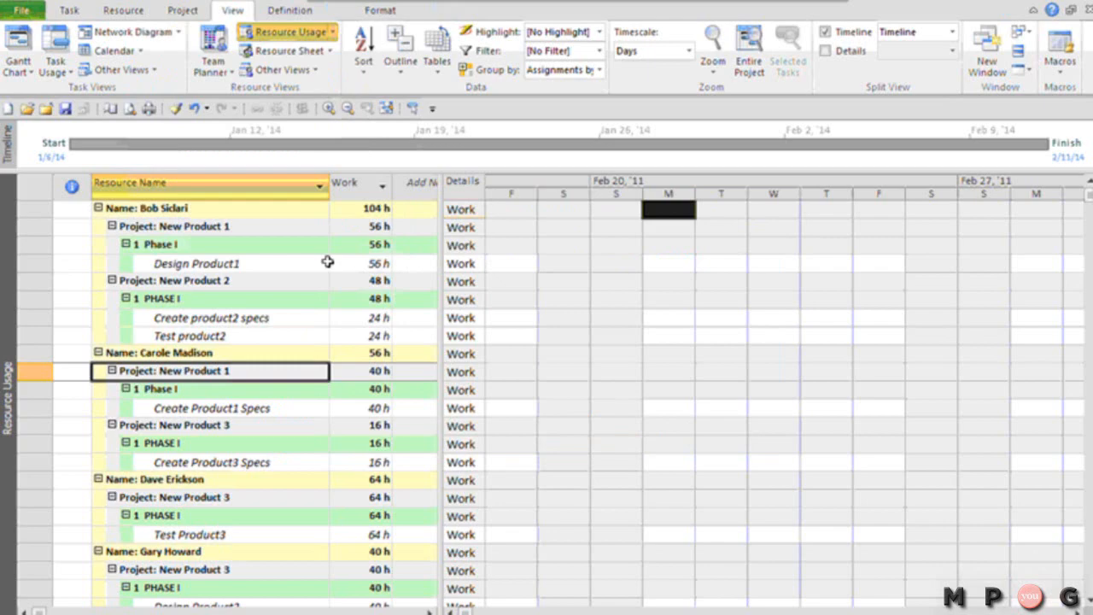